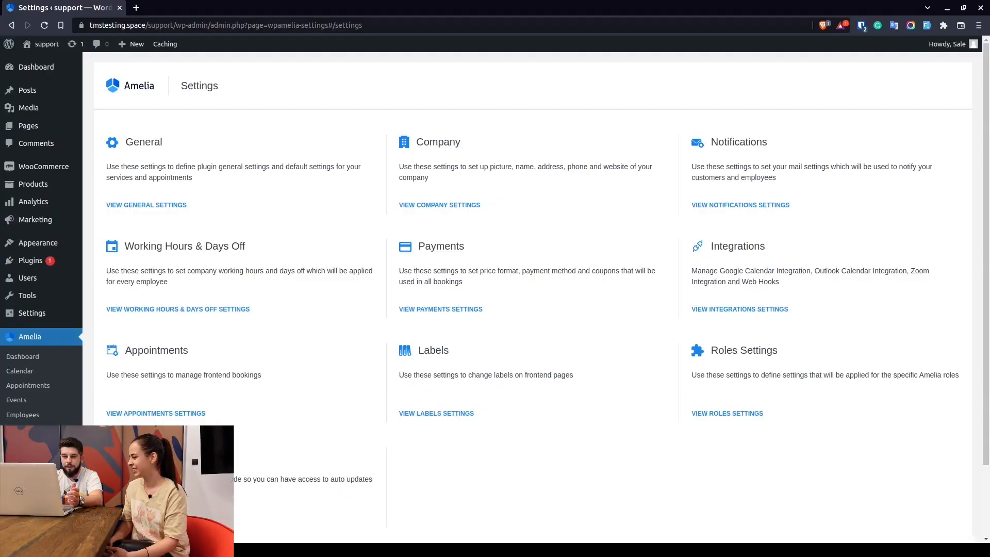
pyautogui.moveTo(730, 415)
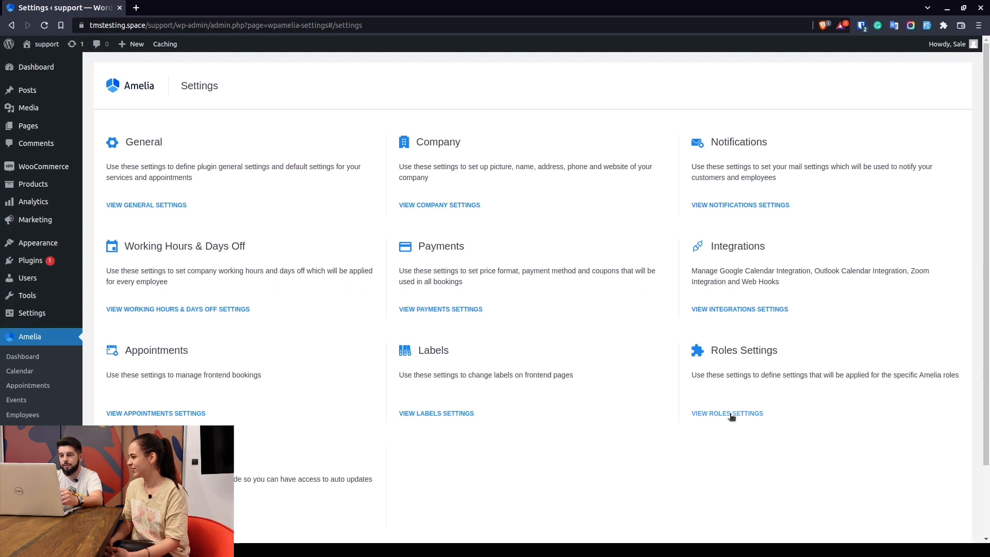
# - Browse the Employee, Customer and Admin role settings, then open Appointments in a new tab
pyautogui.click(726, 413)
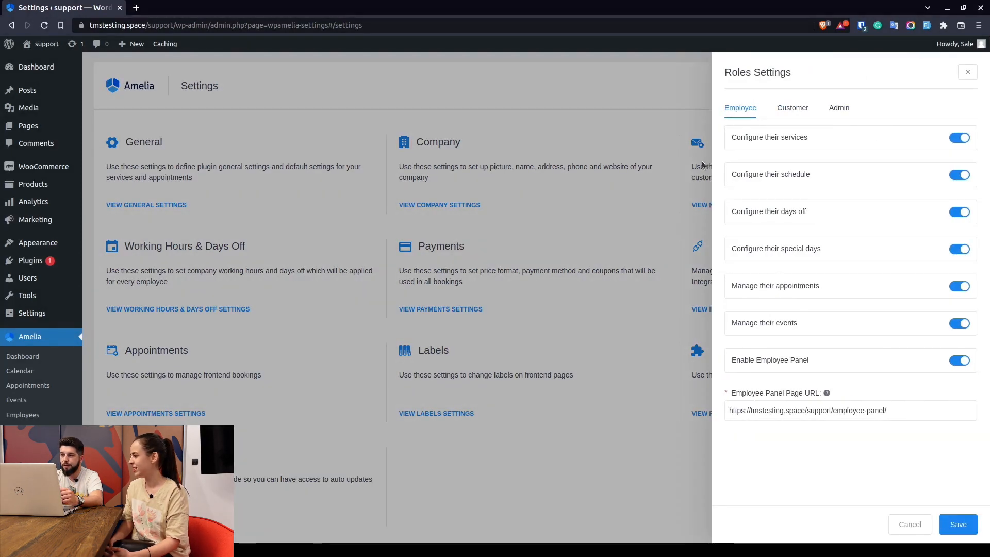
pyautogui.click(792, 107)
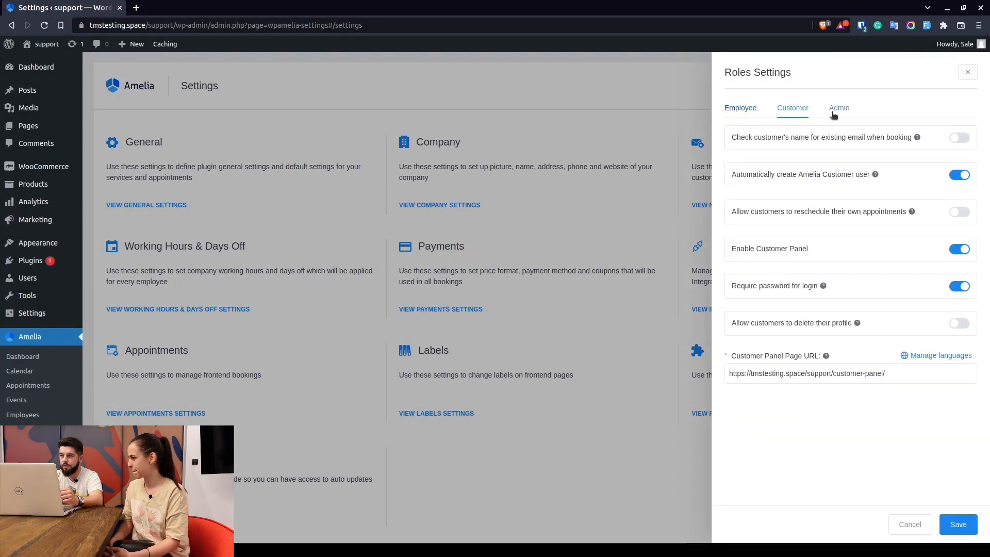
pyautogui.click(838, 107)
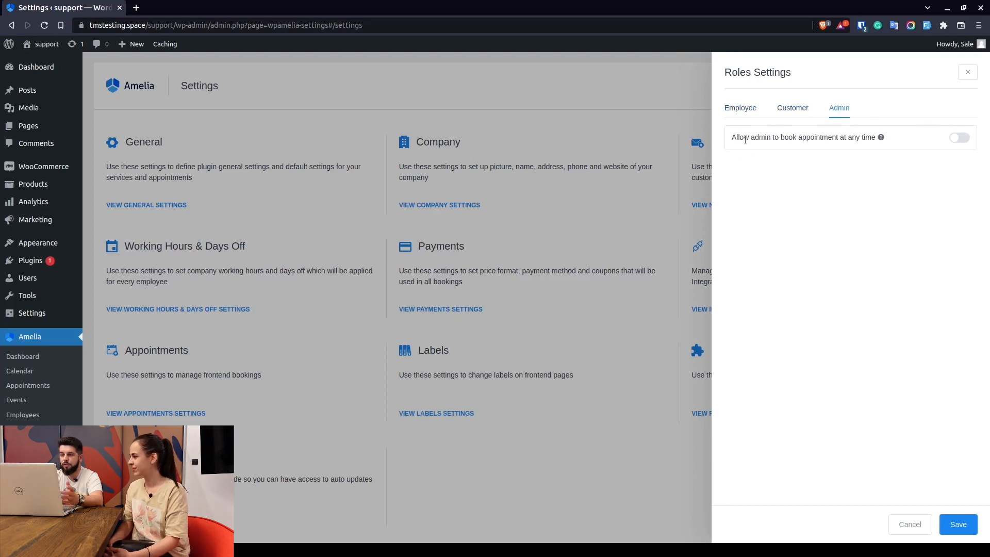
pyautogui.moveTo(923, 146)
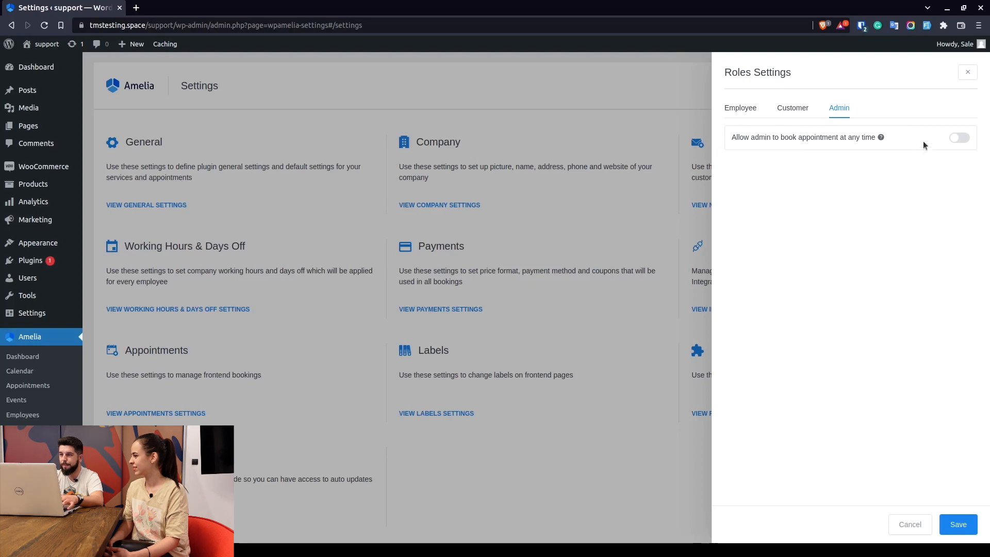
pyautogui.moveTo(766, 135)
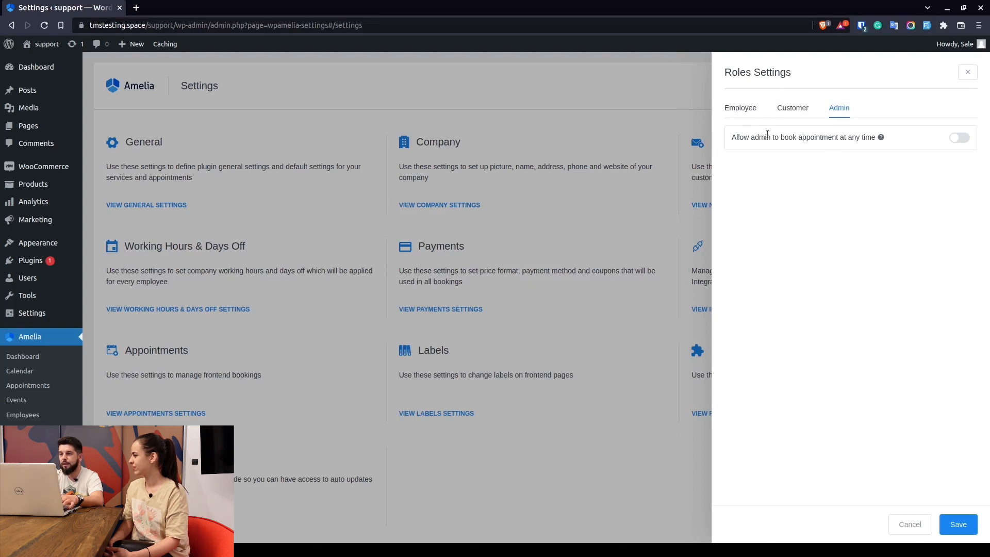
pyautogui.moveTo(909, 137)
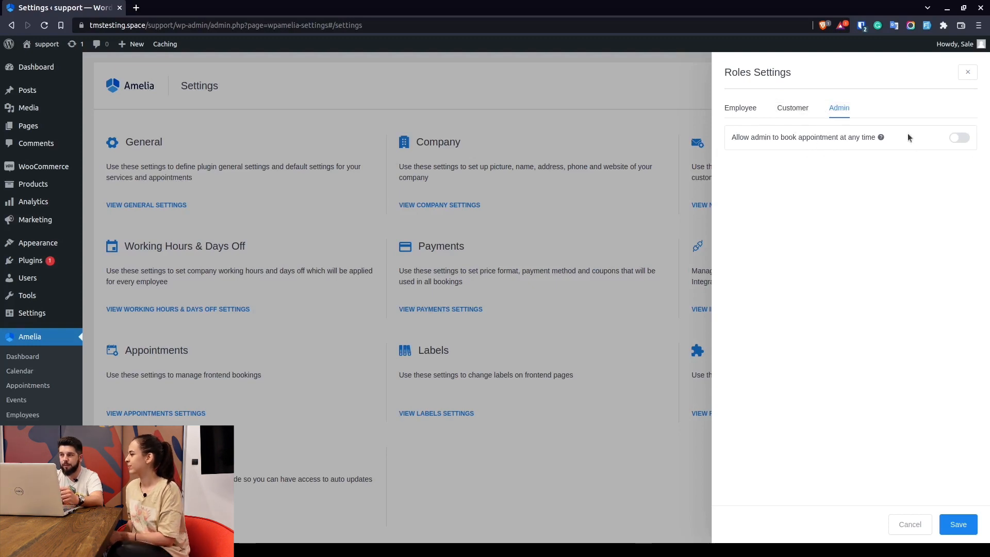
pyautogui.moveTo(73, 177)
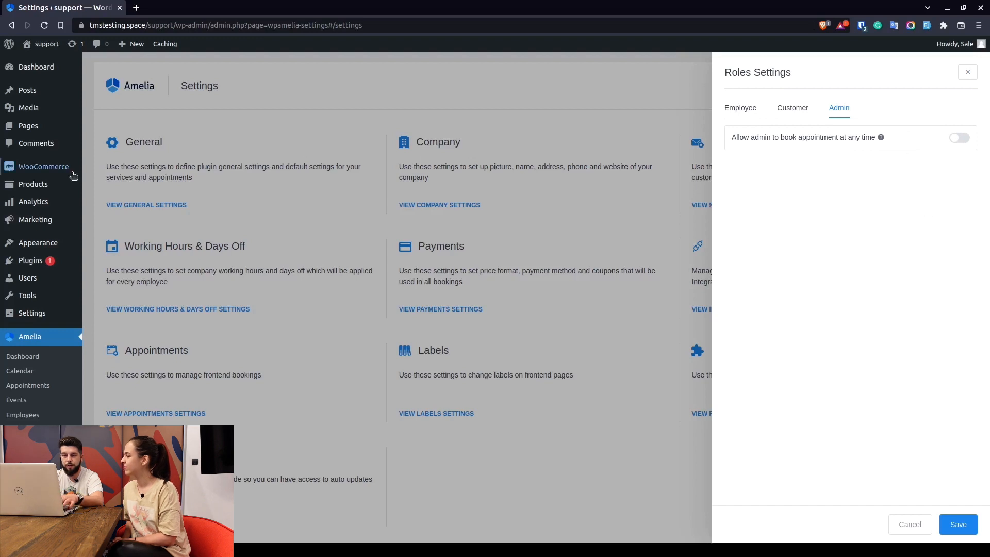
pyautogui.click(28, 385)
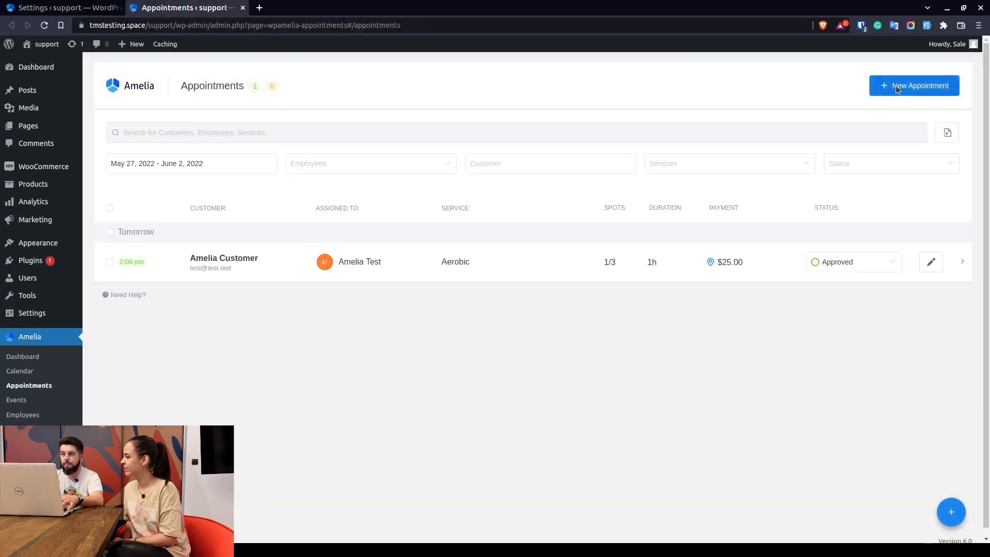
# - Start a new appointment for Test Customer with the Cardio service on May 31, 2022
pyautogui.click(913, 86)
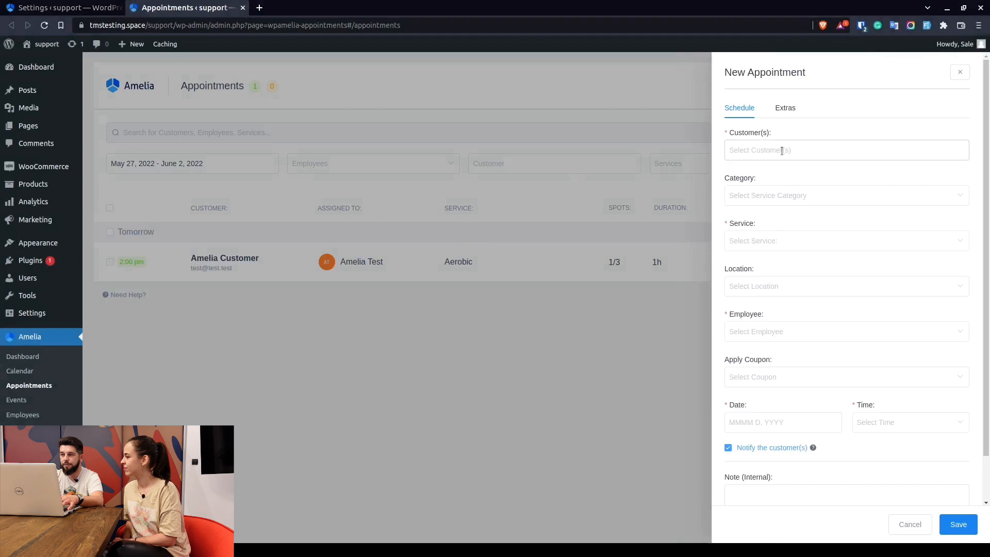
pyautogui.click(845, 149)
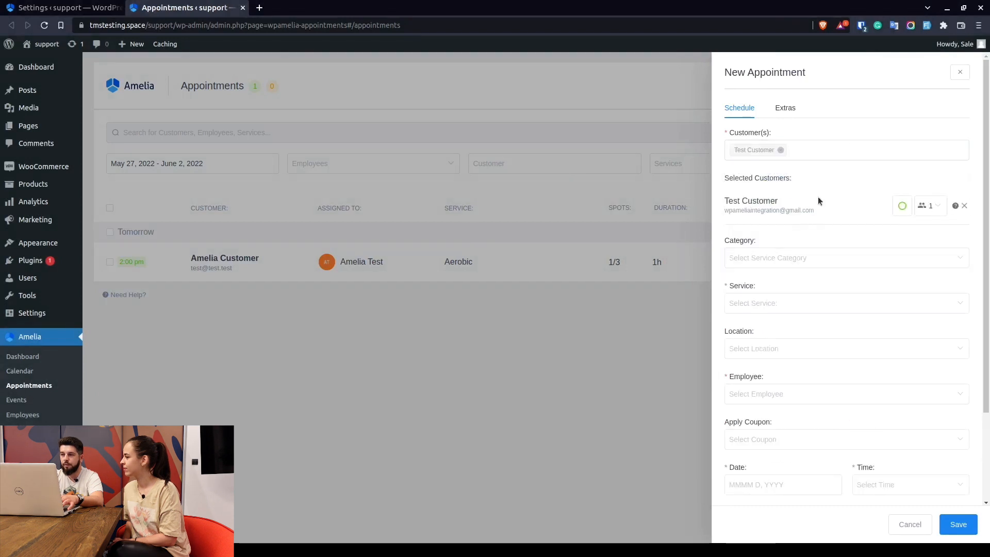
pyautogui.click(844, 303)
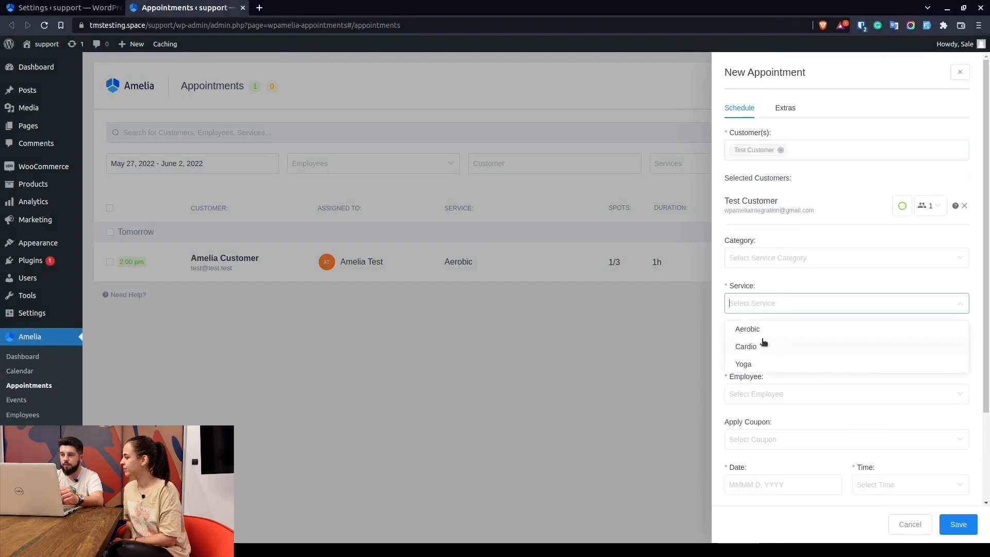
pyautogui.click(745, 346)
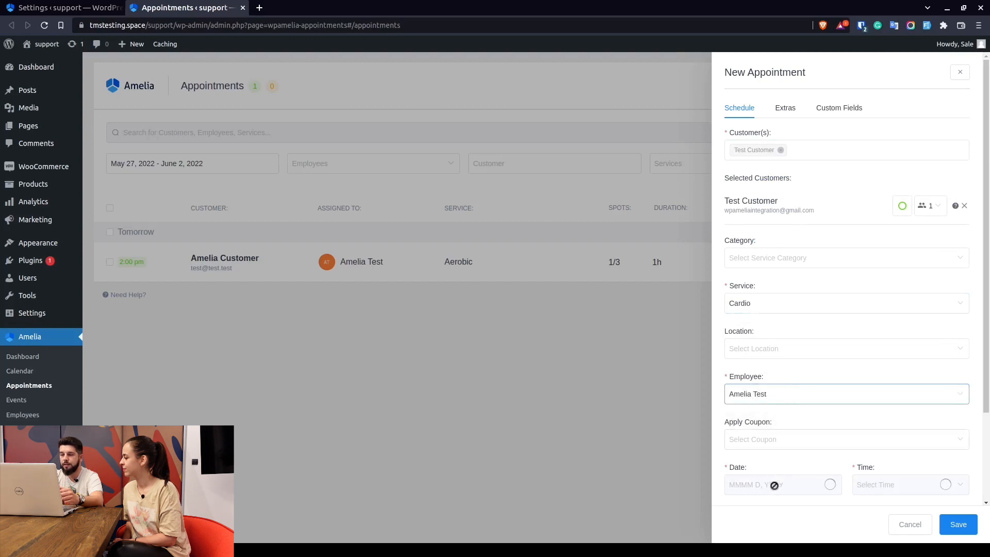
pyautogui.click(781, 483)
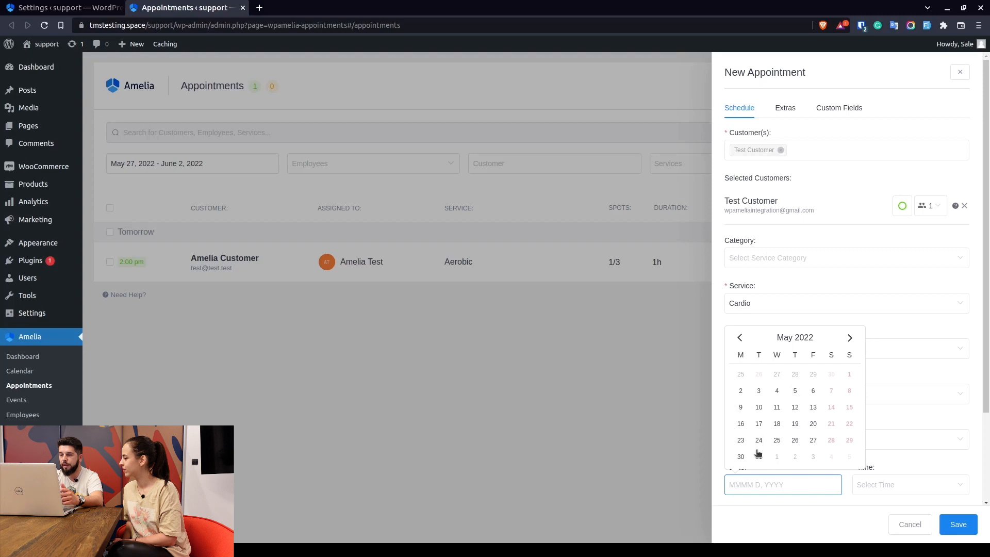
pyautogui.click(758, 456)
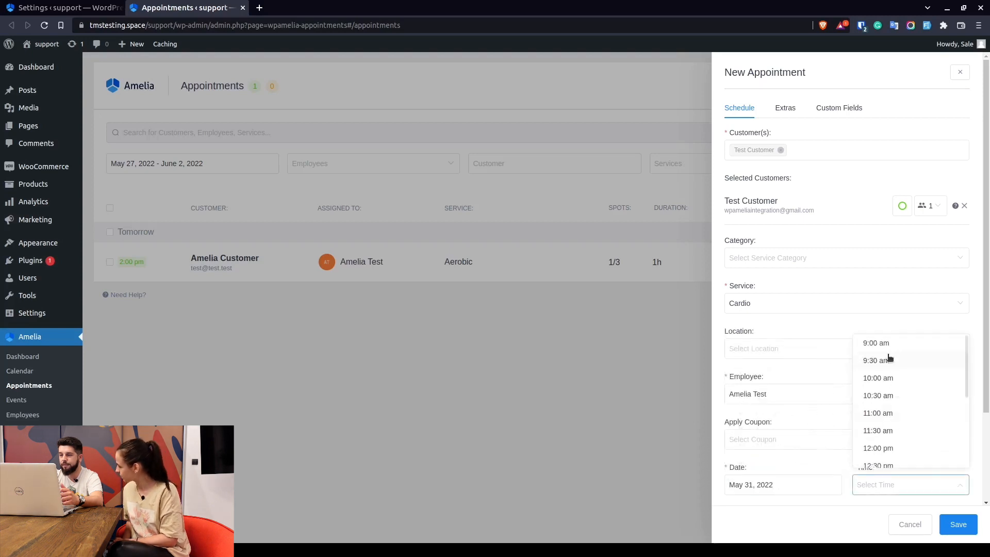
pyautogui.scroll(-3)
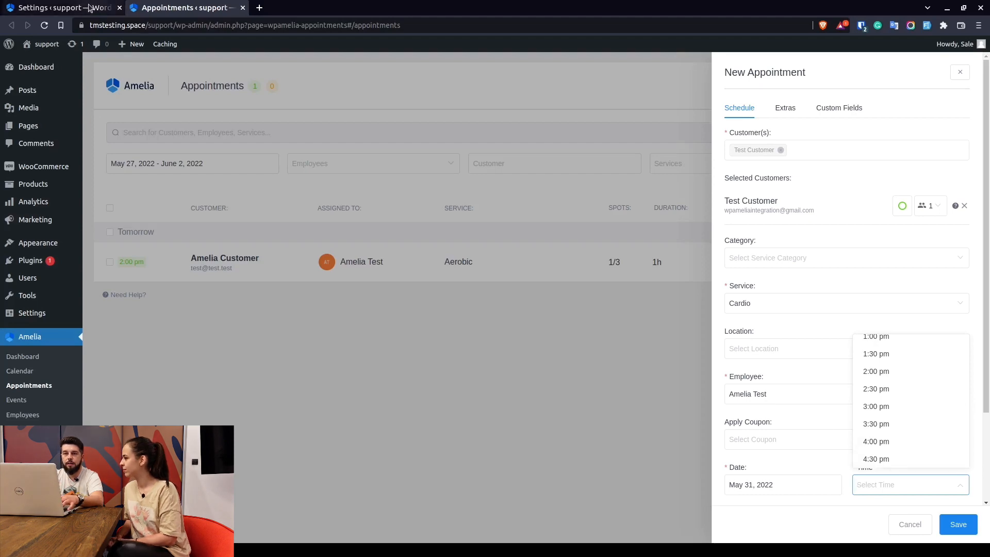
# - Reload the Appointments page and start a new Cardio appointment for Test Customer
pyautogui.click(59, 7)
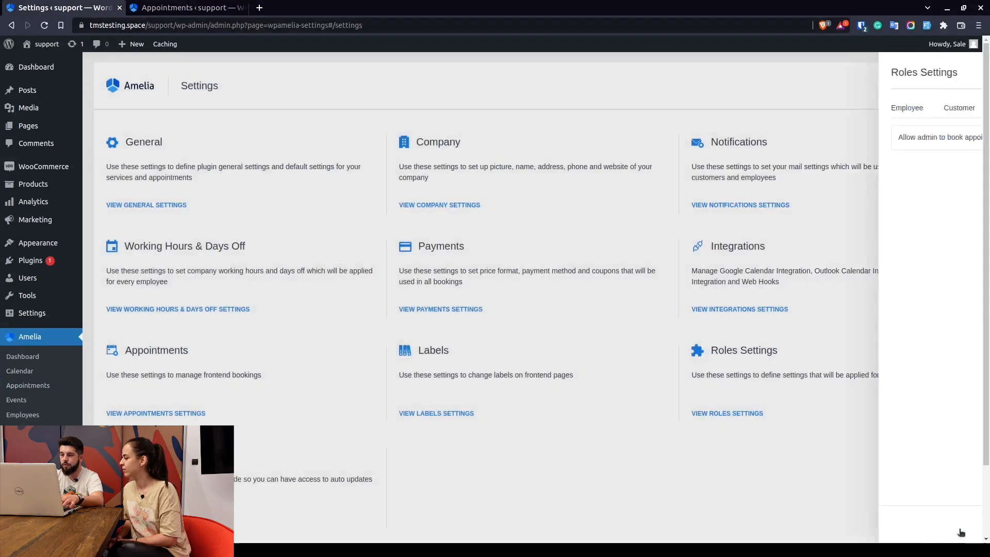
pyautogui.click(186, 8)
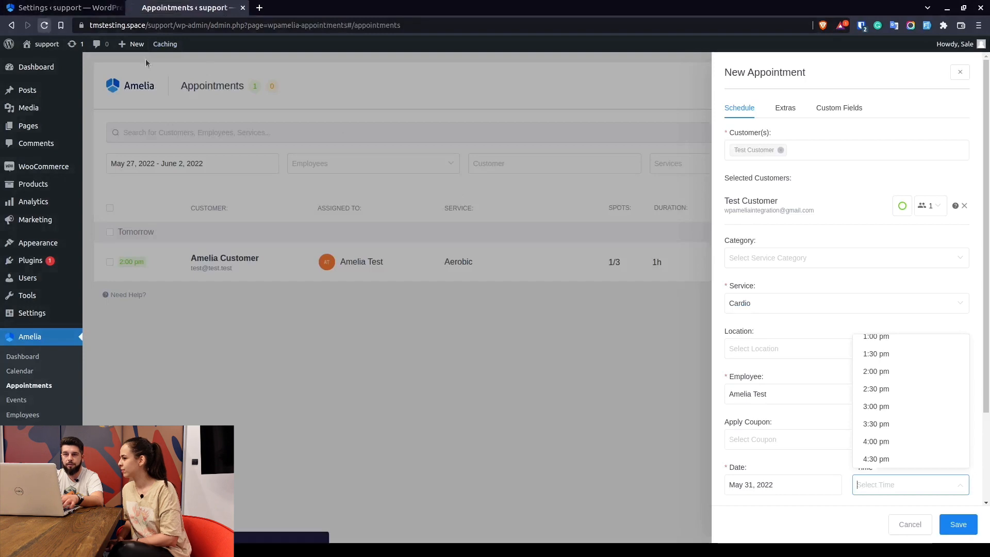
pyautogui.click(44, 25)
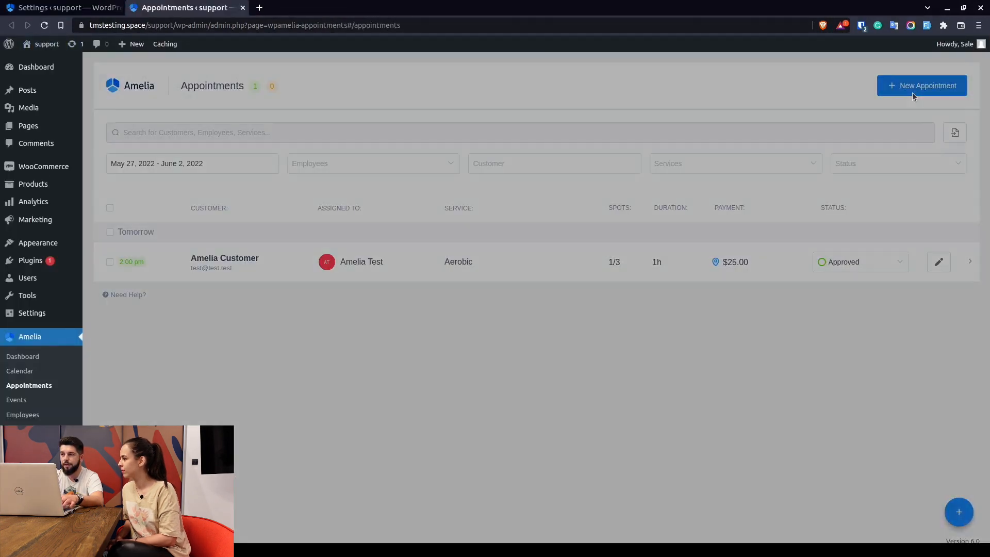
pyautogui.click(921, 85)
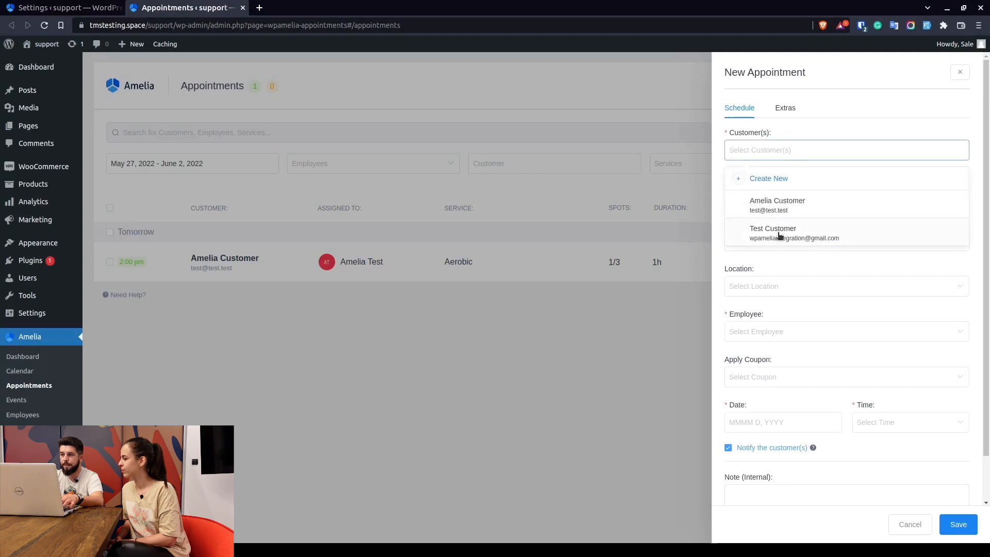
pyautogui.click(772, 232)
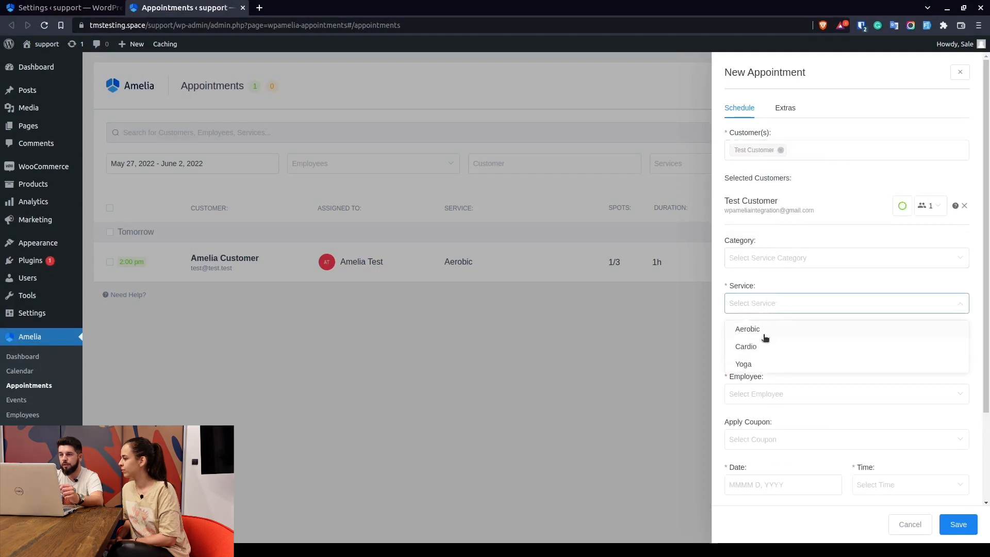
pyautogui.click(745, 346)
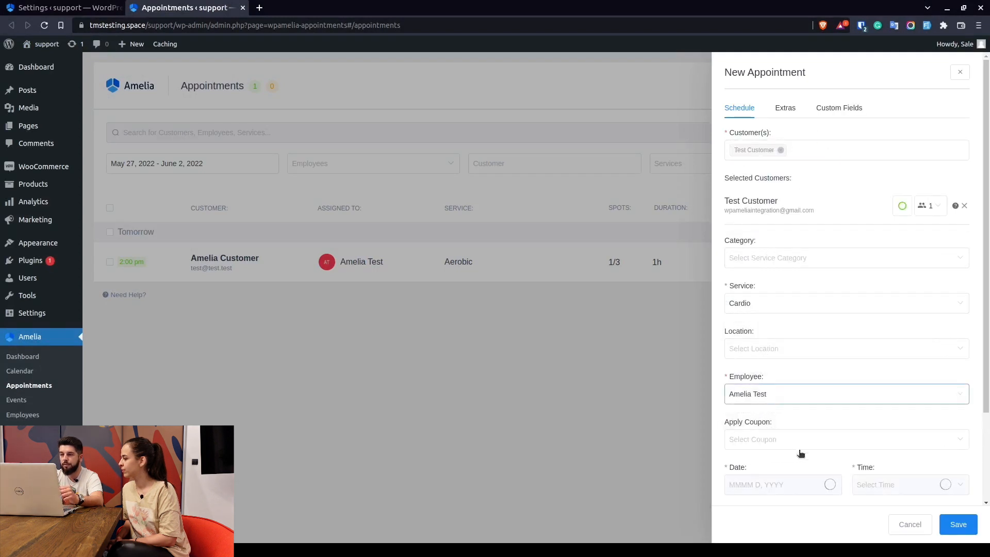
pyautogui.moveTo(779, 475)
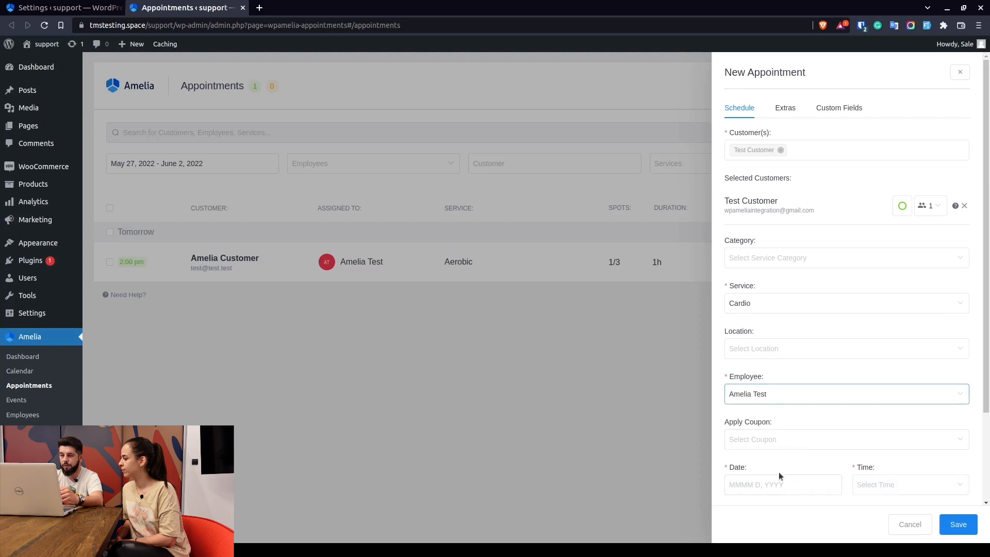
# - Set the appointment to May 28, 2022 at 7:00 pm and save it
pyautogui.click(781, 484)
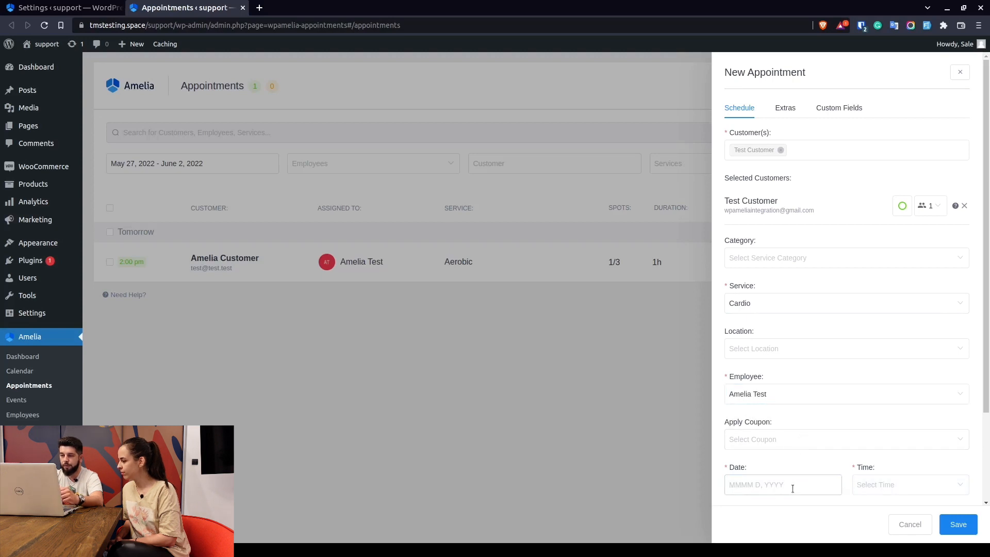
pyautogui.click(782, 484)
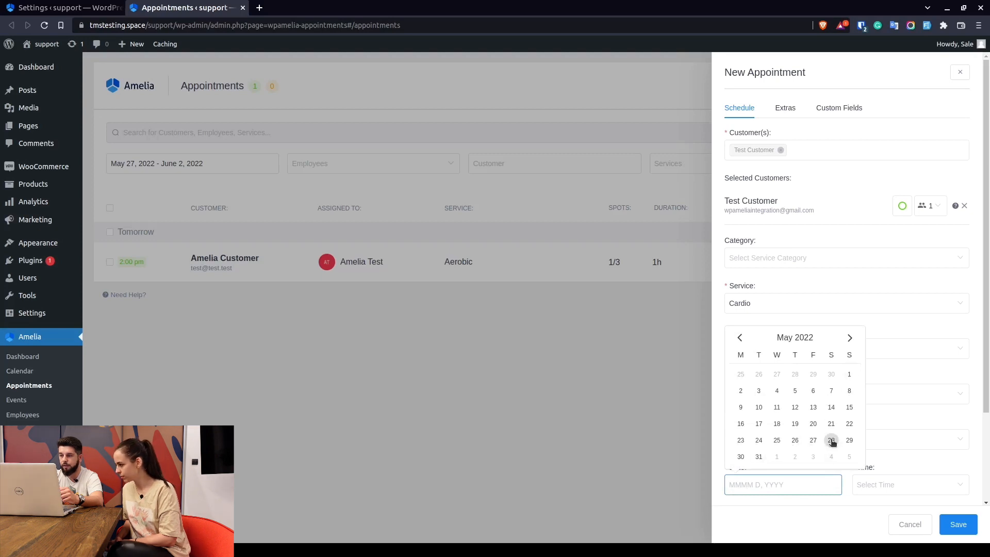
pyautogui.click(830, 440)
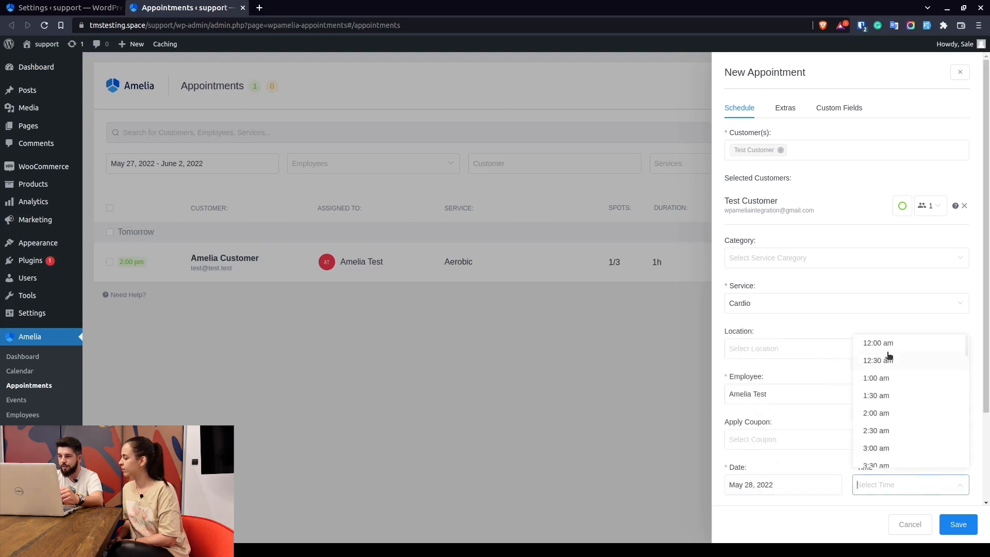
pyautogui.scroll(-3)
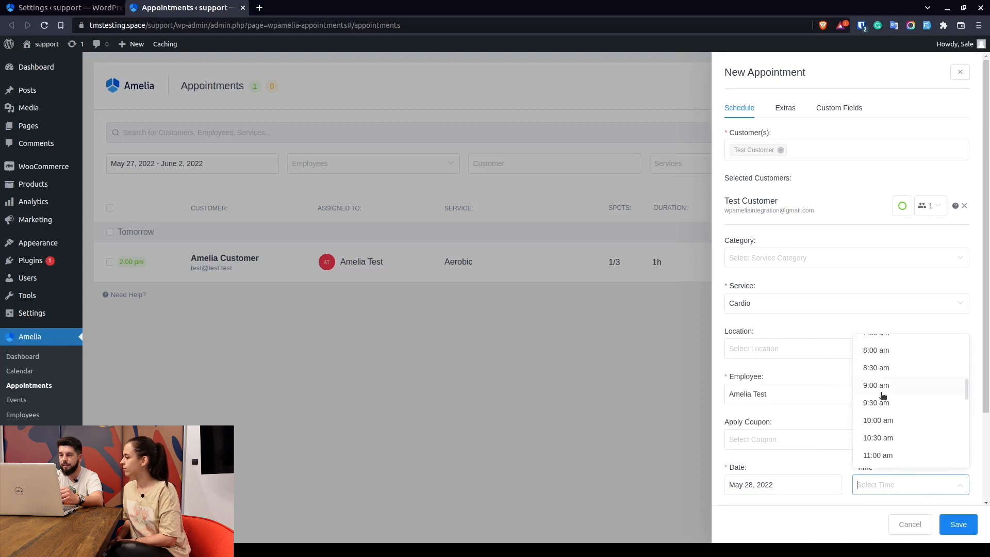
pyautogui.scroll(-3)
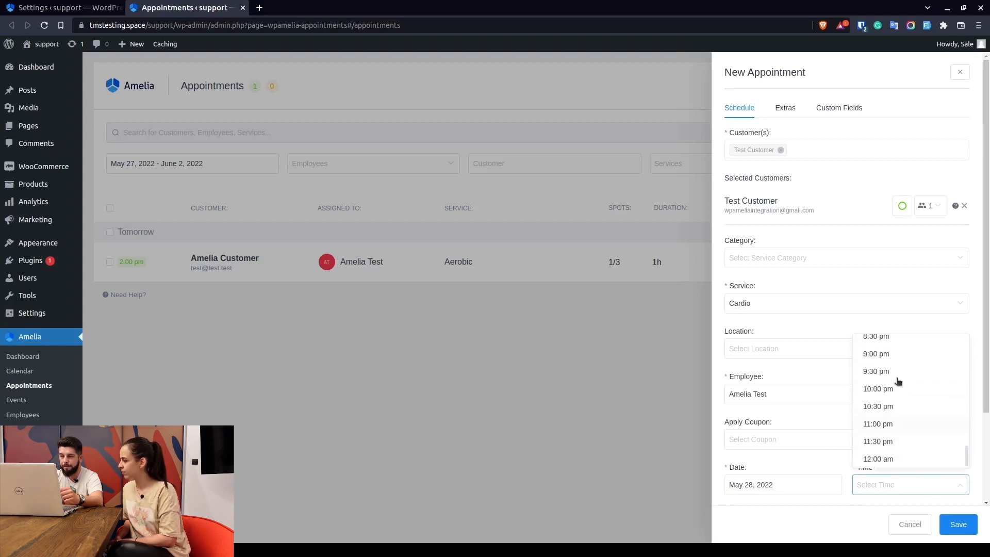
pyautogui.scroll(3)
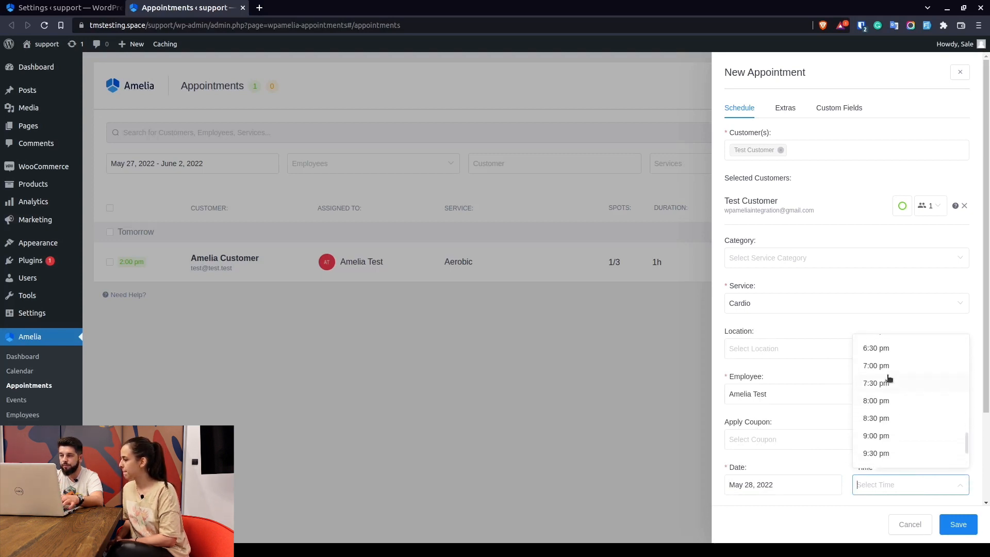
pyautogui.scroll(3)
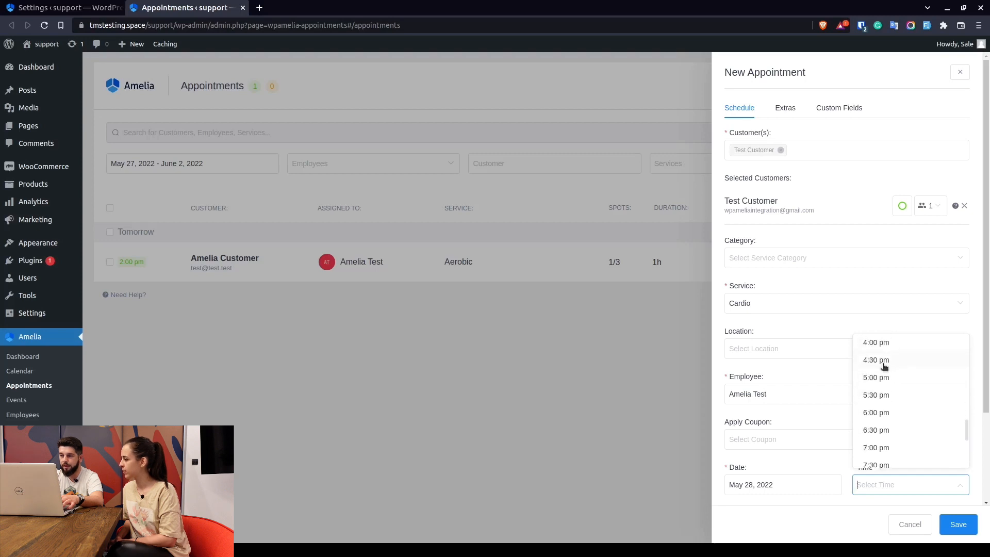
pyautogui.scroll(-3)
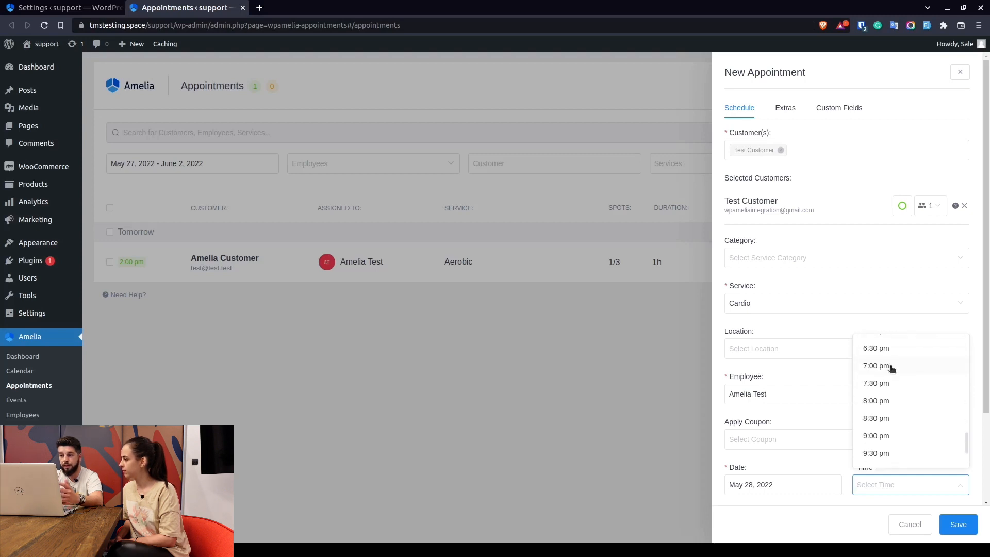
pyautogui.click(874, 365)
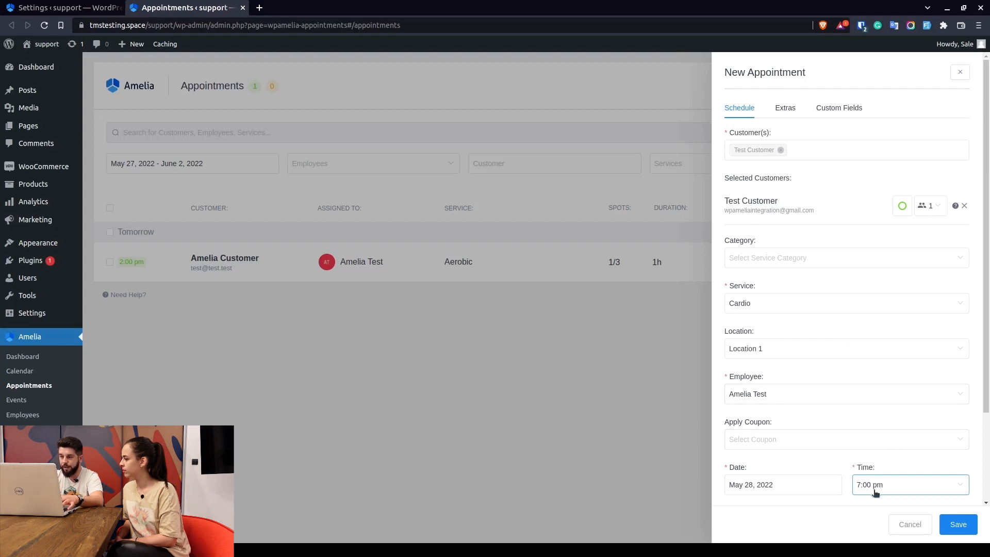
pyautogui.click(958, 524)
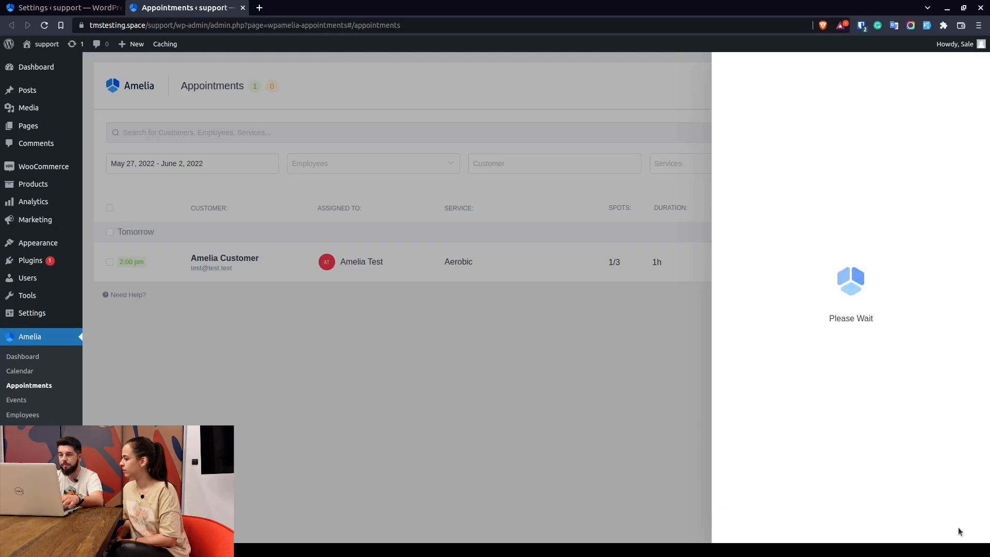
pyautogui.moveTo(326, 272)
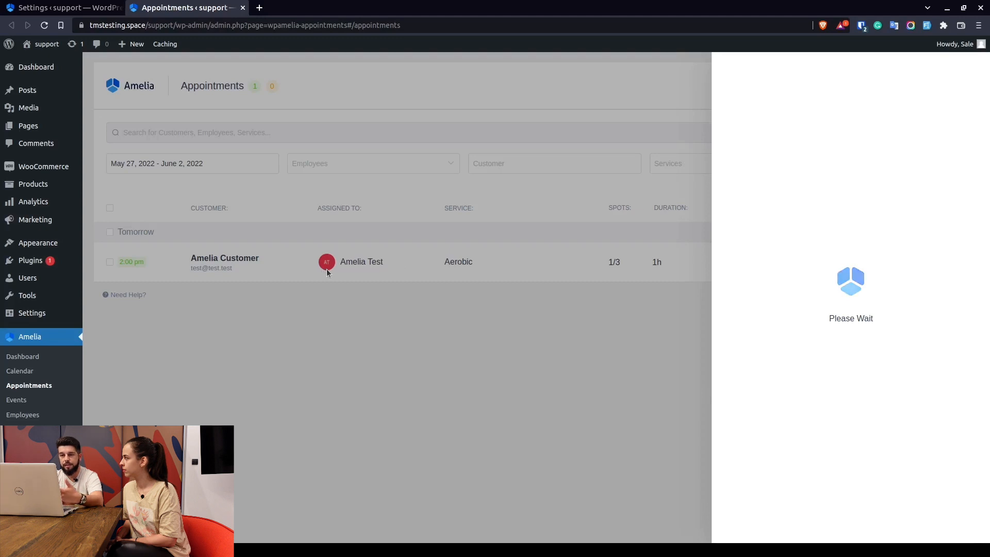
pyautogui.moveTo(304, 290)
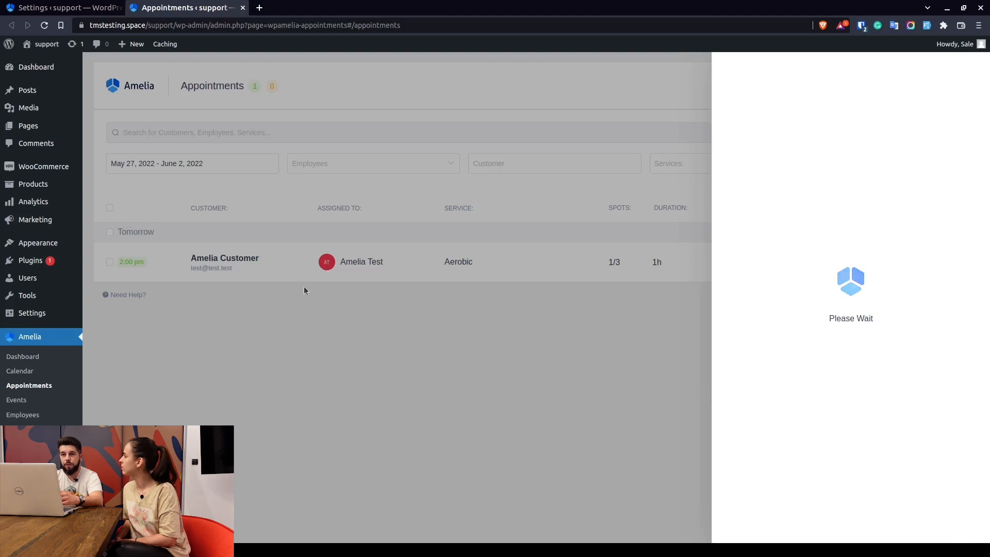
pyautogui.moveTo(216, 132)
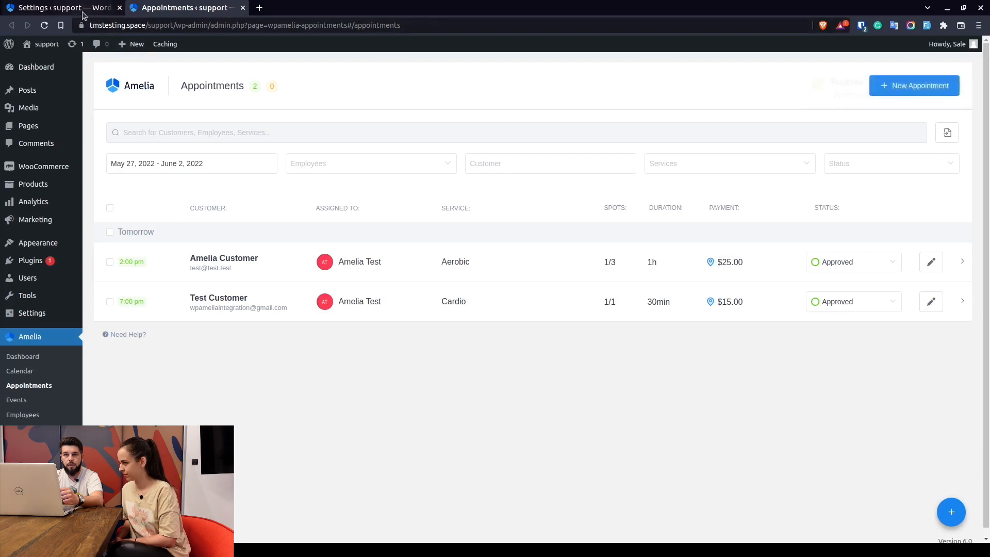
# - Return to the Amelia settings tab and reopen Roles Settings on employee permissions
pyautogui.click(56, 8)
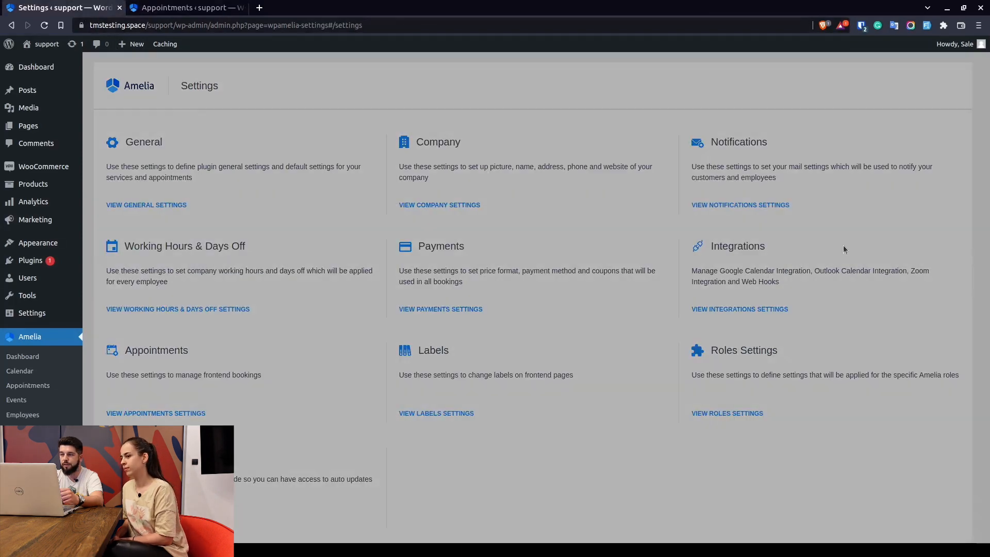
pyautogui.click(726, 413)
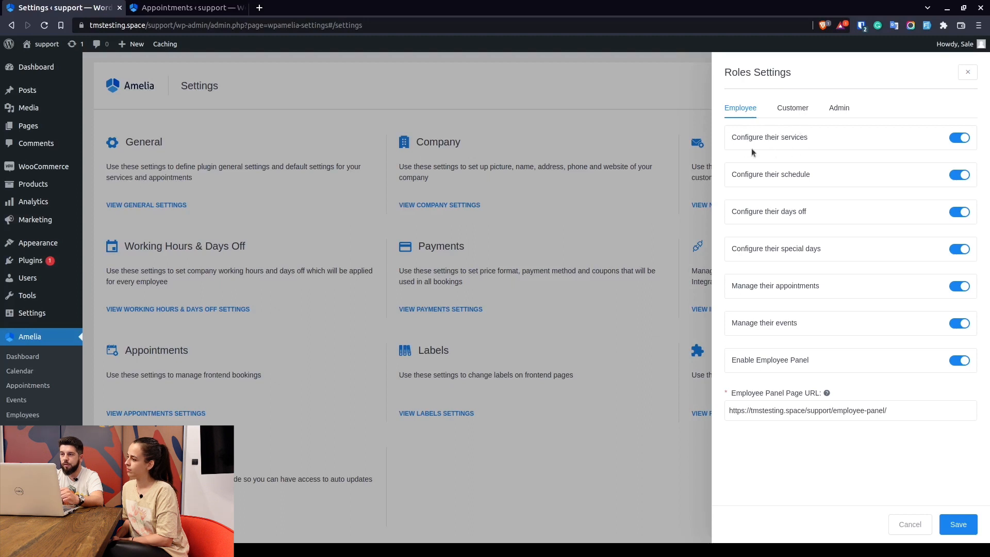
pyautogui.moveTo(779, 146)
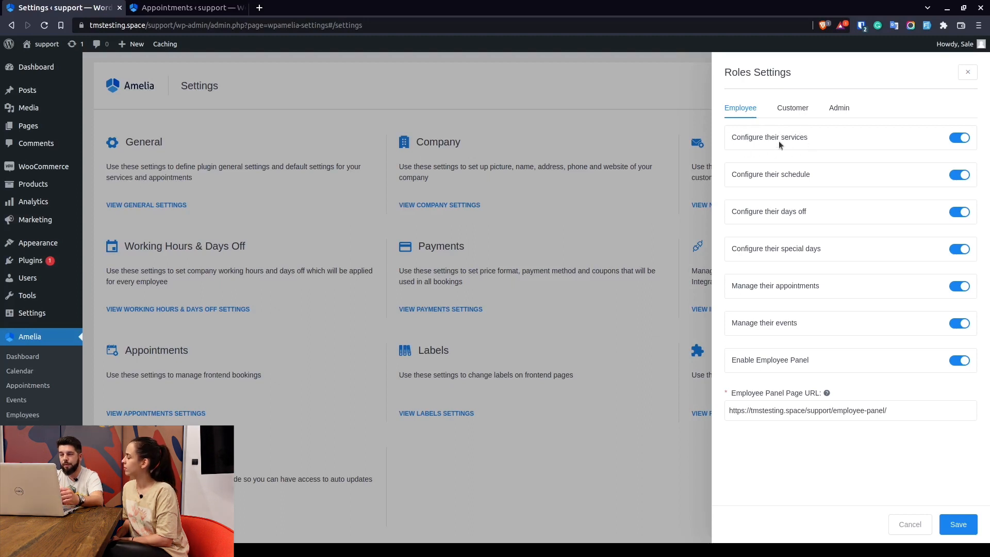
pyautogui.moveTo(801, 148)
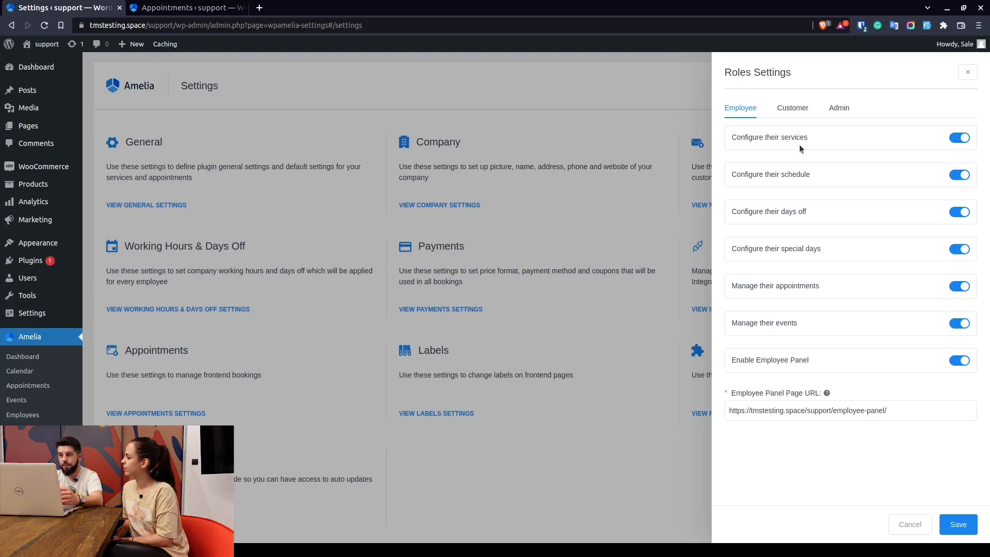
pyautogui.moveTo(884, 150)
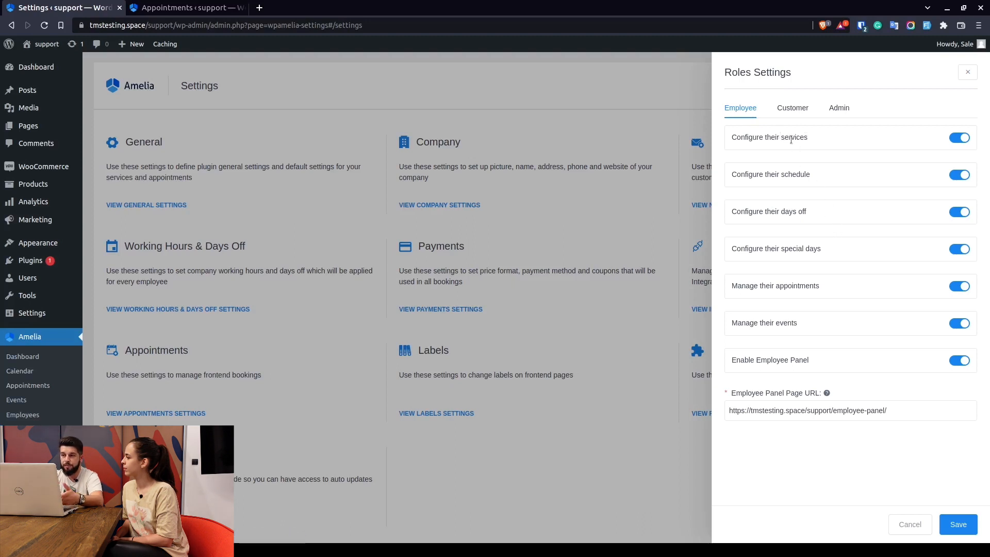
pyautogui.moveTo(770, 174)
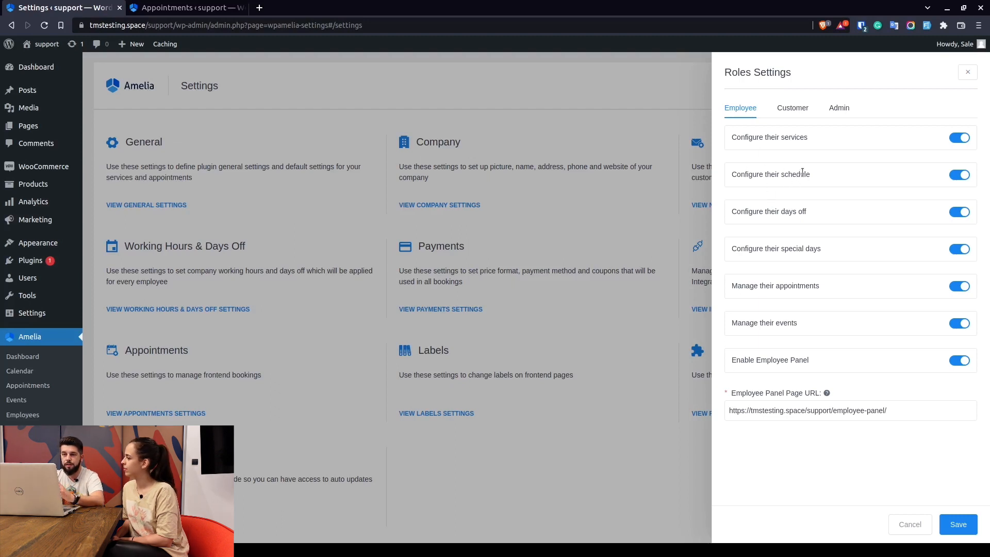
pyautogui.moveTo(787, 191)
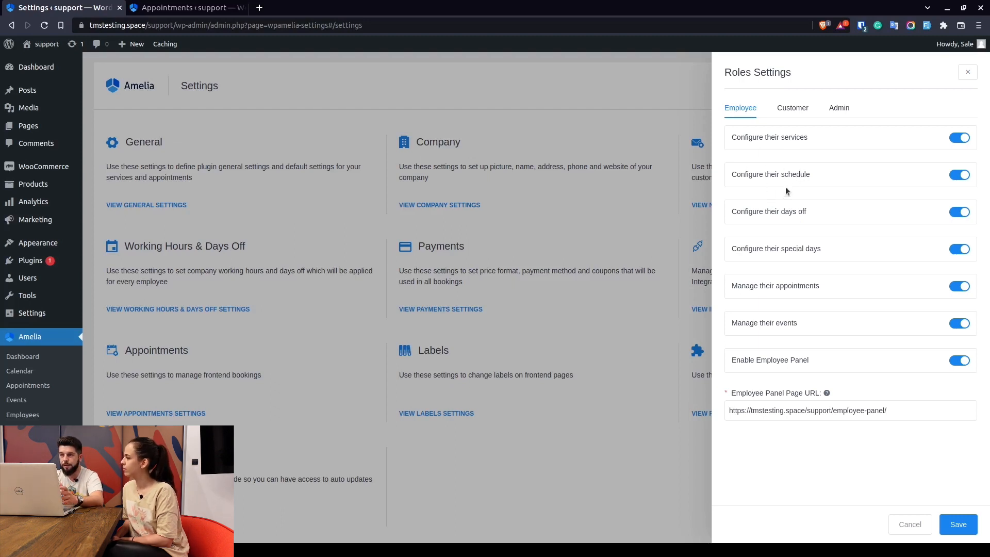
pyautogui.moveTo(787, 222)
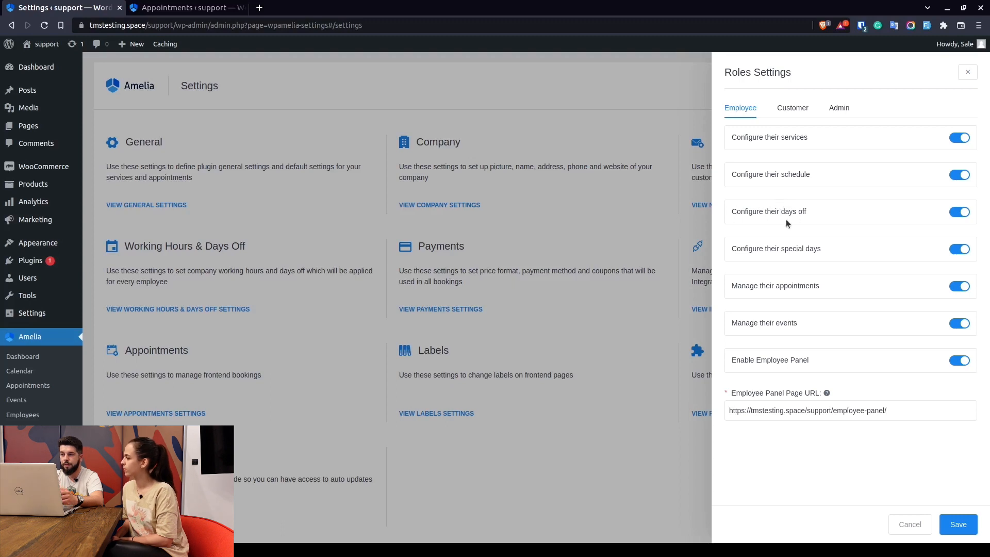
pyautogui.moveTo(785, 211)
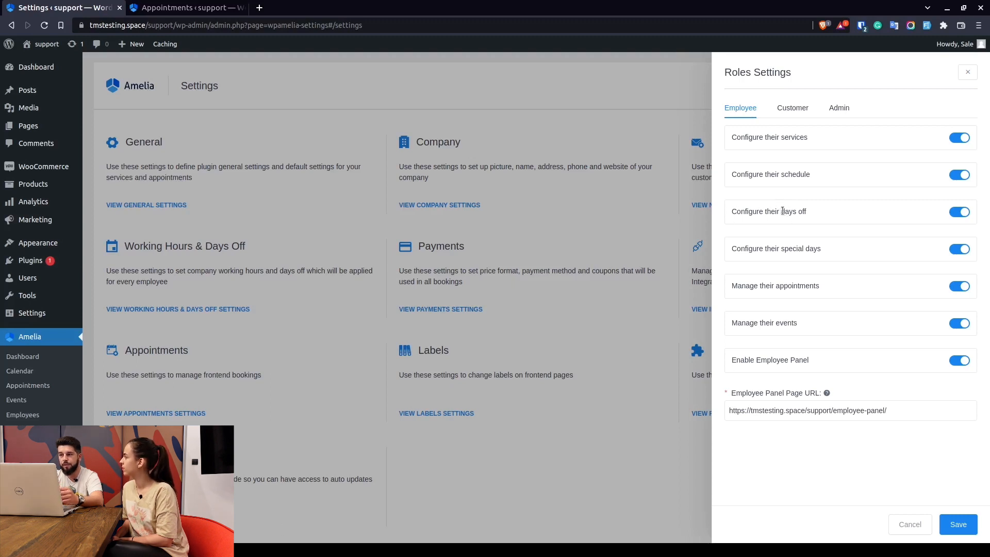
pyautogui.moveTo(810, 218)
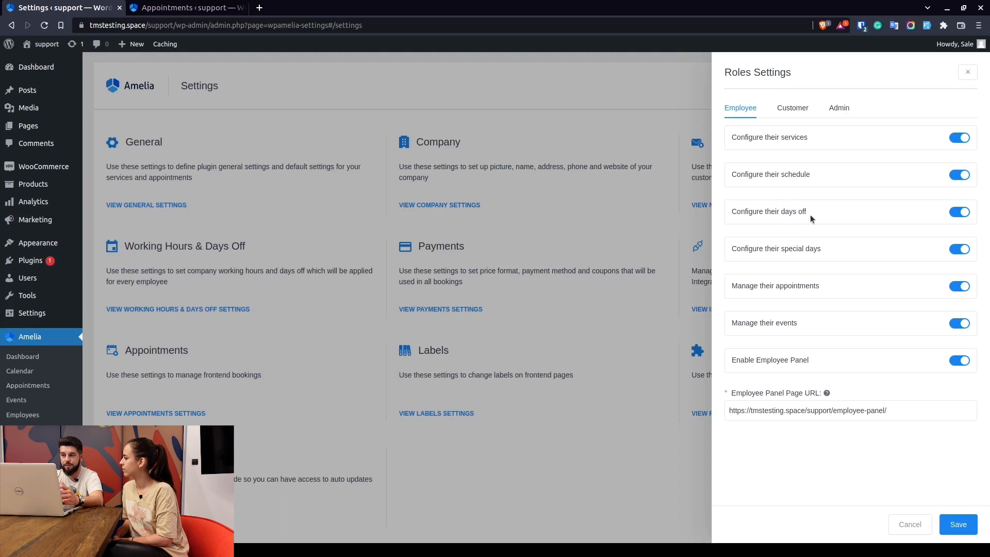
pyautogui.moveTo(798, 257)
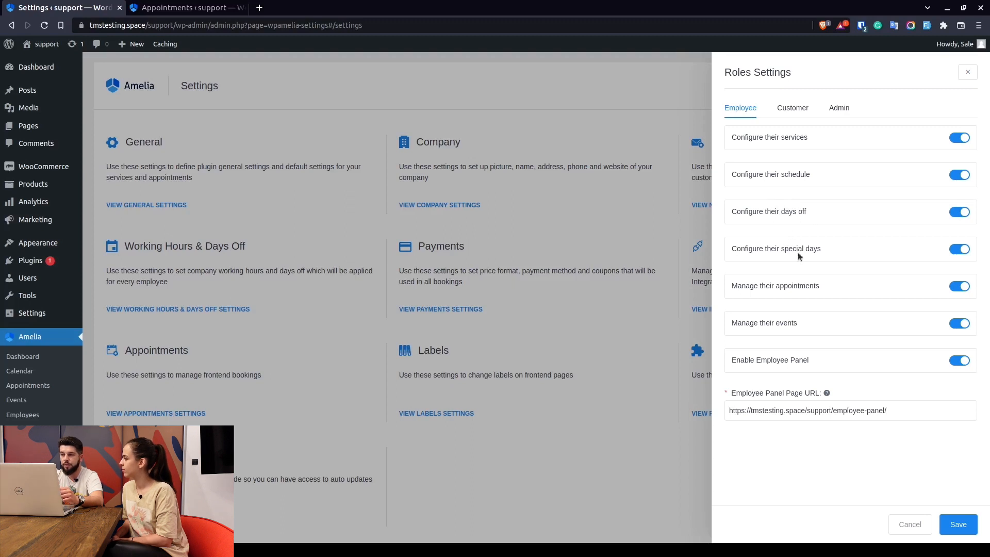
pyautogui.moveTo(801, 251)
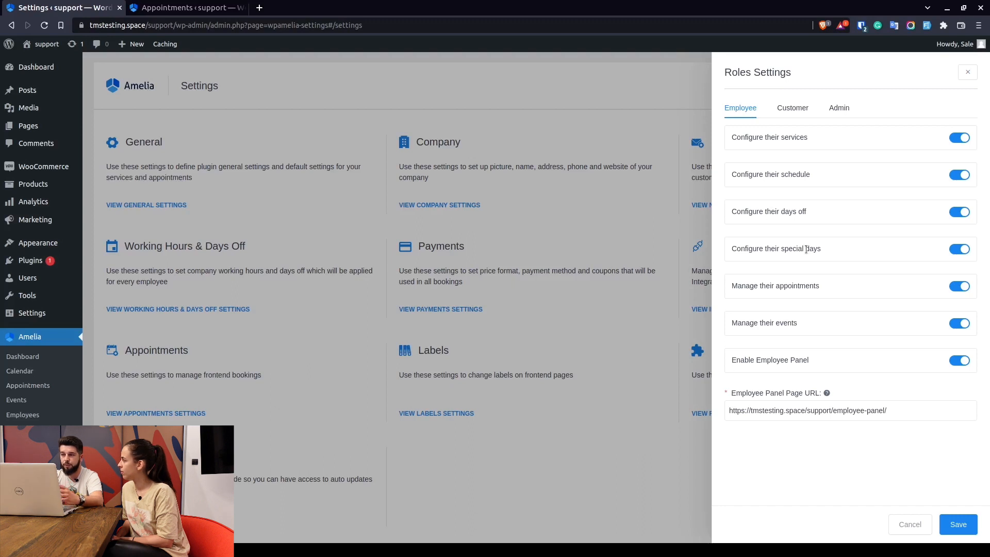
pyautogui.moveTo(805, 246)
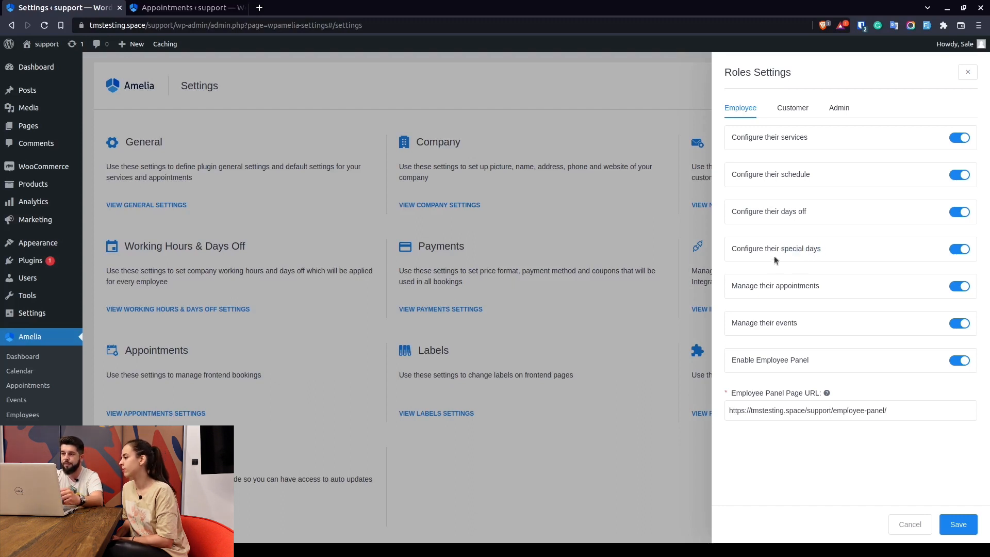
pyautogui.moveTo(790, 297)
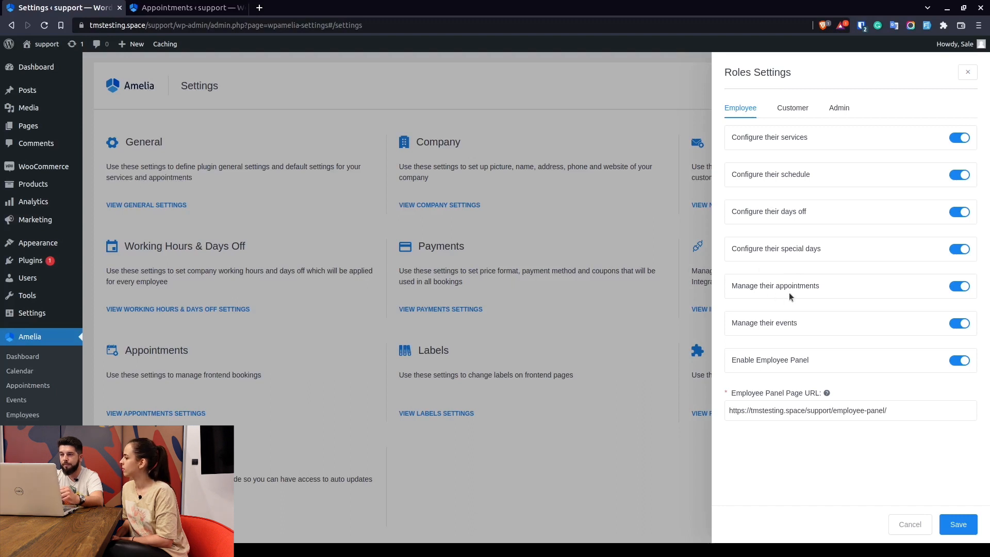
pyautogui.moveTo(782, 287)
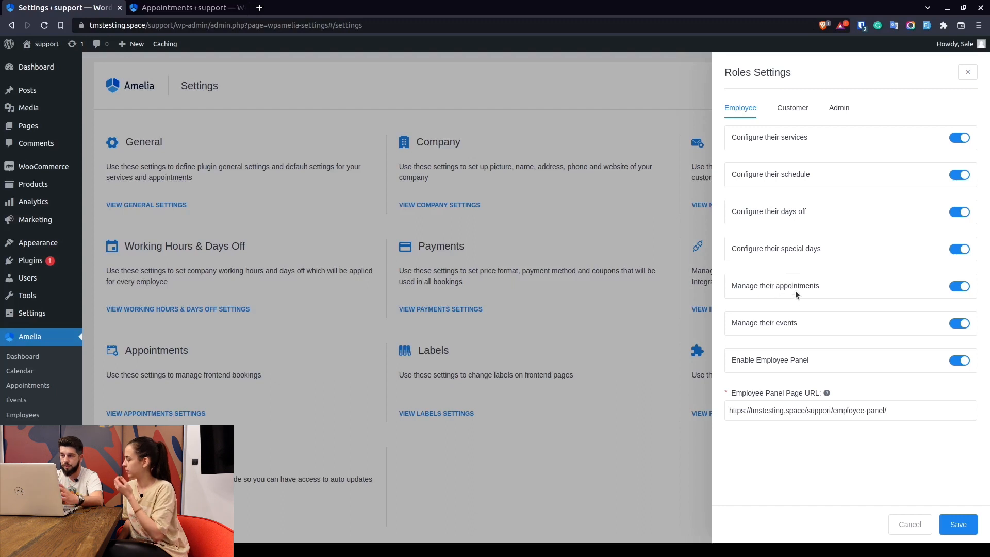
pyautogui.moveTo(757, 335)
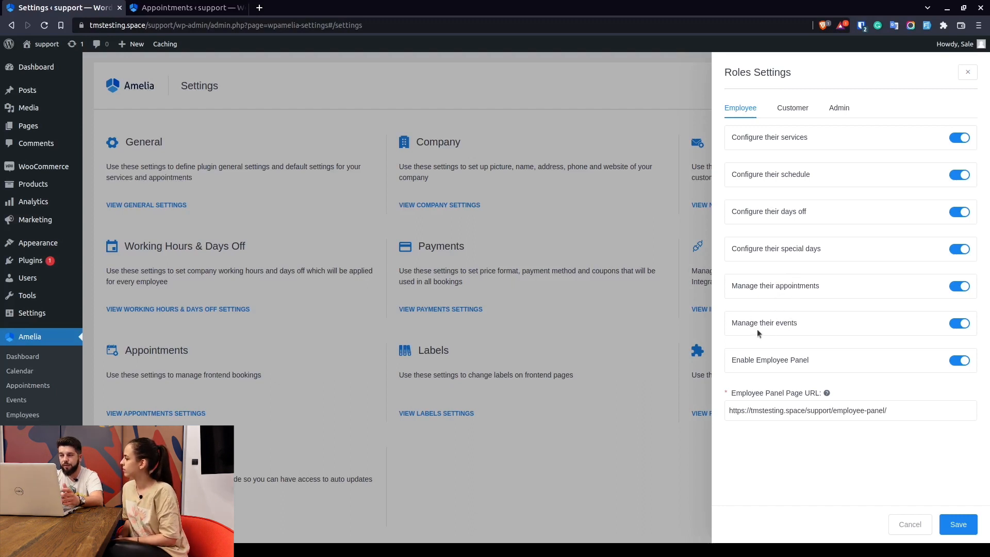
pyautogui.moveTo(798, 284)
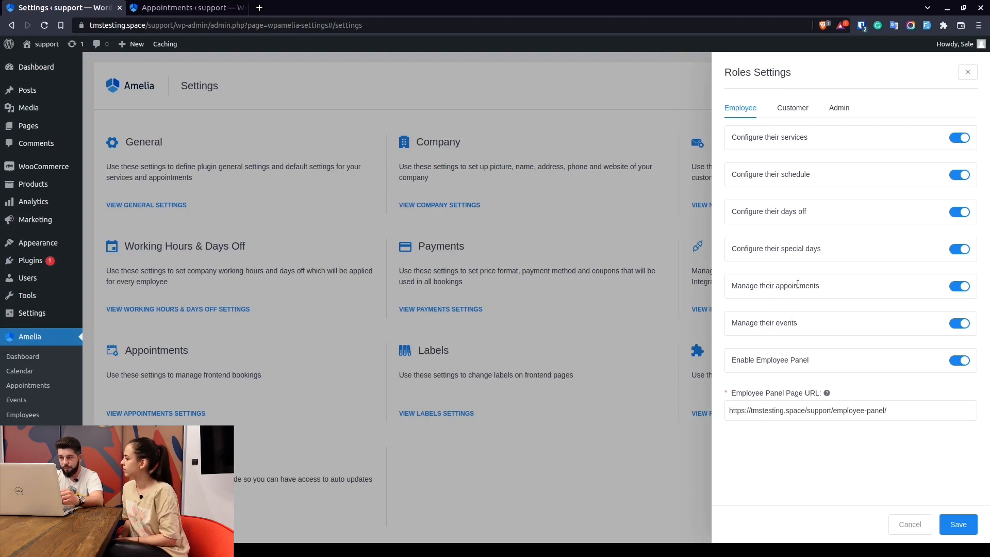
pyautogui.moveTo(743, 350)
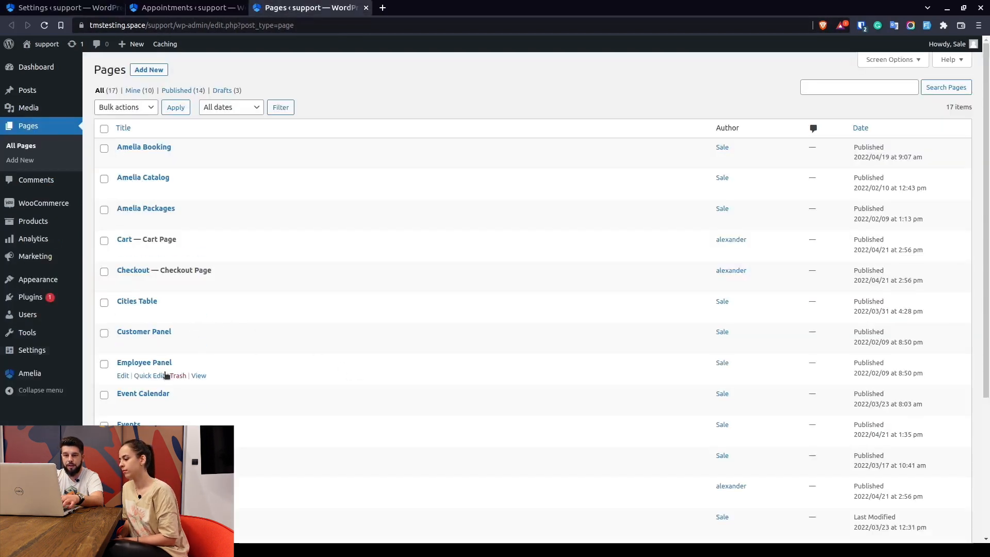
# - Open the Employee Panel page link in a new tab and switch to its editor
pyautogui.rightClick(197, 375)
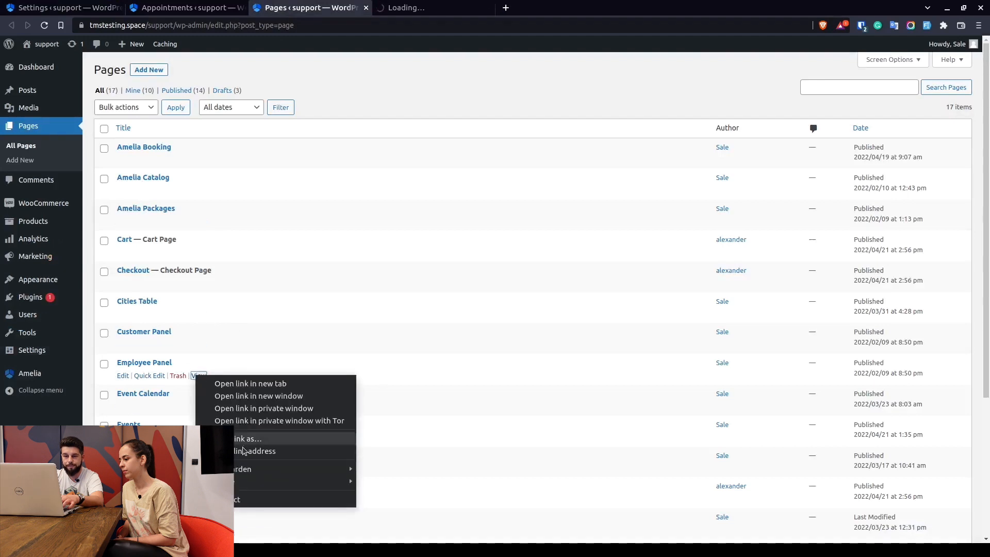
pyautogui.click(250, 382)
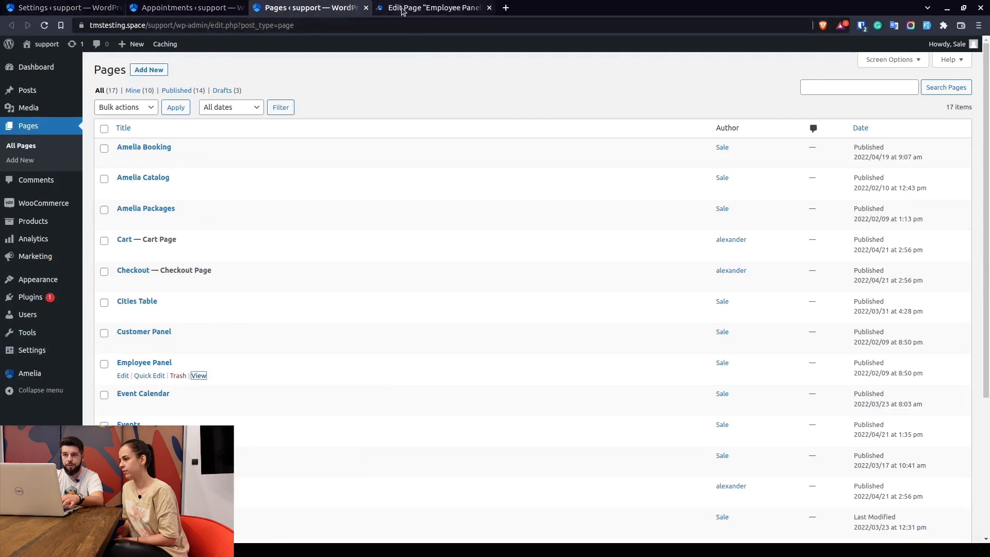
pyautogui.click(122, 374)
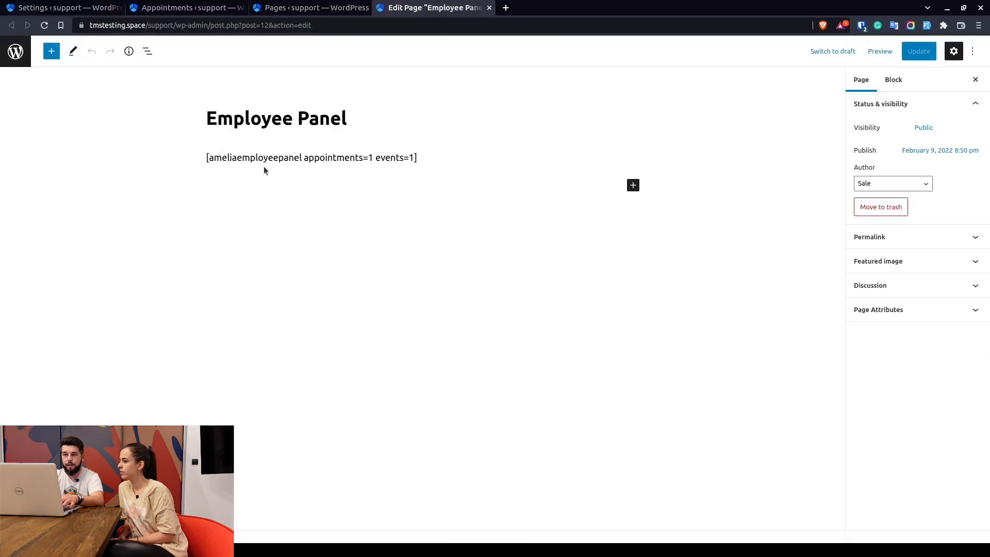
# - Select the employee panel shortcode block and toggle its appointments and events options
pyautogui.click(311, 157)
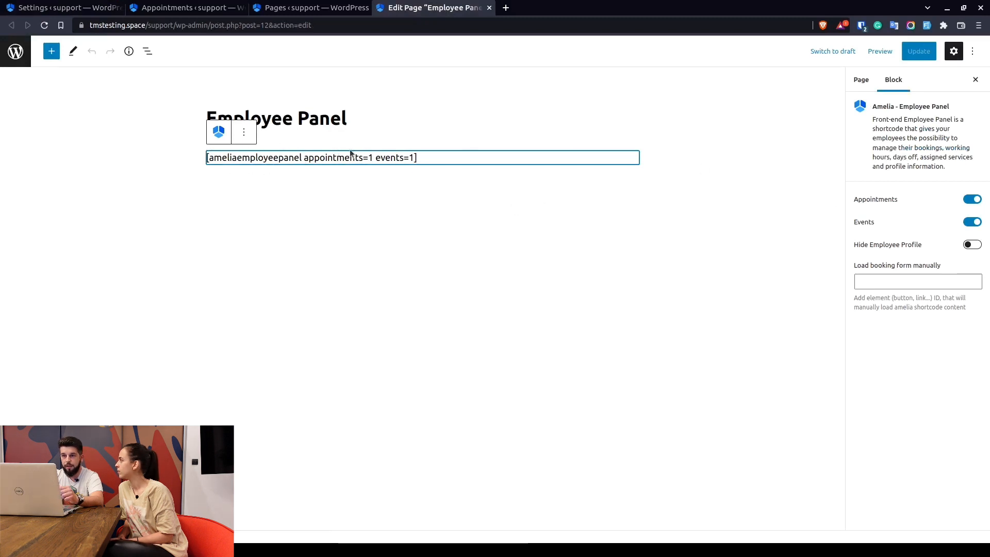
pyautogui.moveTo(919, 231)
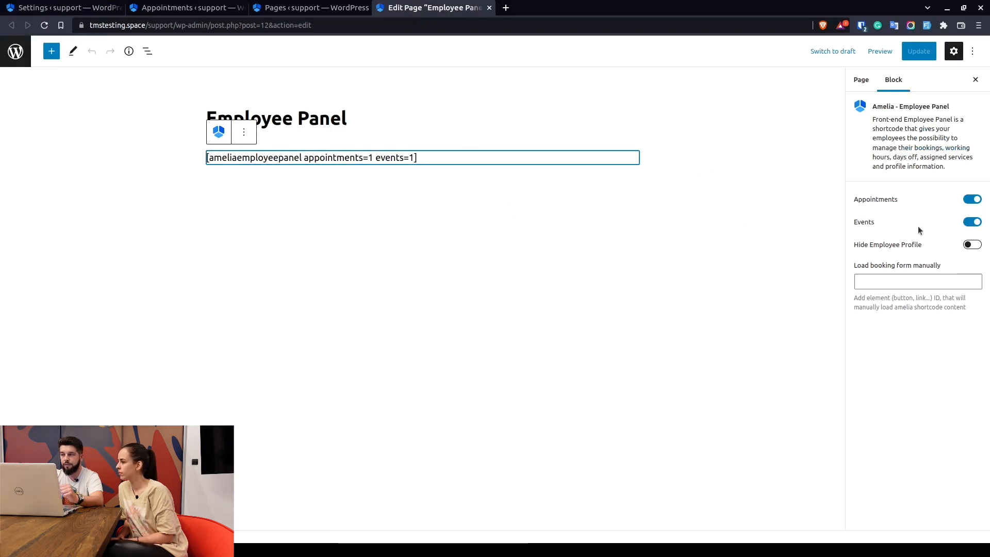
pyautogui.click(971, 199)
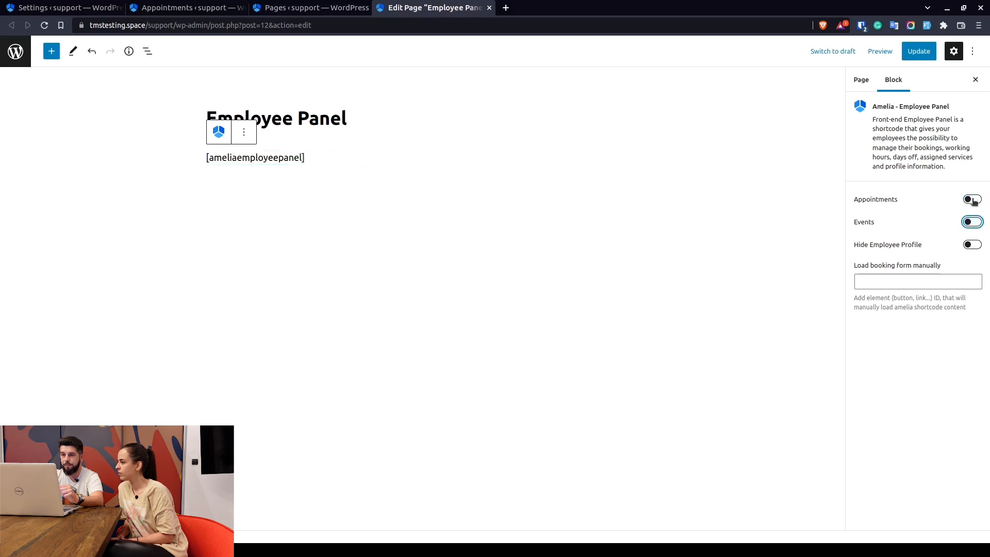
pyautogui.click(972, 199)
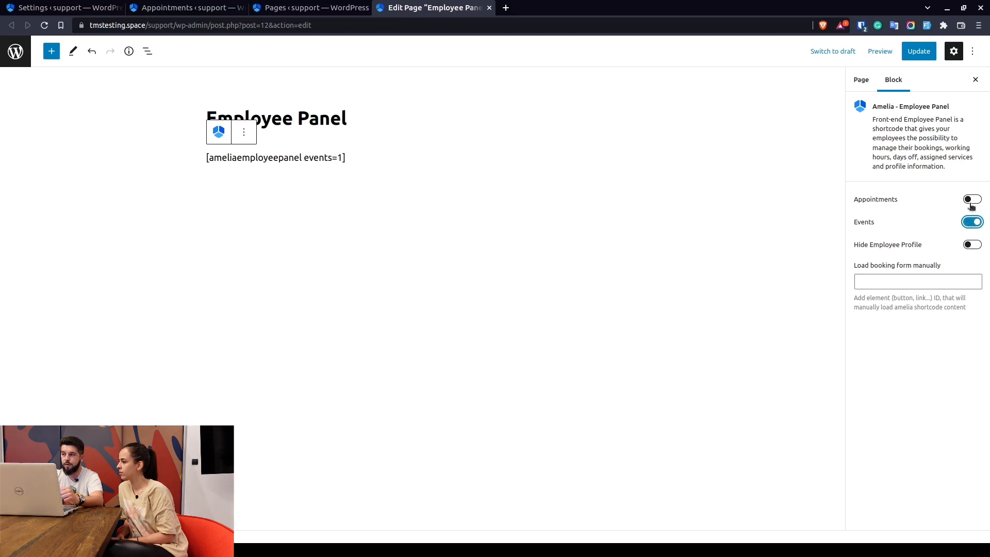
pyautogui.click(971, 198)
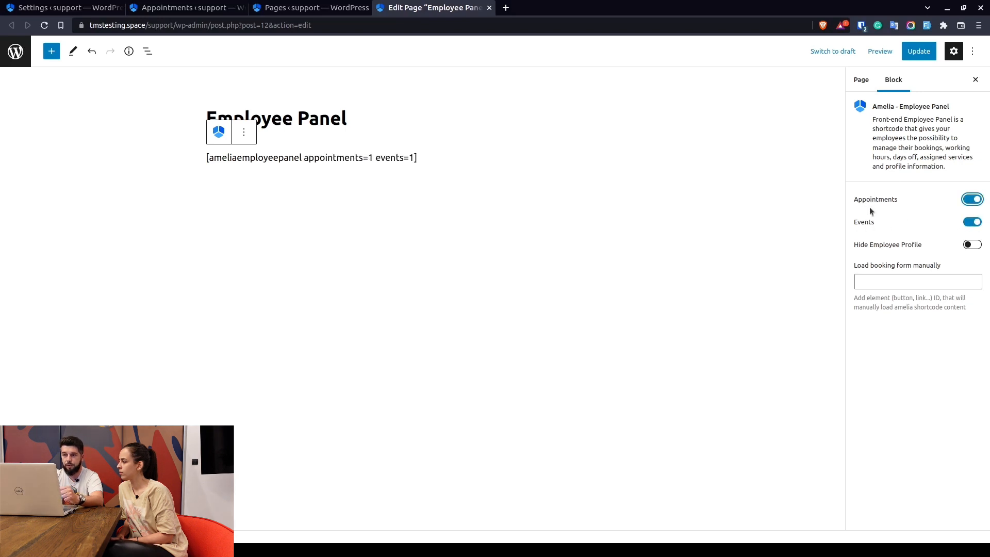
pyautogui.moveTo(898, 226)
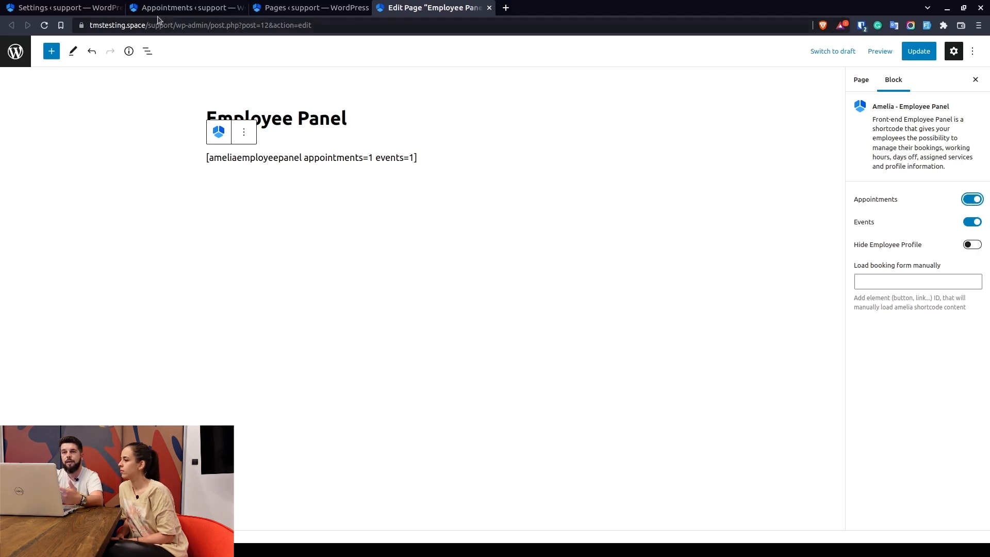
# - Compare the page editor against Roles Settings, then switch to the All Pages list
pyautogui.click(60, 8)
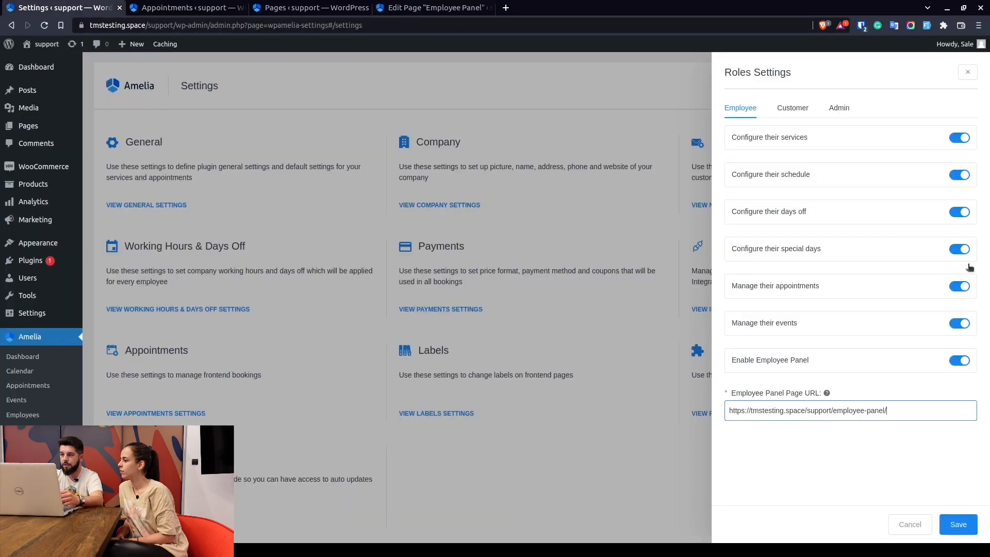
pyautogui.click(433, 8)
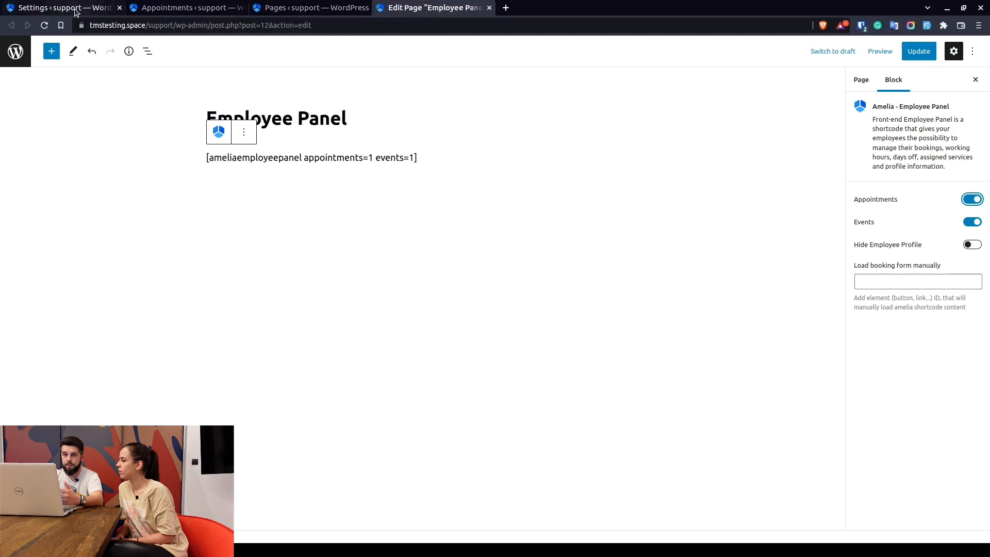
pyautogui.click(60, 7)
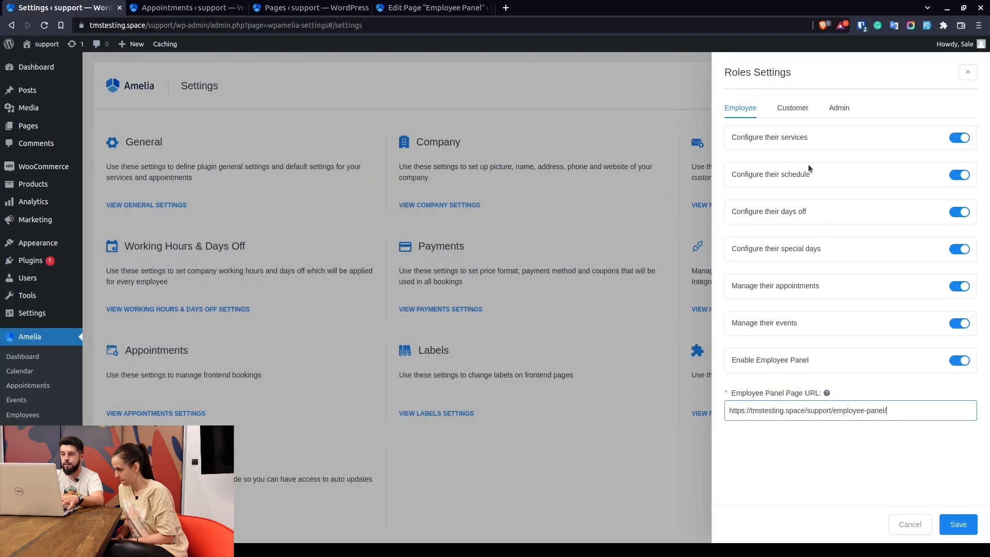
pyautogui.moveTo(800, 257)
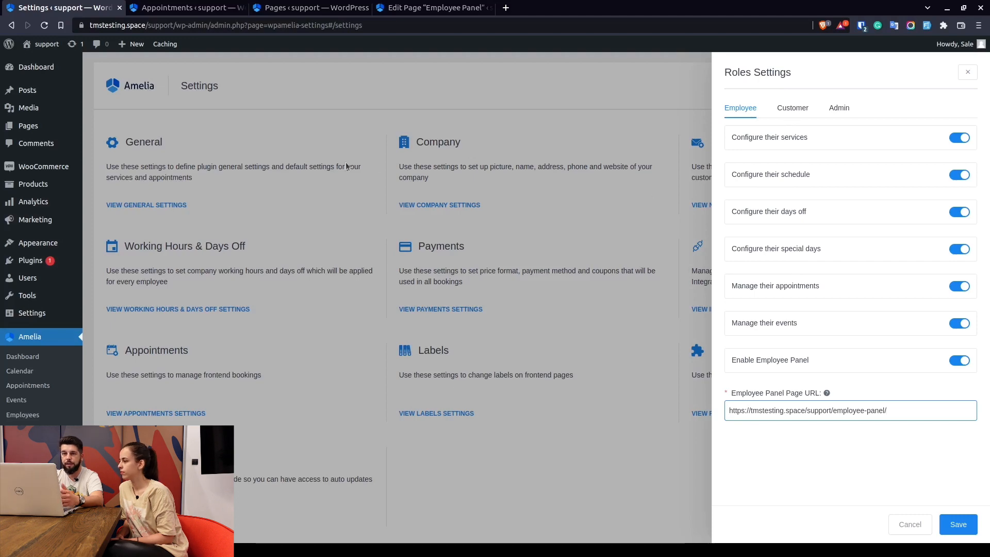
pyautogui.click(433, 8)
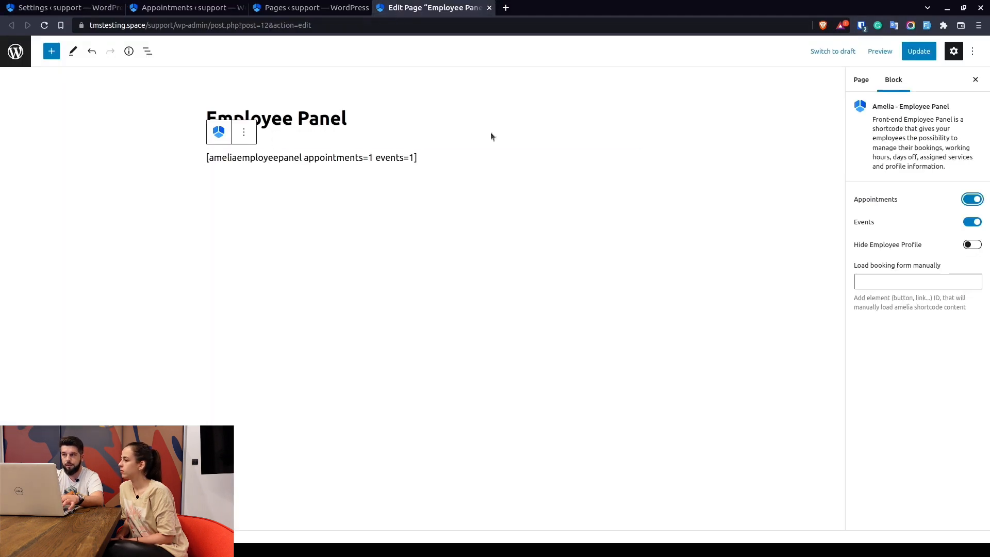
pyautogui.click(309, 7)
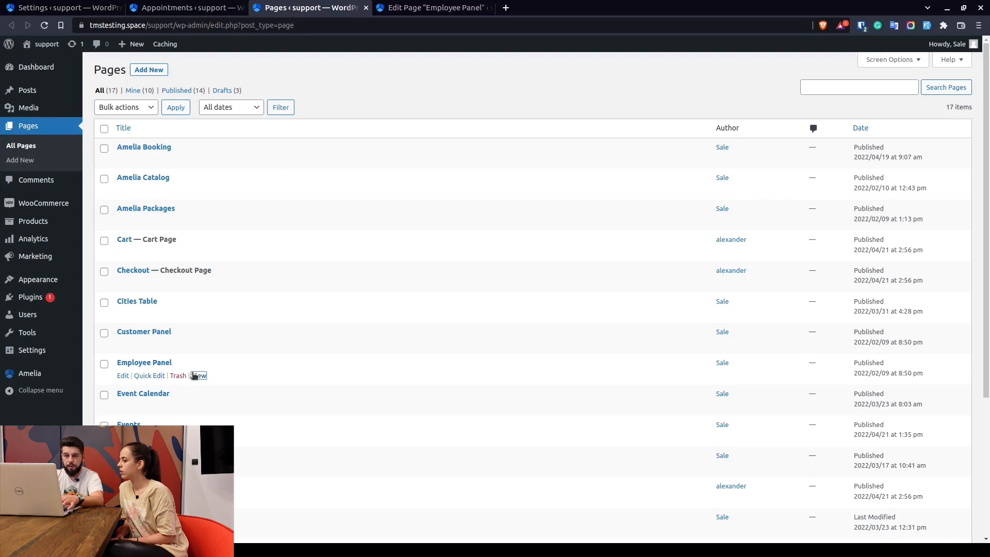
# - View the live Employee Panel, leave the editor unsaved, and edit the 2:00 pm Aerobic booking
pyautogui.click(198, 375)
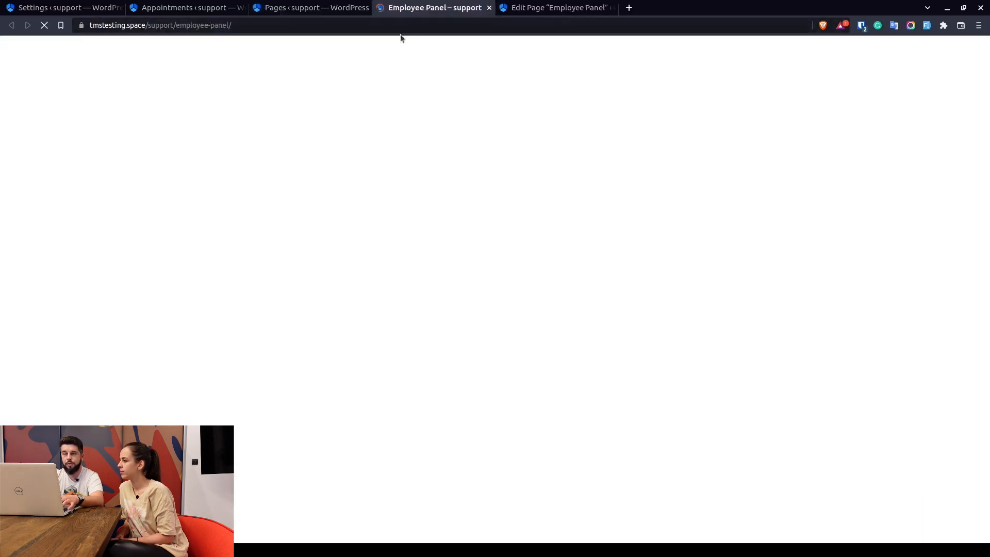
pyautogui.click(556, 8)
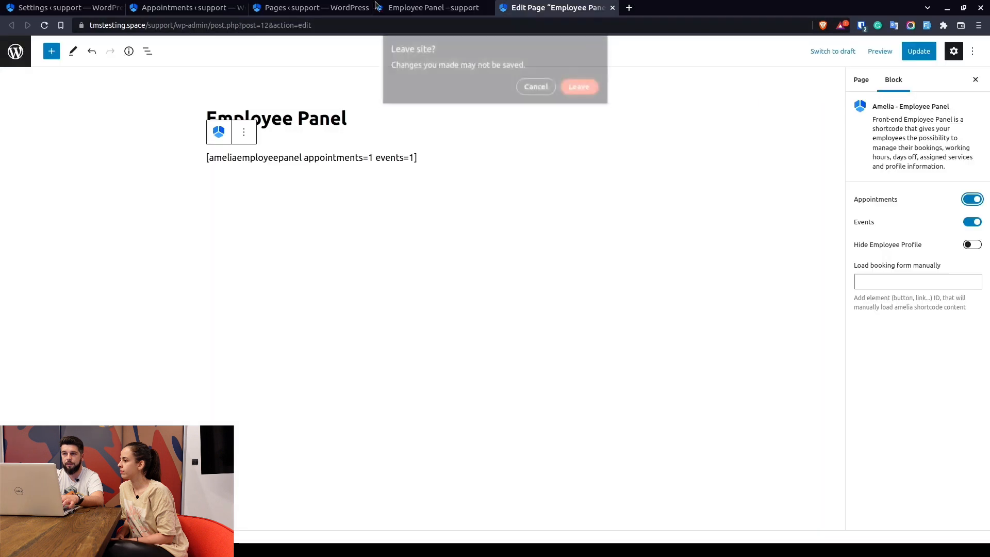
pyautogui.click(577, 87)
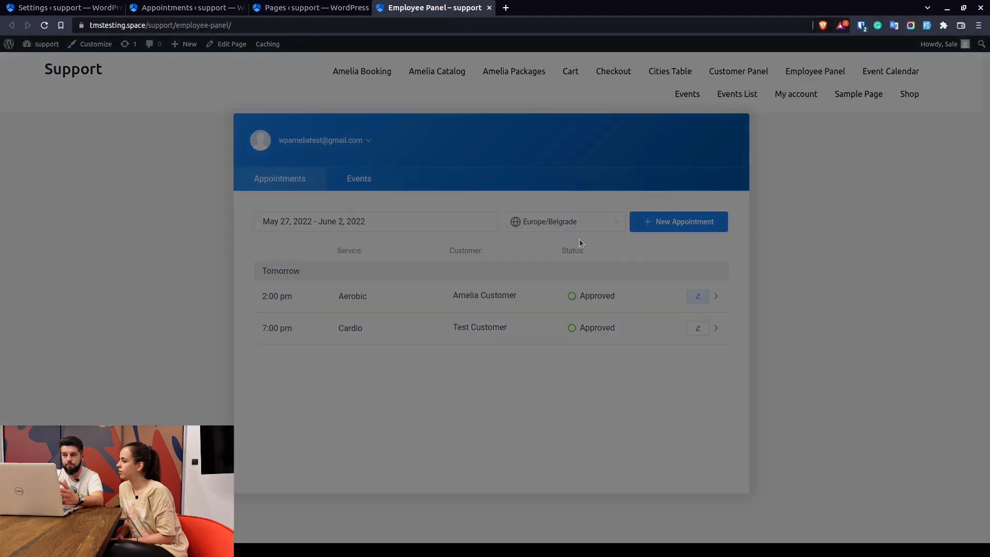
pyautogui.click(697, 296)
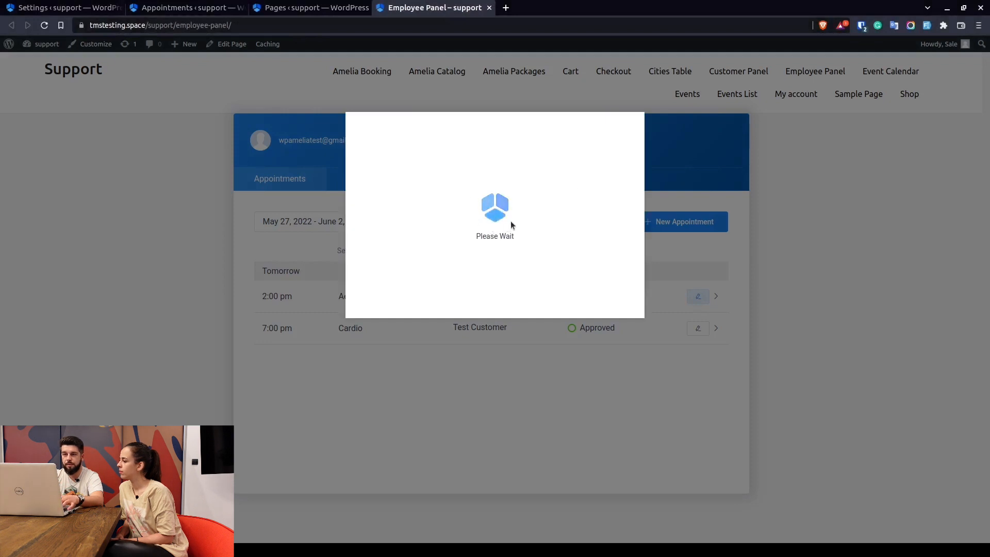
pyautogui.click(698, 296)
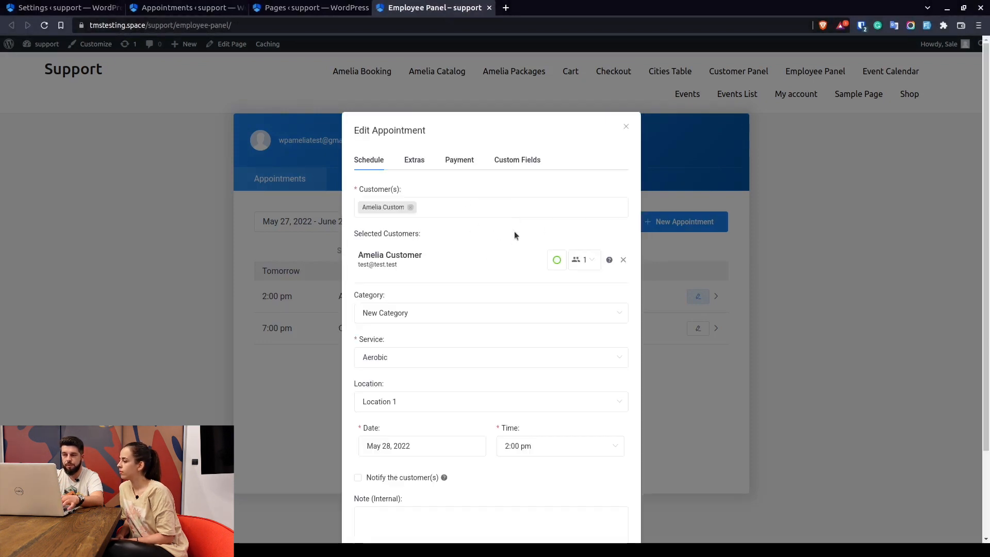
pyautogui.moveTo(625, 126)
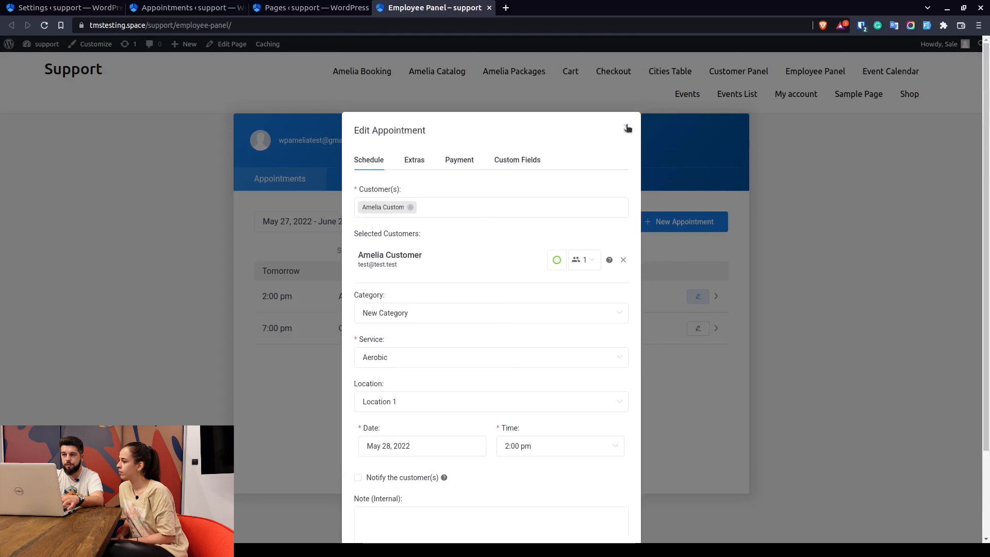
# - Close the edit form and browse the employee profile's services, days off and special days
pyautogui.click(627, 128)
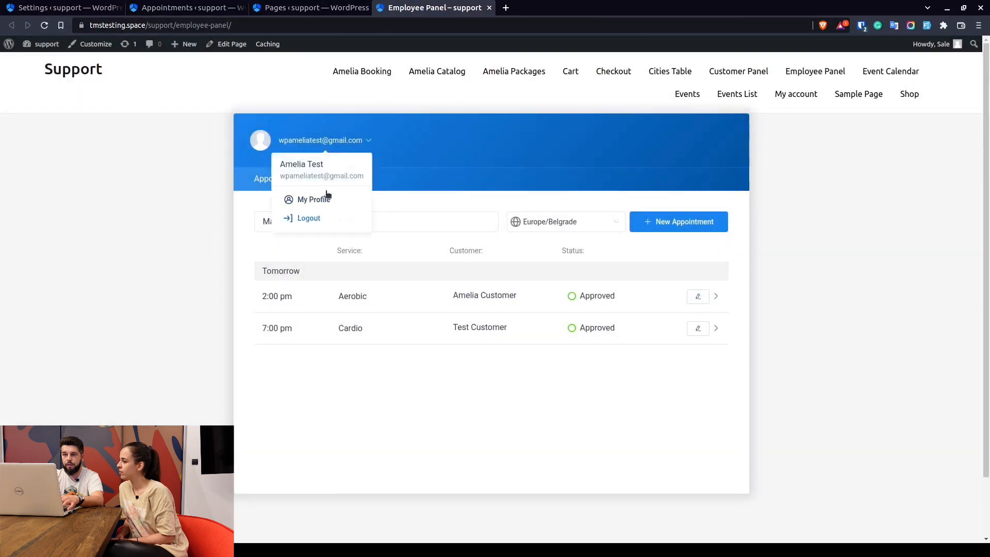
pyautogui.click(314, 199)
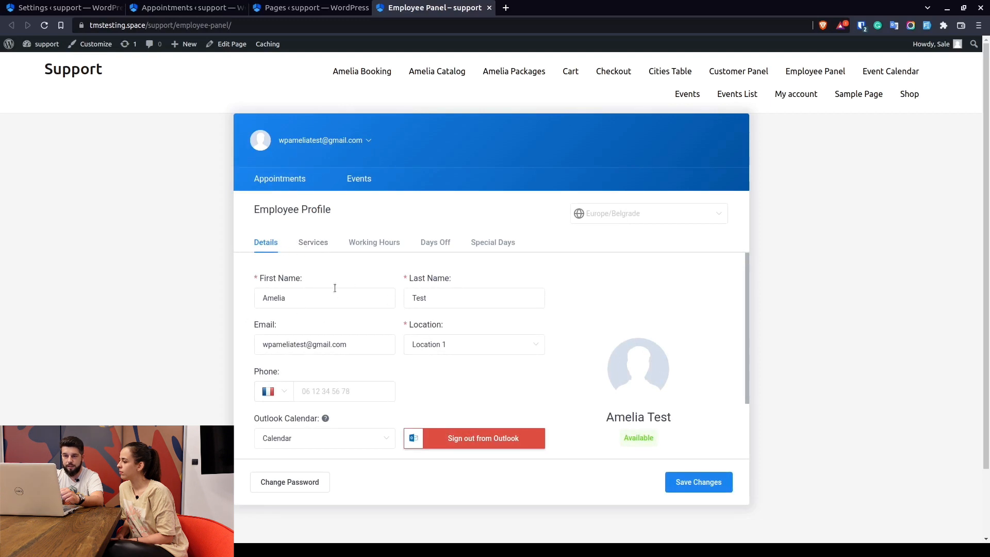
pyautogui.scroll(-3)
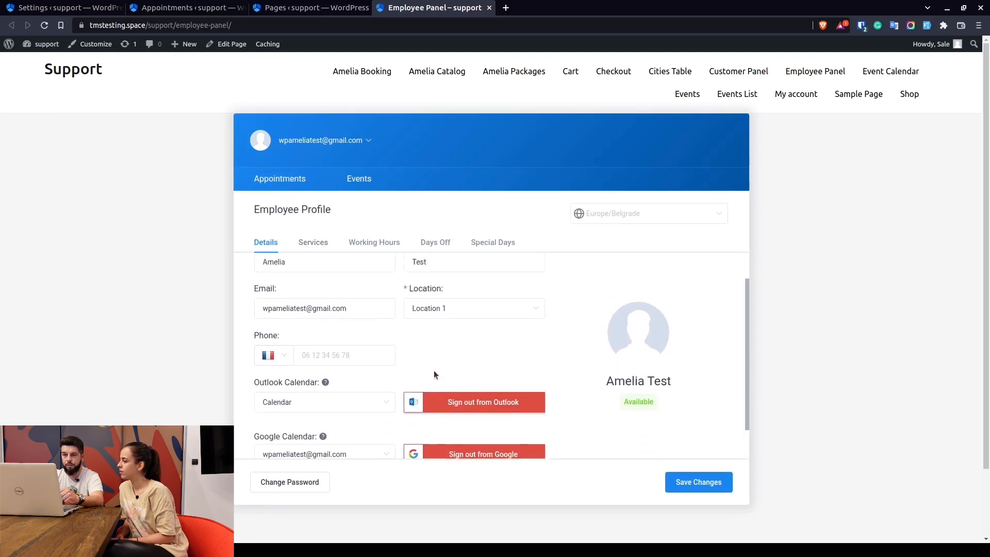
pyautogui.click(312, 242)
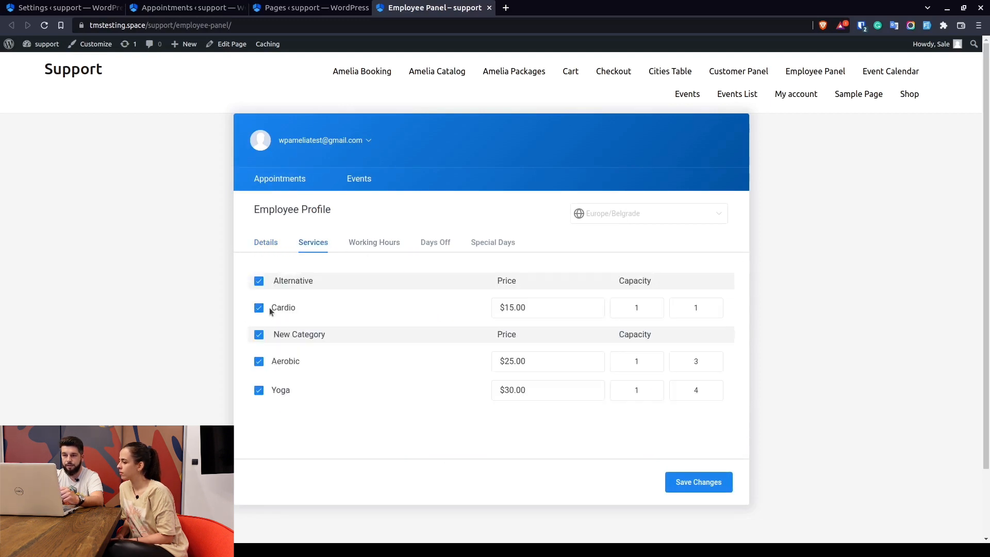
pyautogui.click(435, 242)
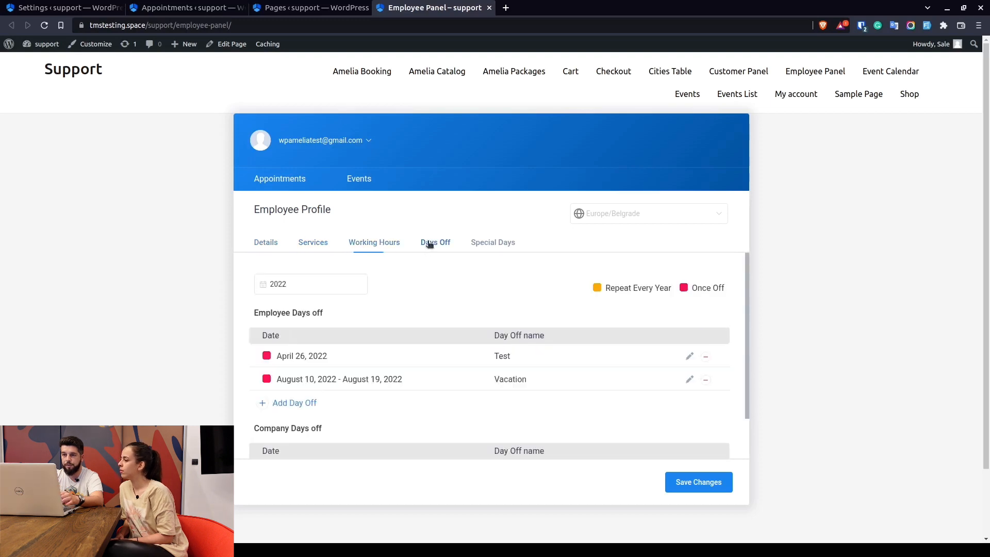
pyautogui.click(493, 242)
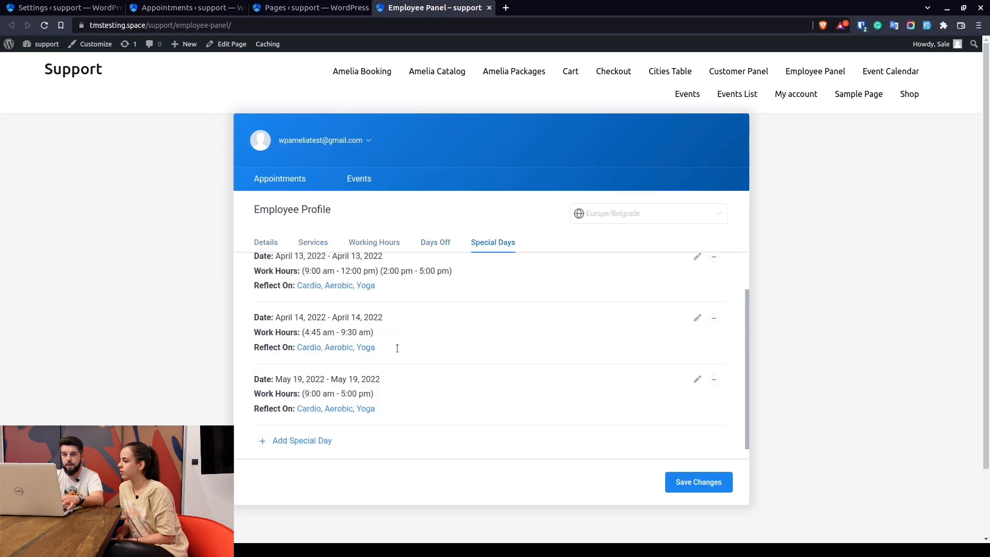
pyautogui.scroll(3)
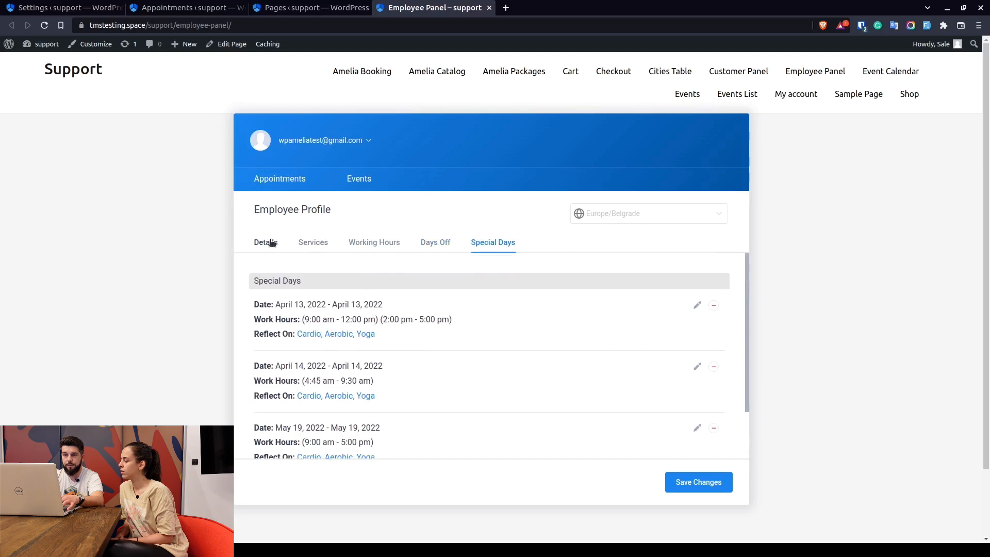
pyautogui.click(265, 241)
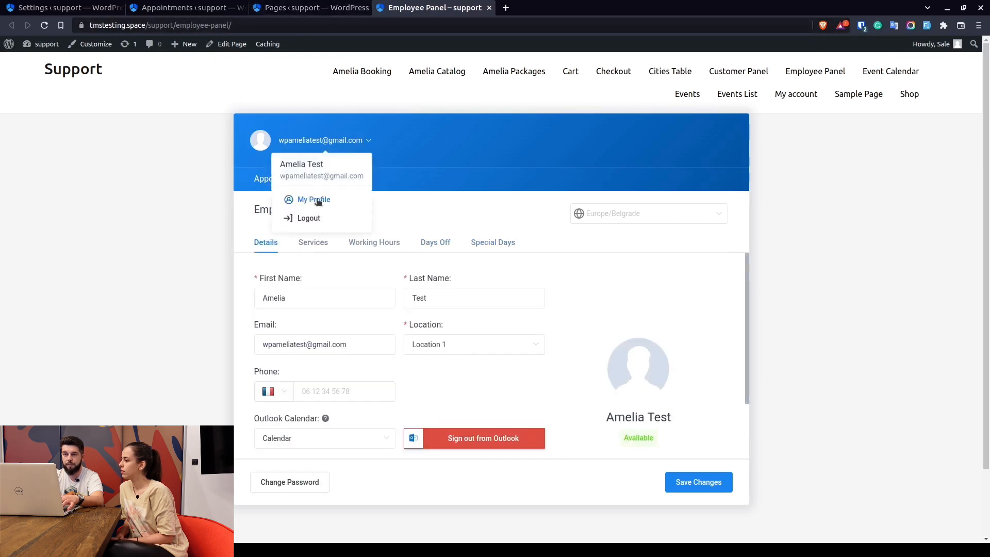
pyautogui.moveTo(357, 201)
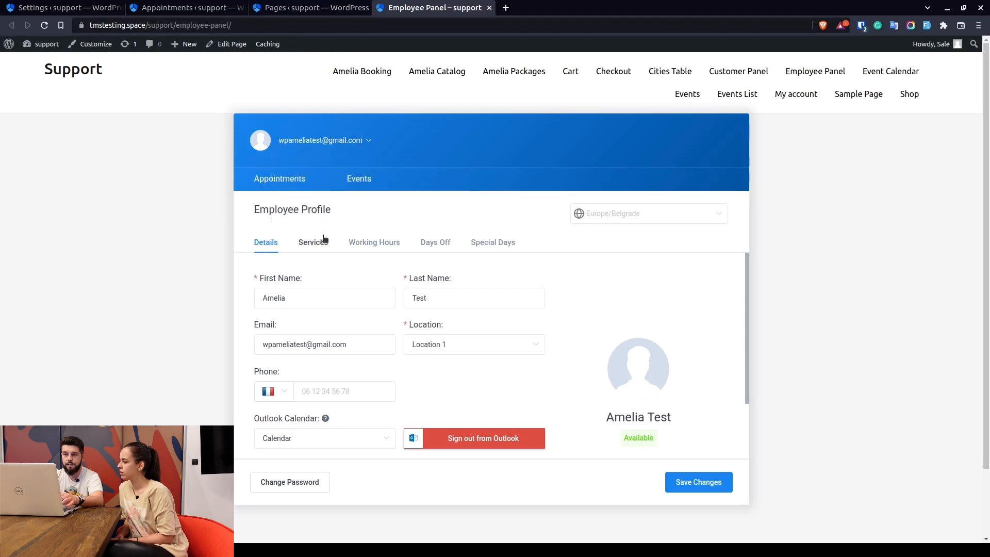
pyautogui.moveTo(610, 209)
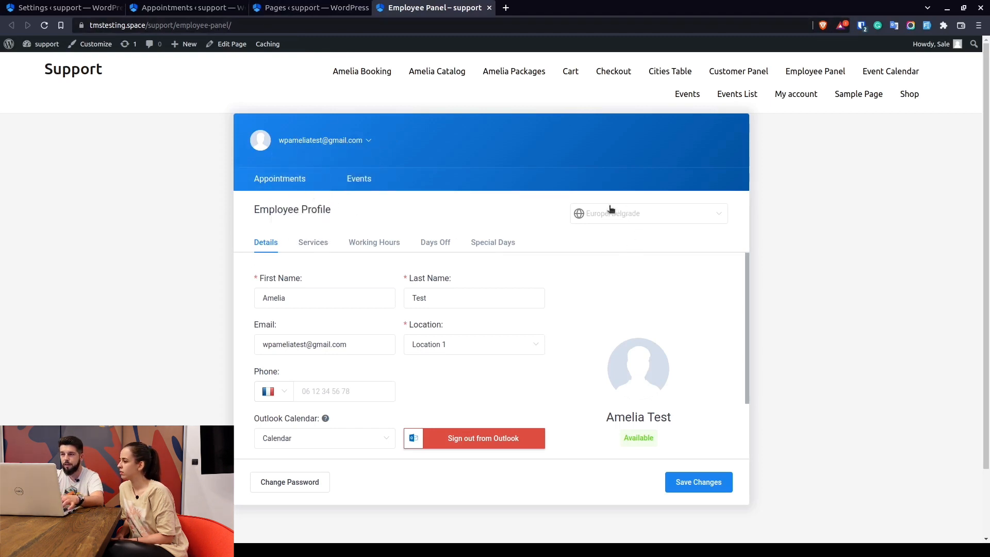
pyautogui.moveTo(362, 157)
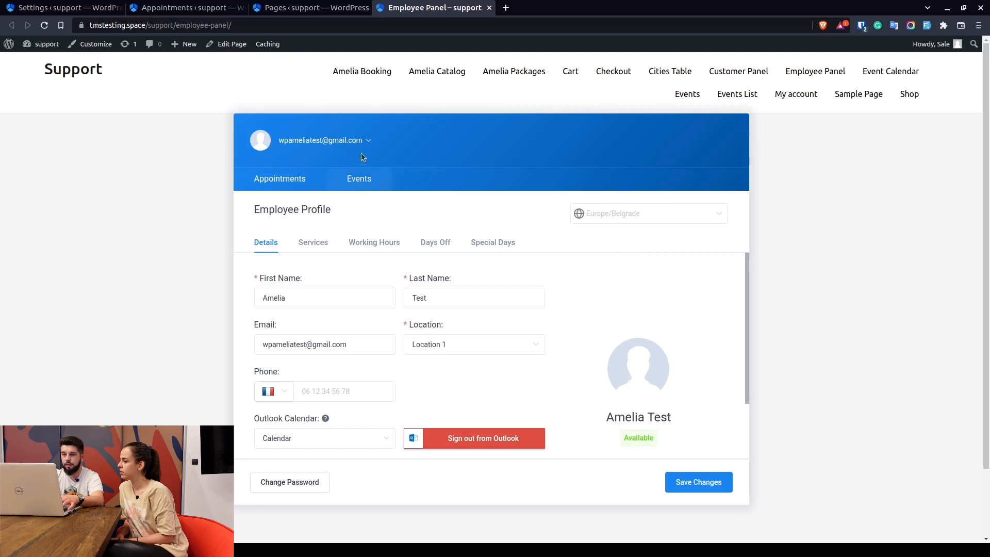
# - Try the profile's time zone dropdown, then return to the employee's appointments list
pyautogui.click(637, 213)
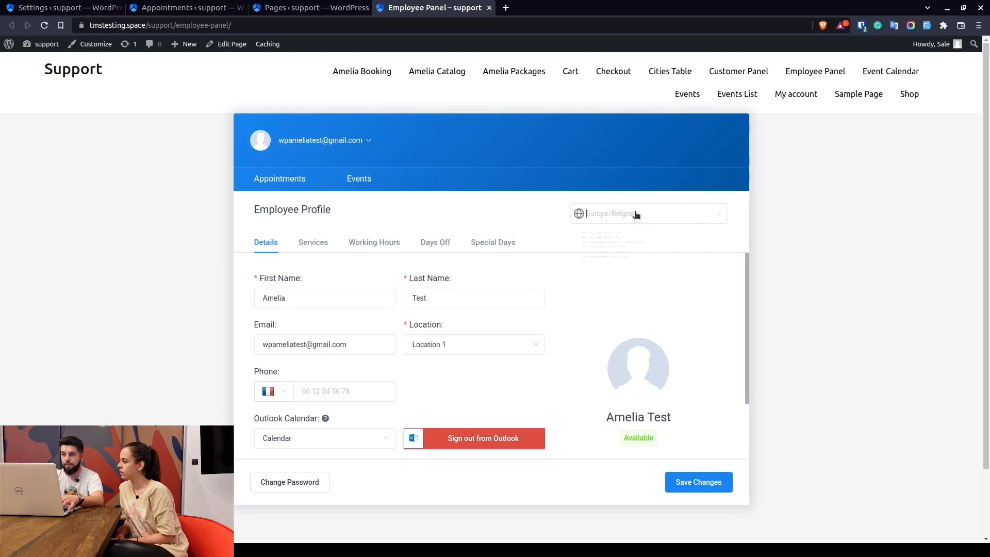
pyautogui.click(644, 213)
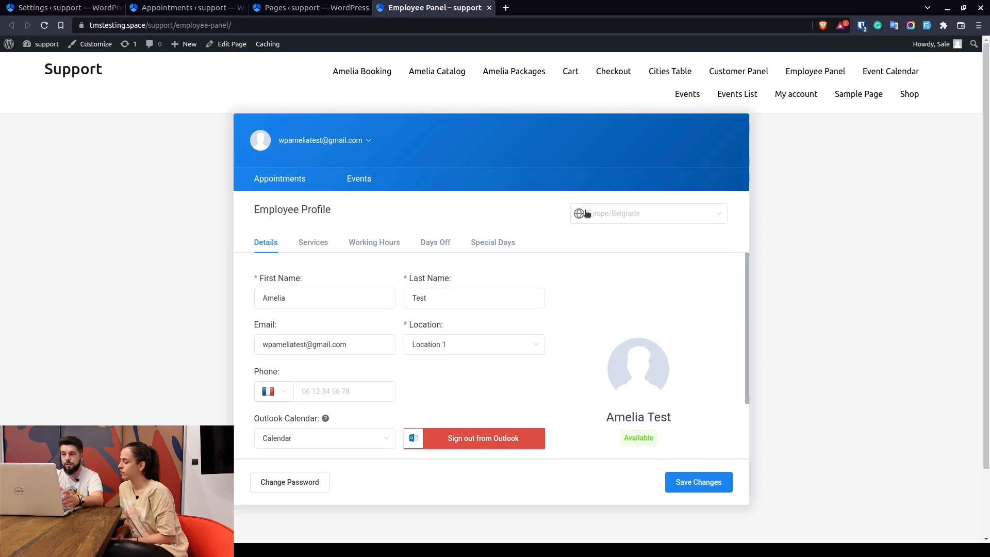
pyautogui.moveTo(630, 217)
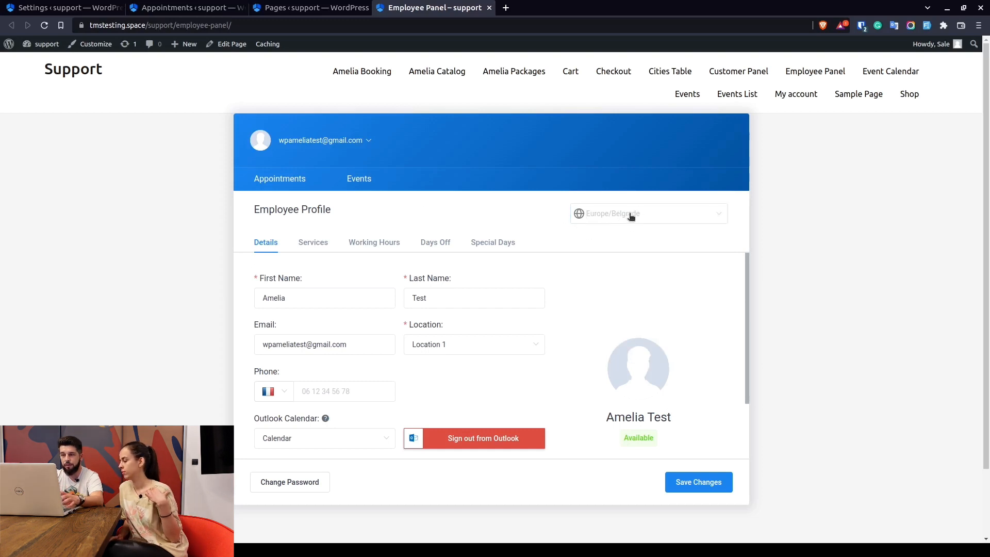
pyautogui.moveTo(442, 219)
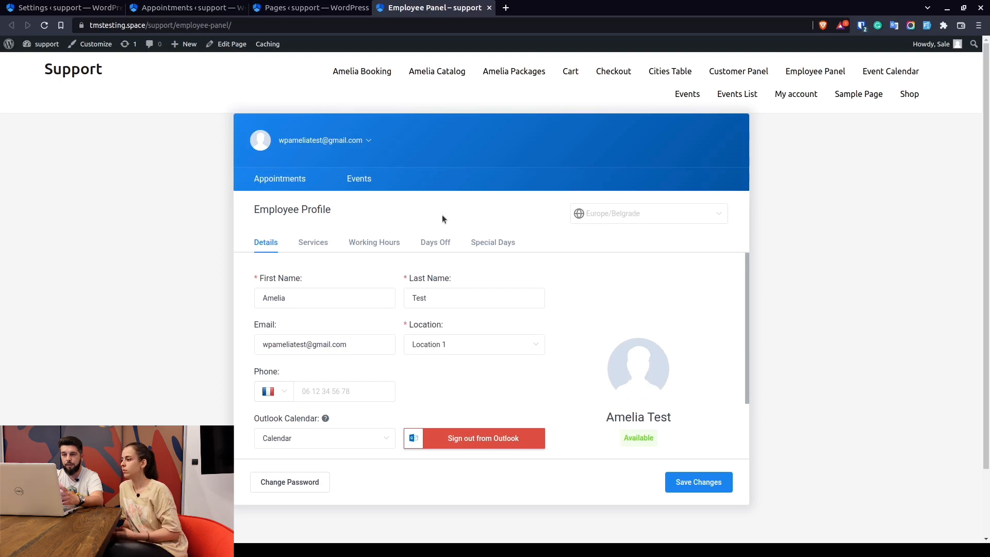
pyautogui.moveTo(475, 223)
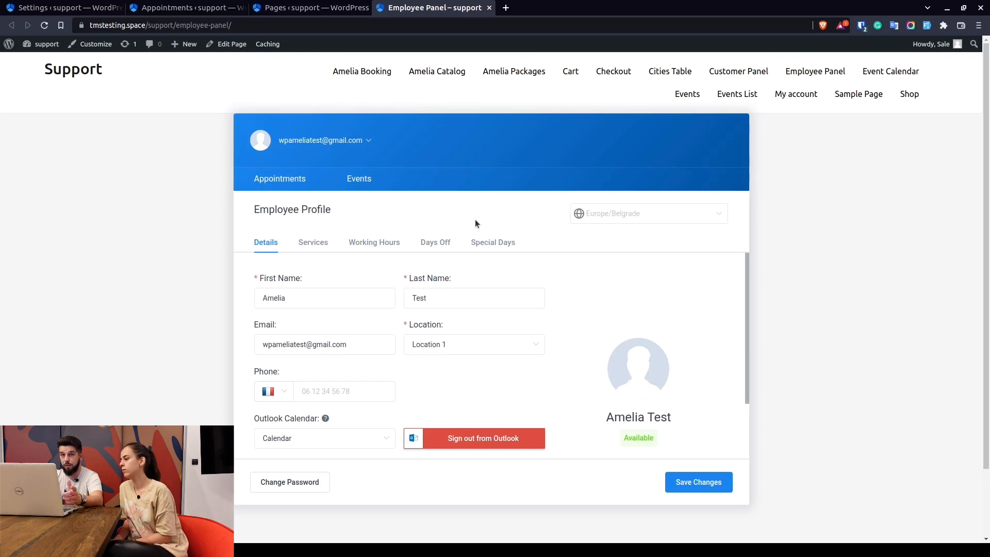
pyautogui.moveTo(599, 224)
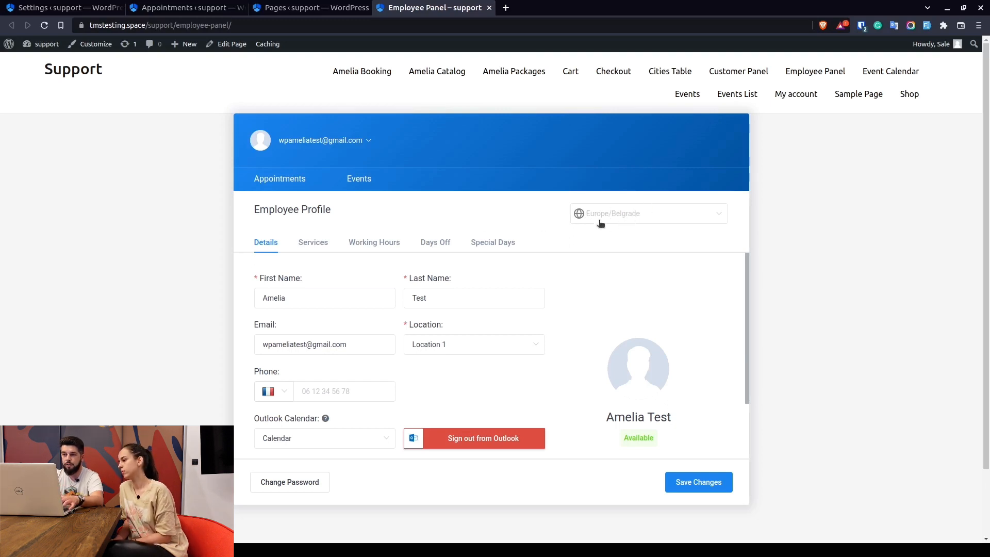
pyautogui.click(373, 241)
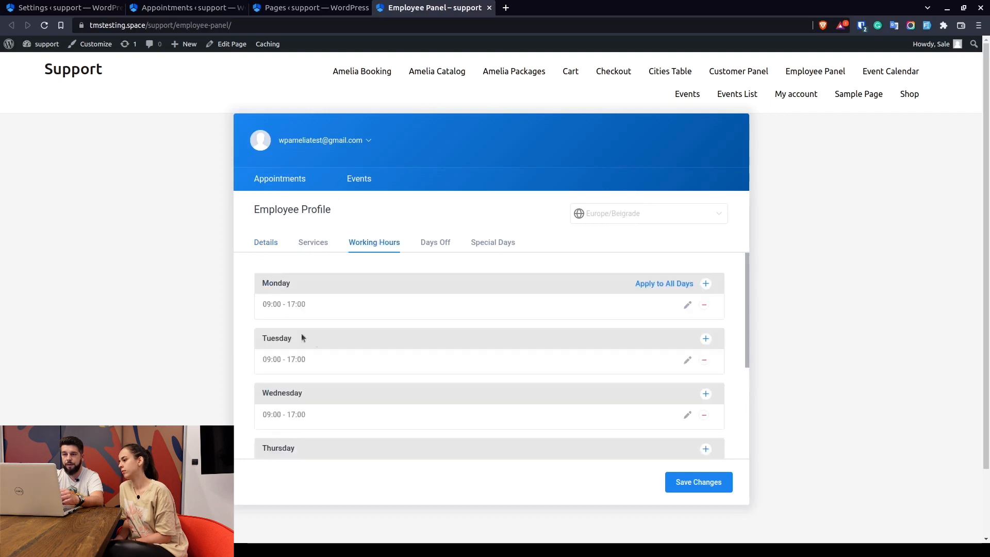
pyautogui.moveTo(522, 236)
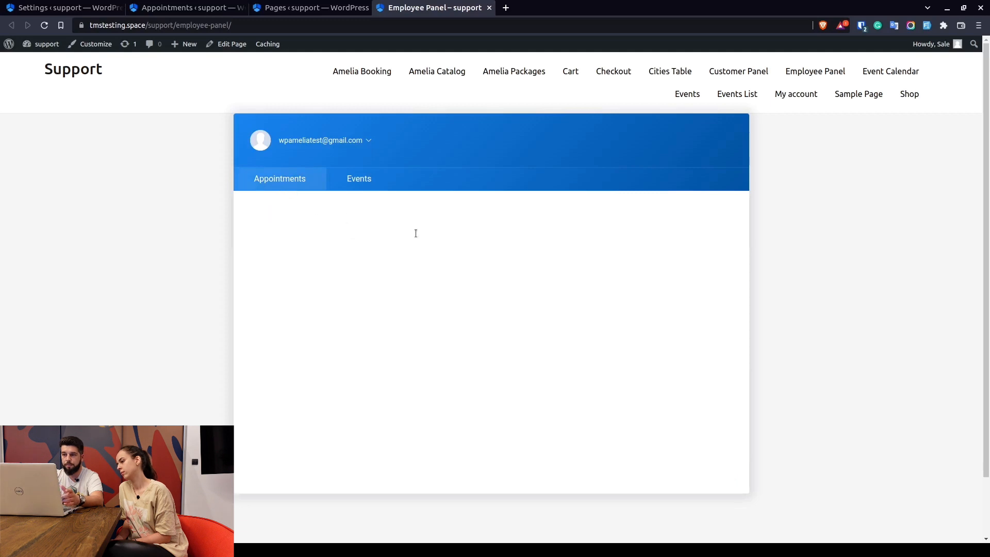
pyautogui.click(279, 177)
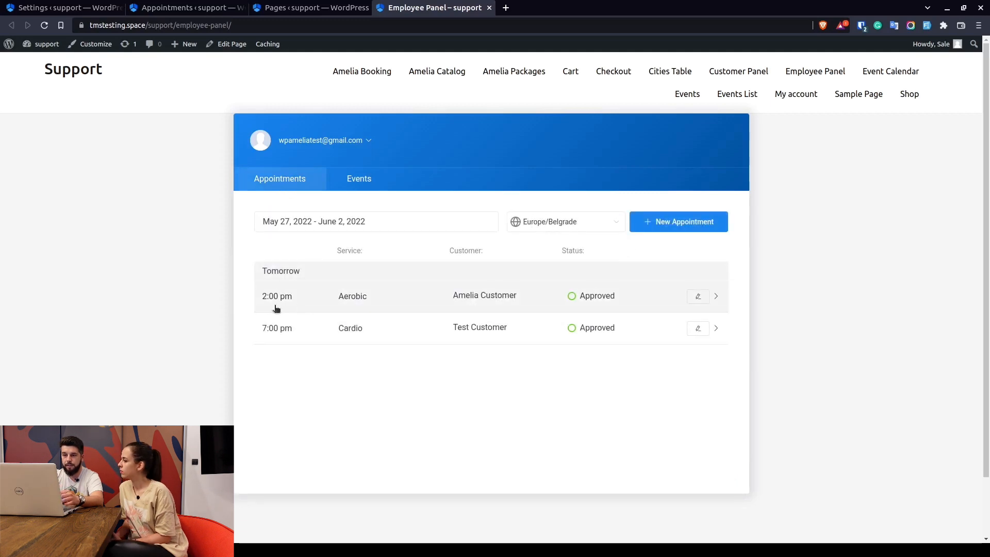
pyautogui.moveTo(259, 298)
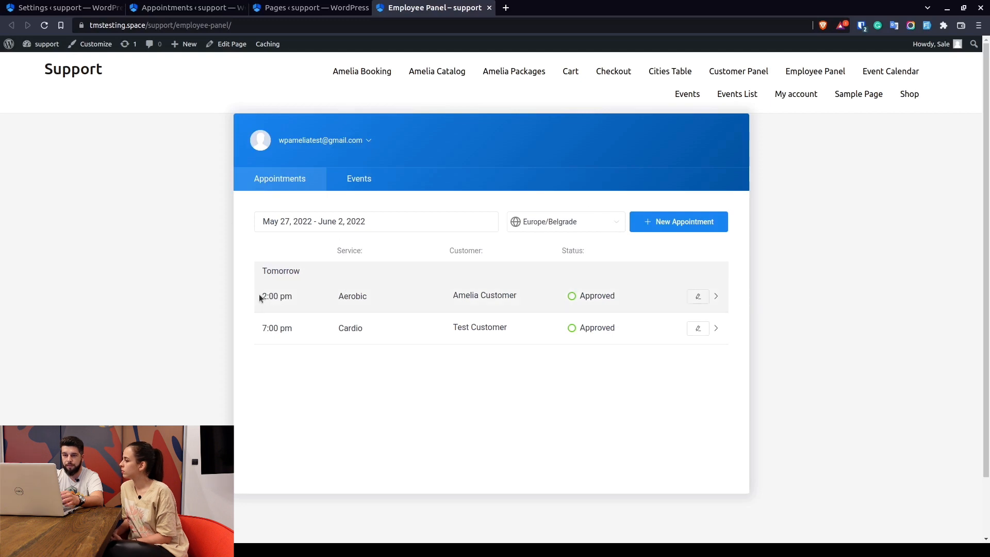
pyautogui.moveTo(566, 225)
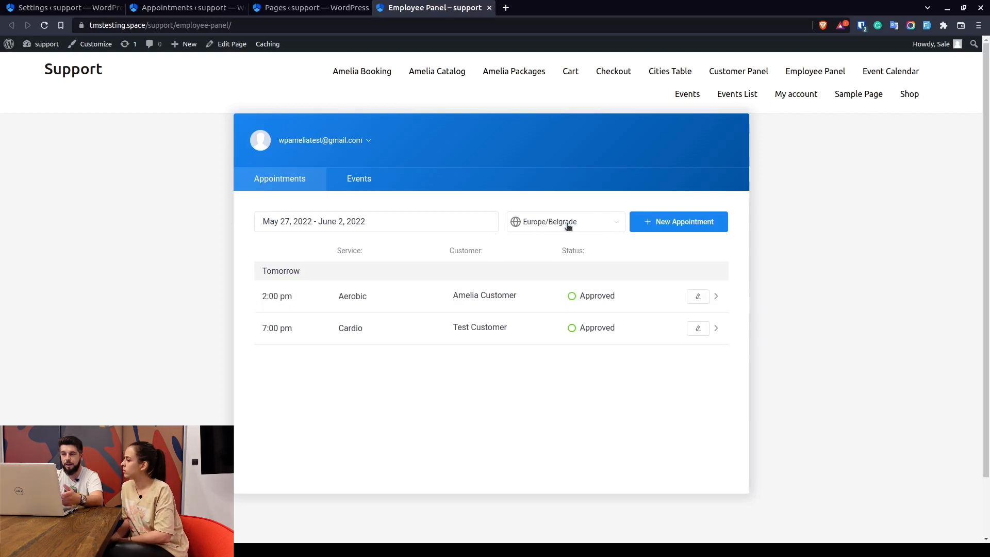
pyautogui.moveTo(566, 222)
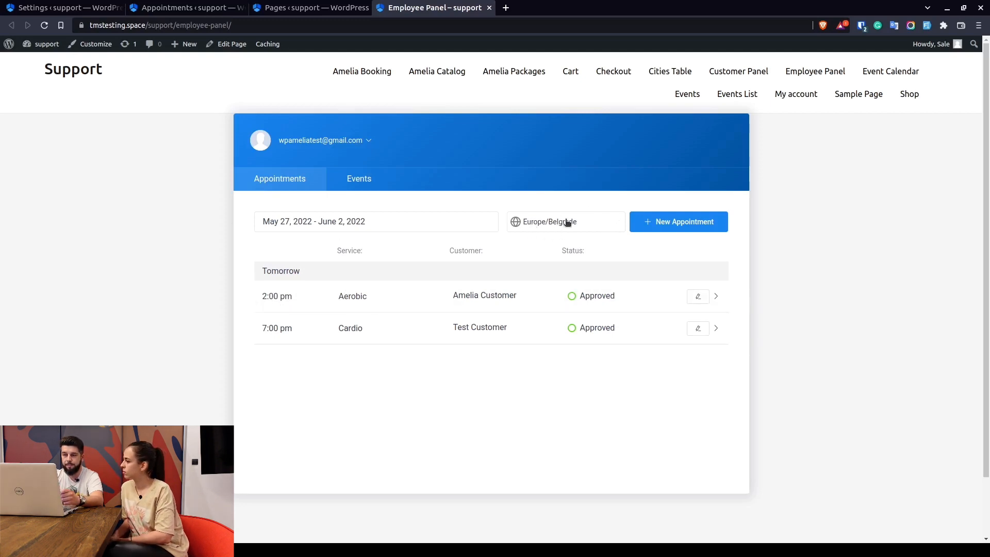
# - Switch the appointments list to America/Edmonton time
pyautogui.click(565, 221)
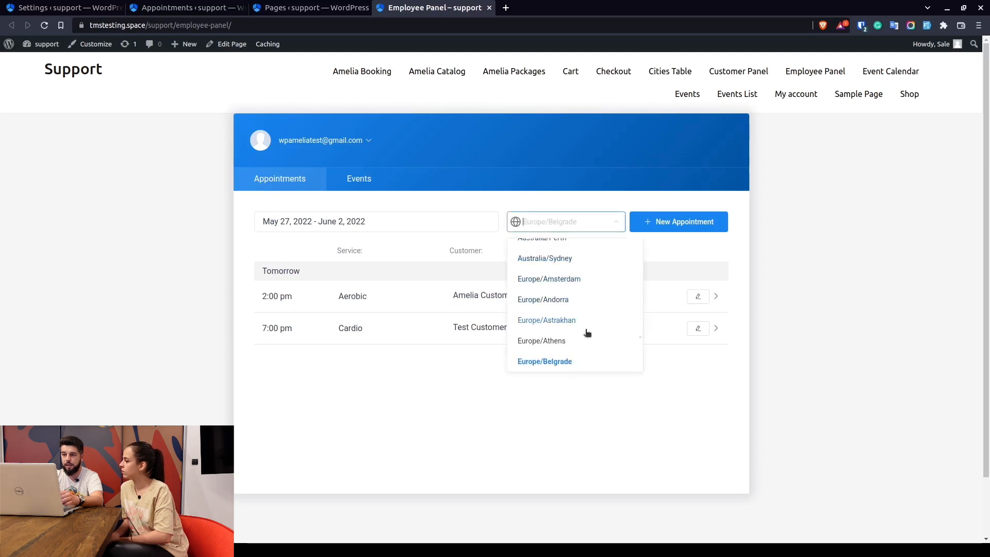
pyautogui.scroll(-3)
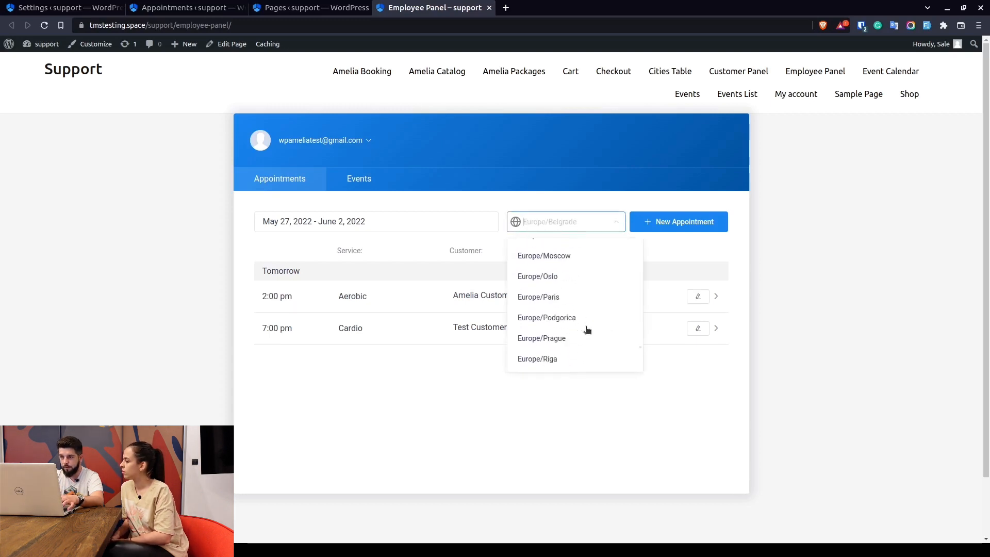
pyautogui.scroll(3)
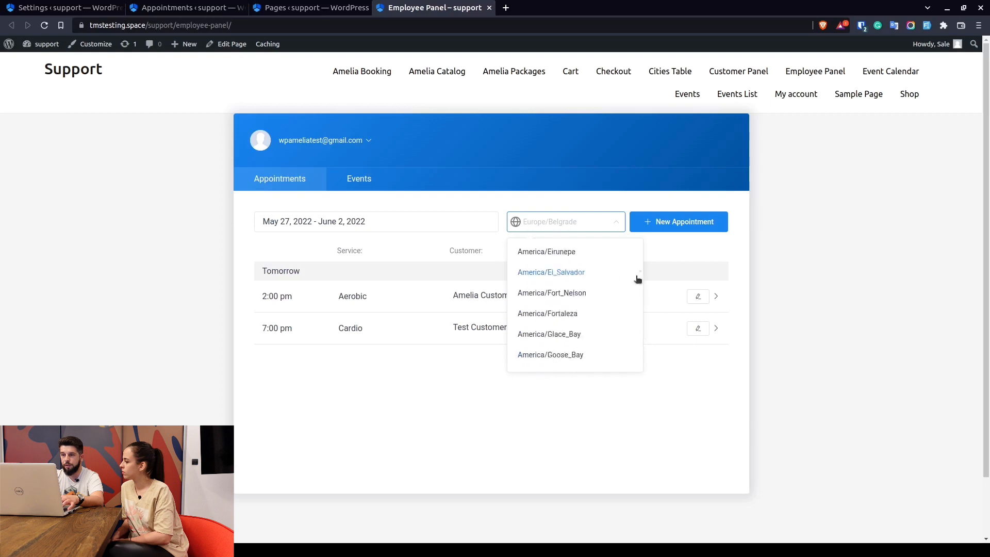
pyautogui.scroll(-3)
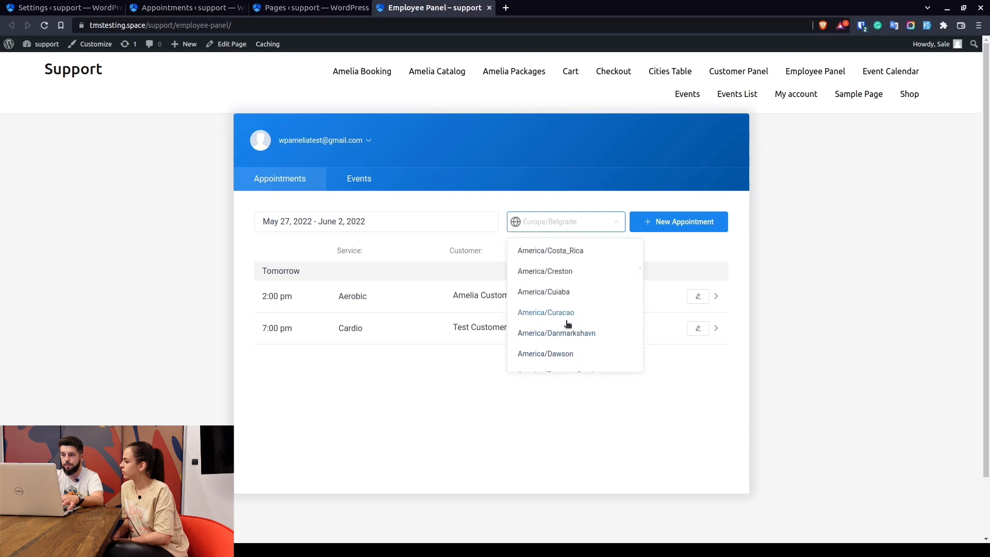
pyautogui.scroll(3)
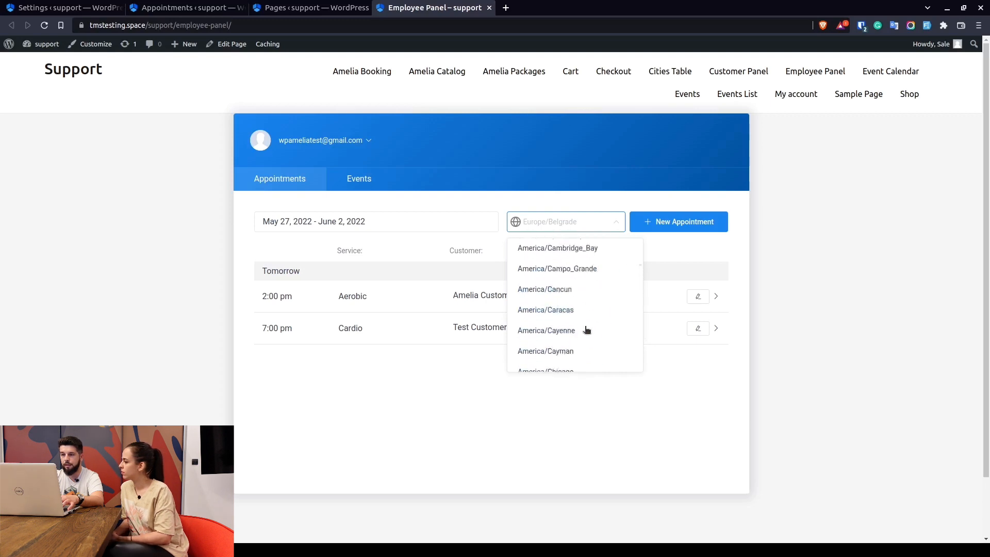
pyautogui.scroll(-3)
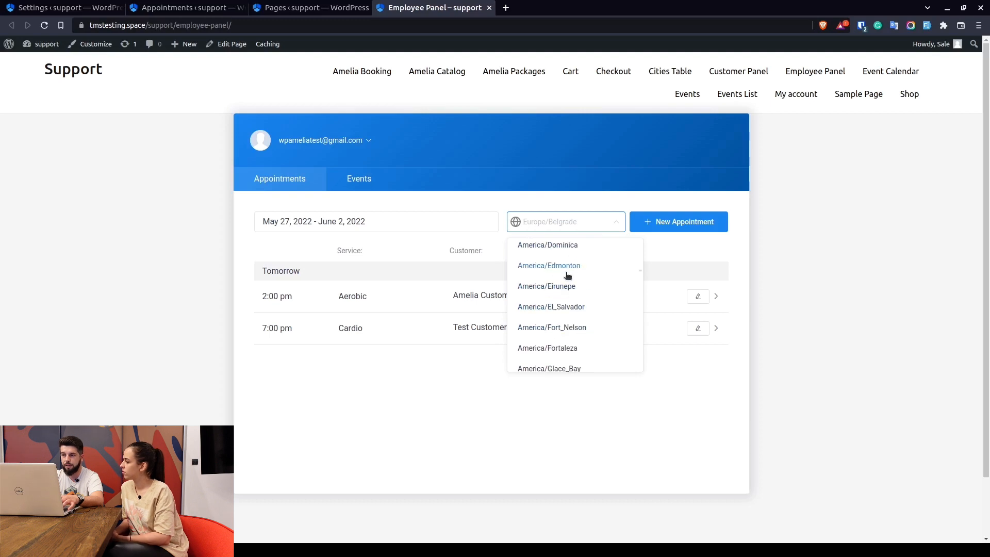
pyautogui.click(548, 265)
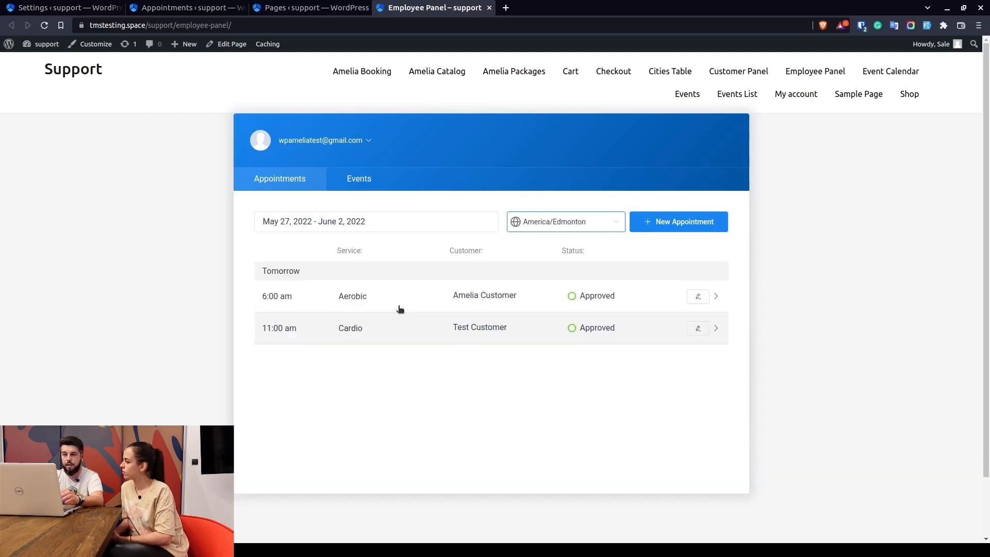
pyautogui.moveTo(283, 363)
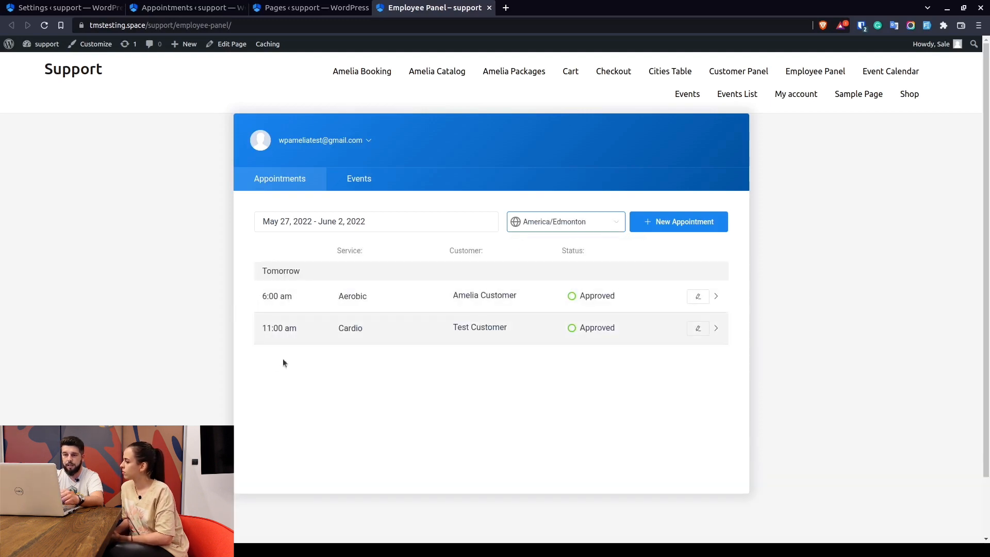
pyautogui.moveTo(429, 306)
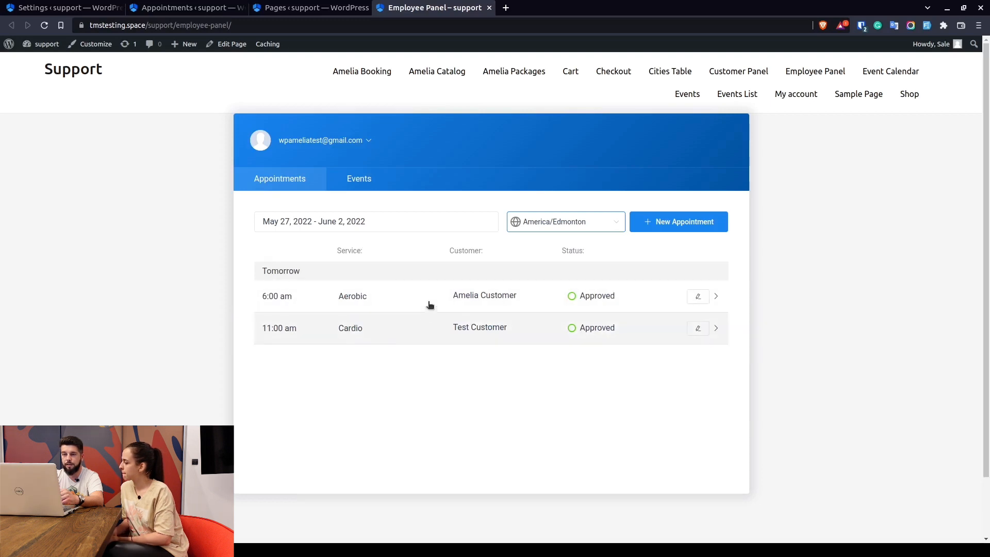
pyautogui.moveTo(293, 295)
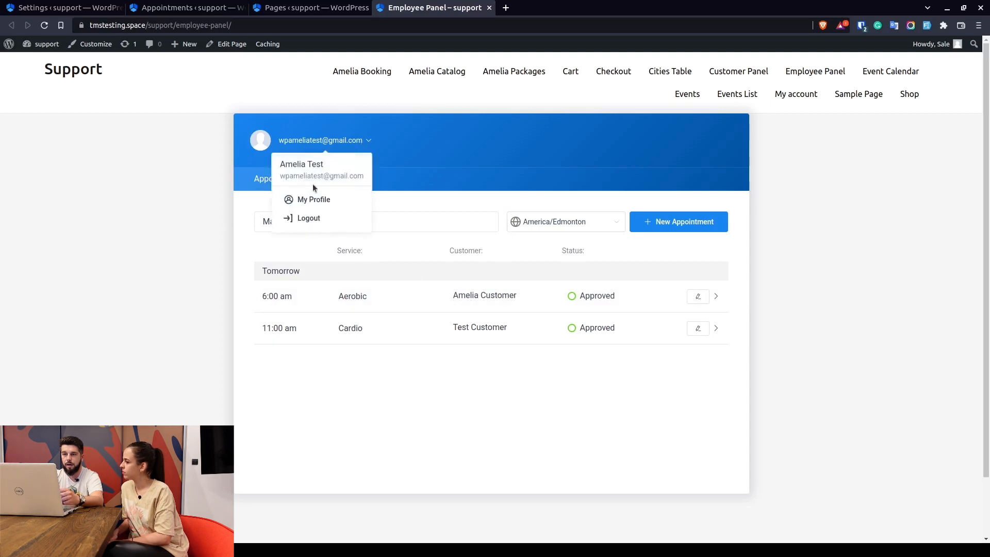
# - Reopen the employee profile and view its working hours and special days
pyautogui.click(313, 199)
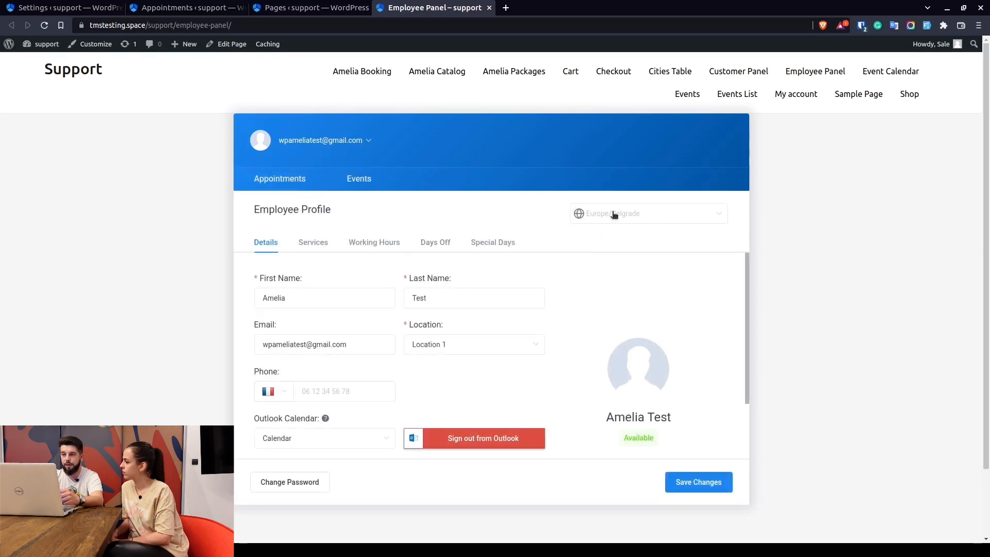
pyautogui.click(373, 242)
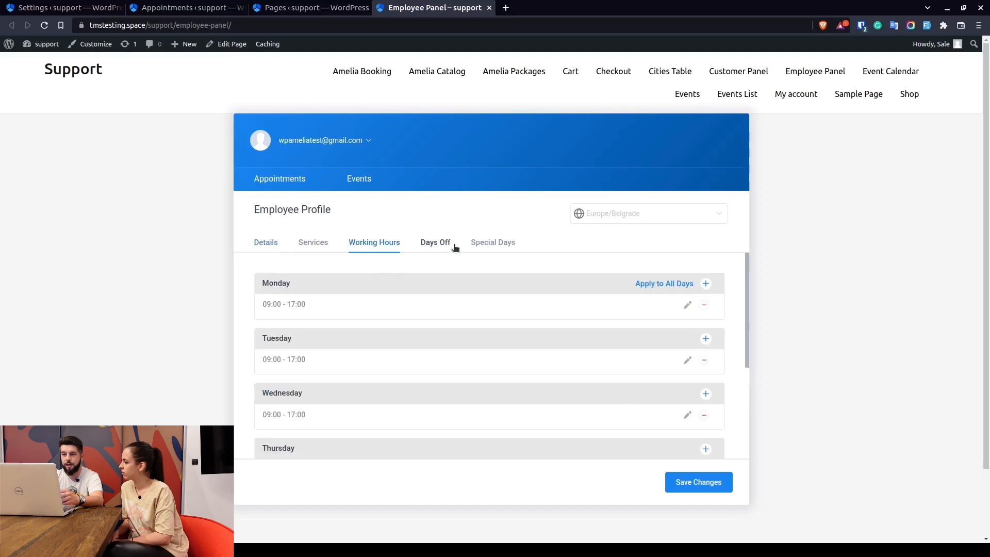
pyautogui.click(492, 242)
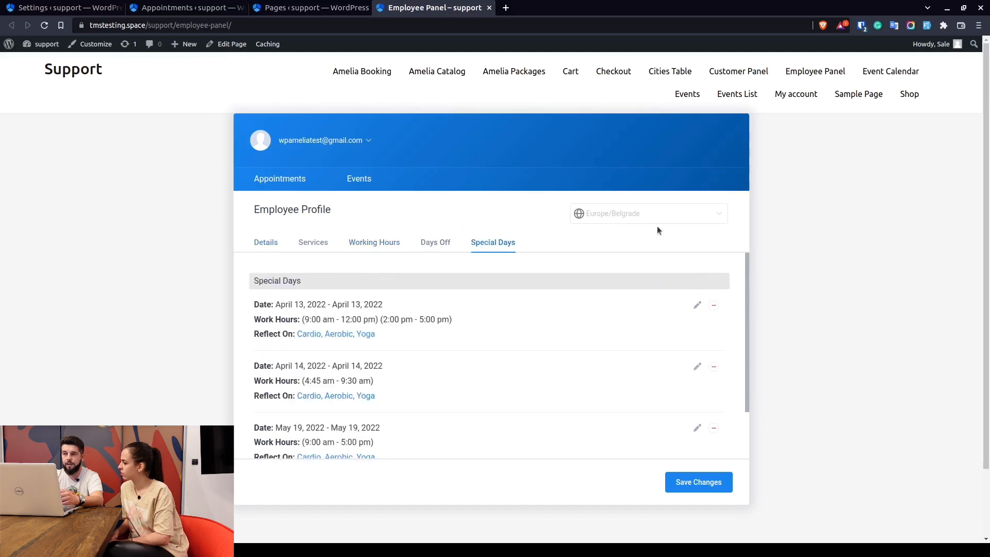
pyautogui.click(60, 7)
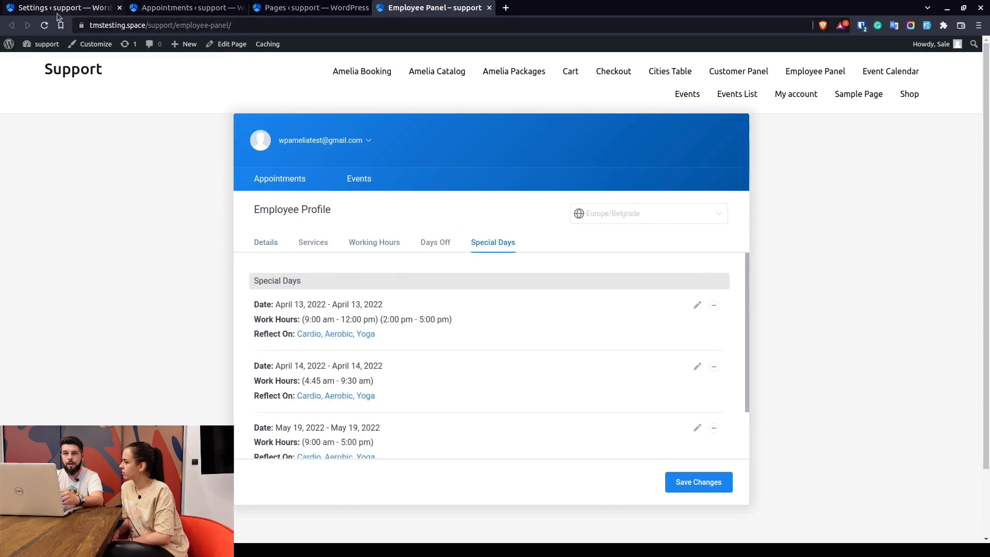
# - Go back to the Amelia settings tab and show the Customer role options
pyautogui.click(60, 8)
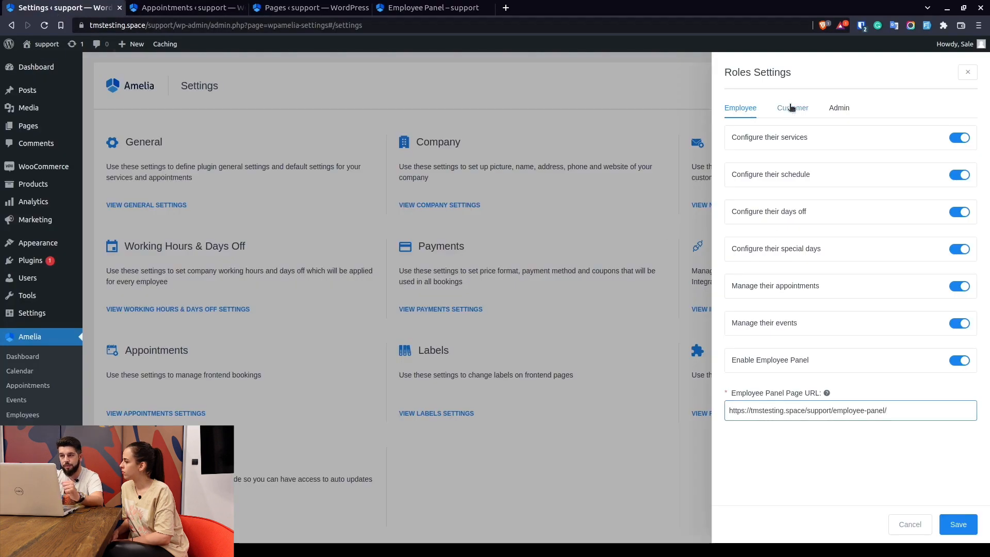
pyautogui.click(792, 107)
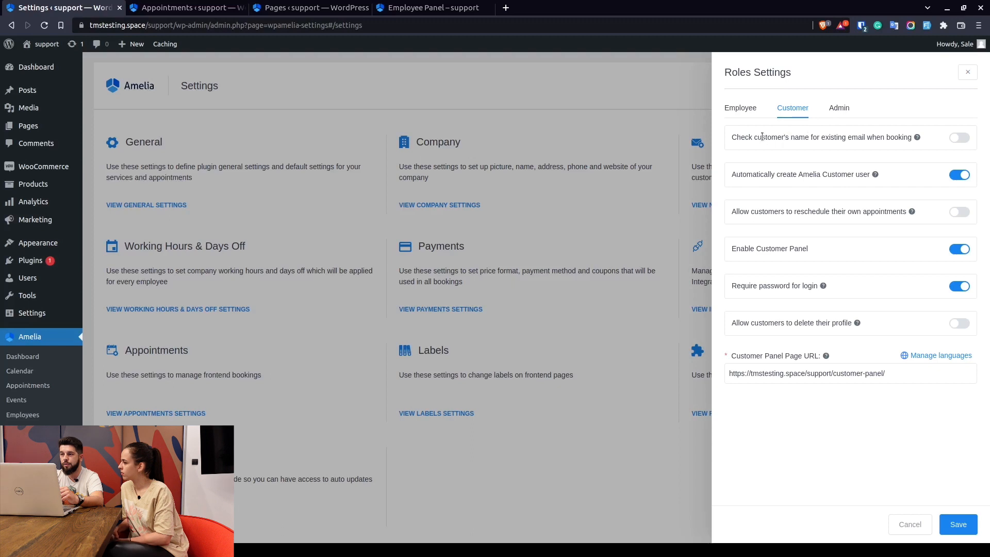
pyautogui.moveTo(917, 137)
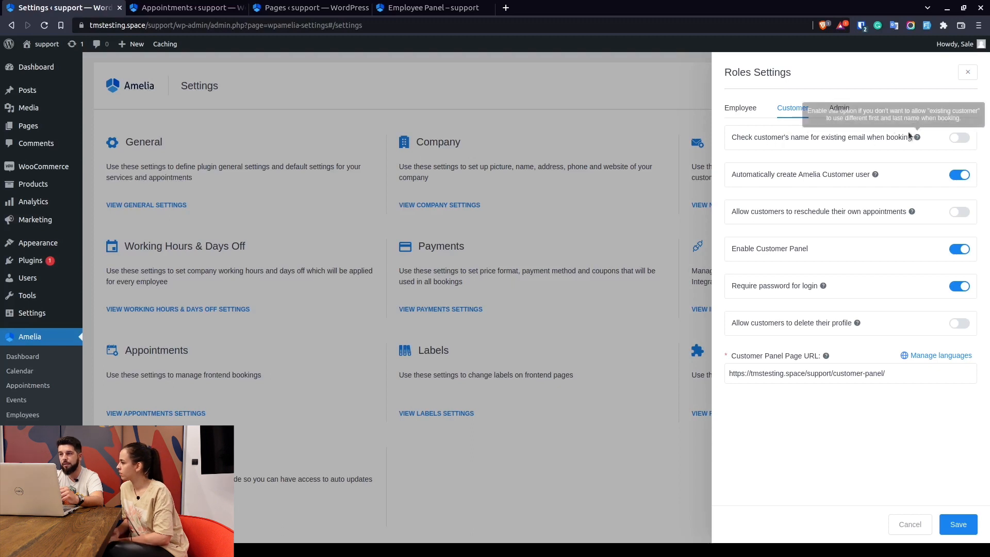
pyautogui.moveTo(821, 137)
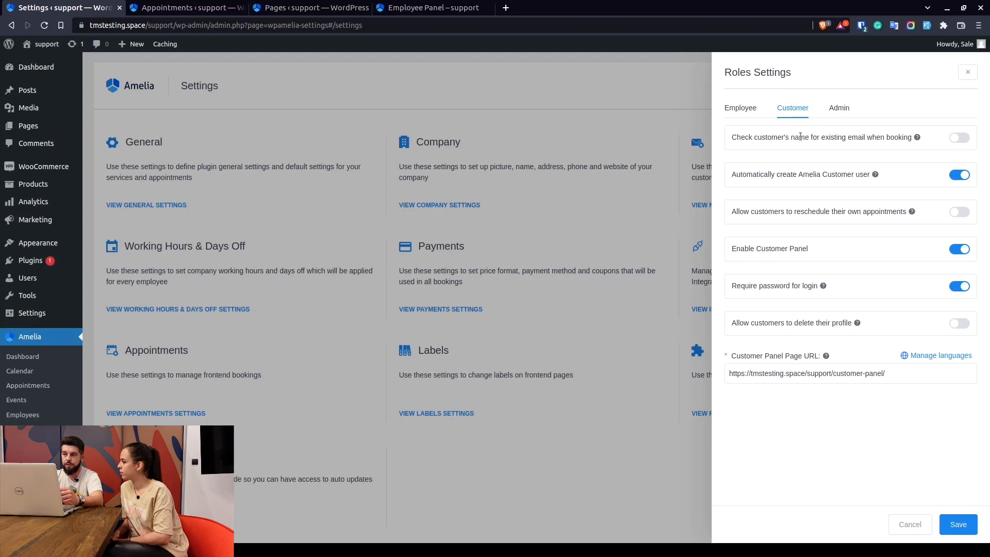
pyautogui.moveTo(836, 136)
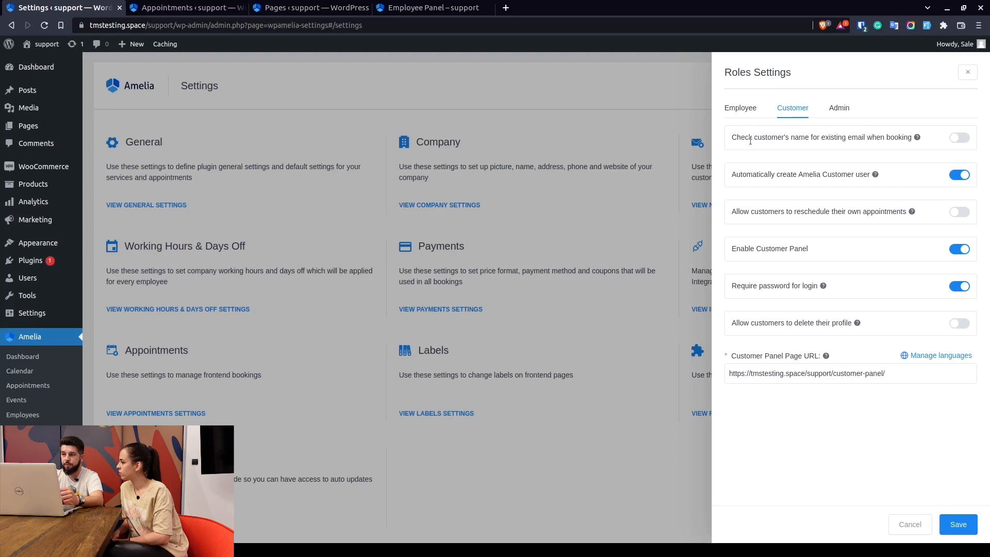
pyautogui.moveTo(942, 149)
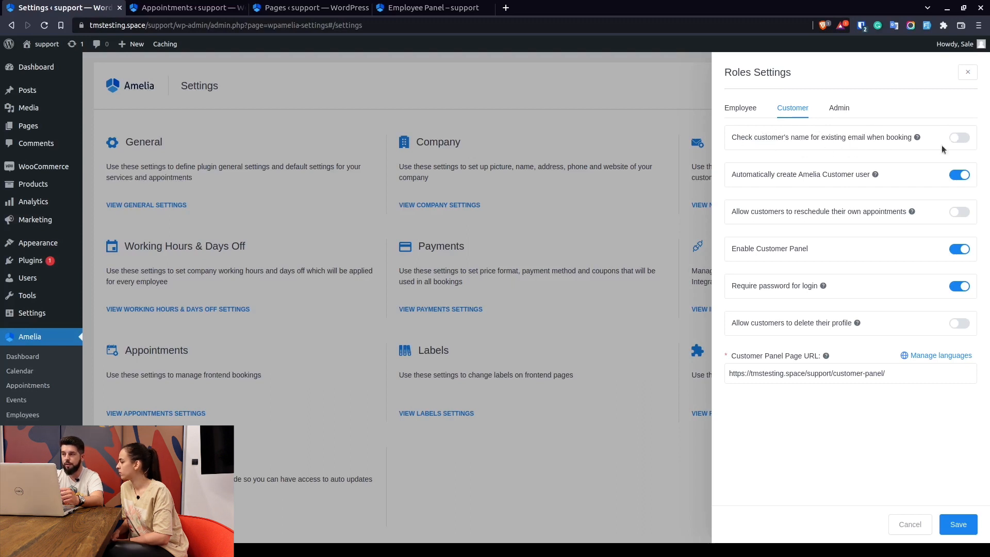
pyautogui.moveTo(770, 172)
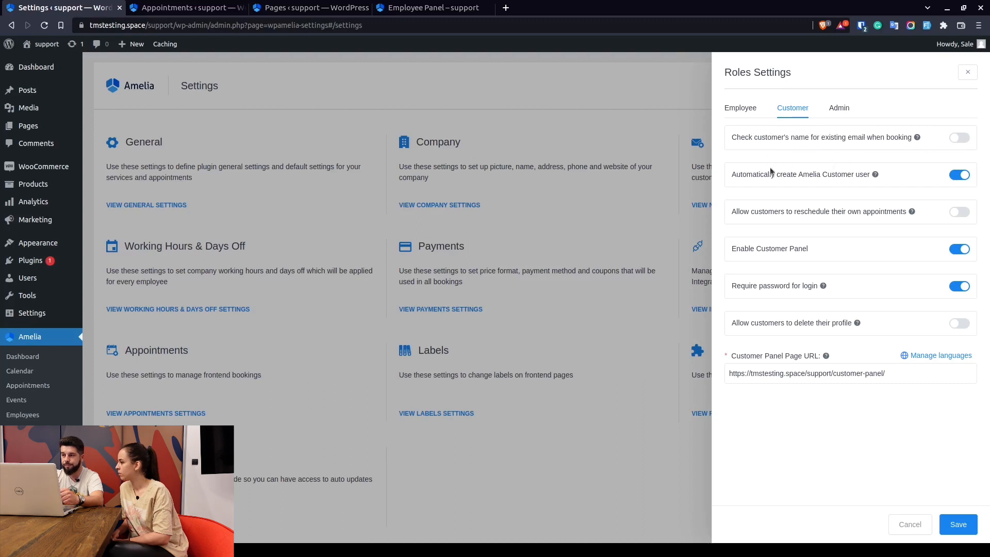
pyautogui.moveTo(845, 171)
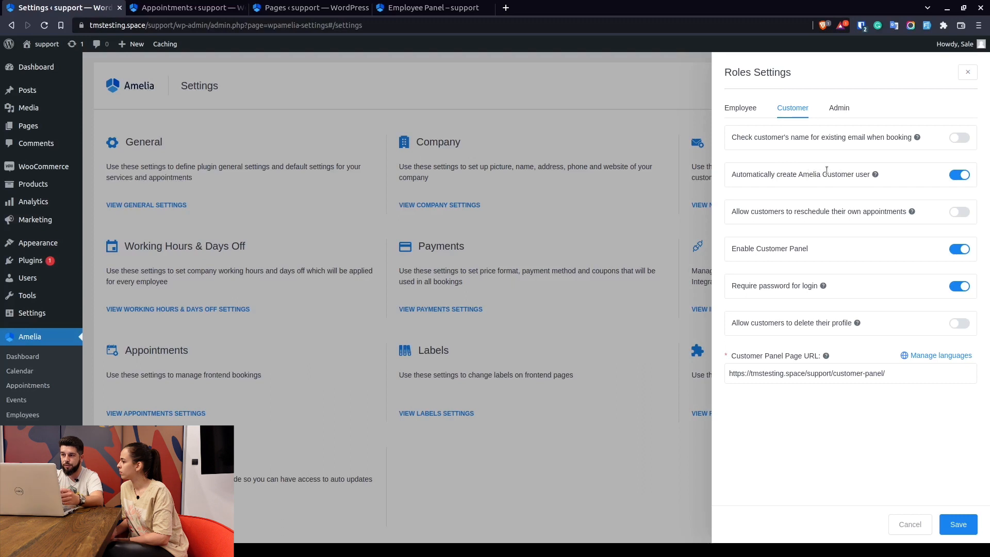
pyautogui.moveTo(736, 194)
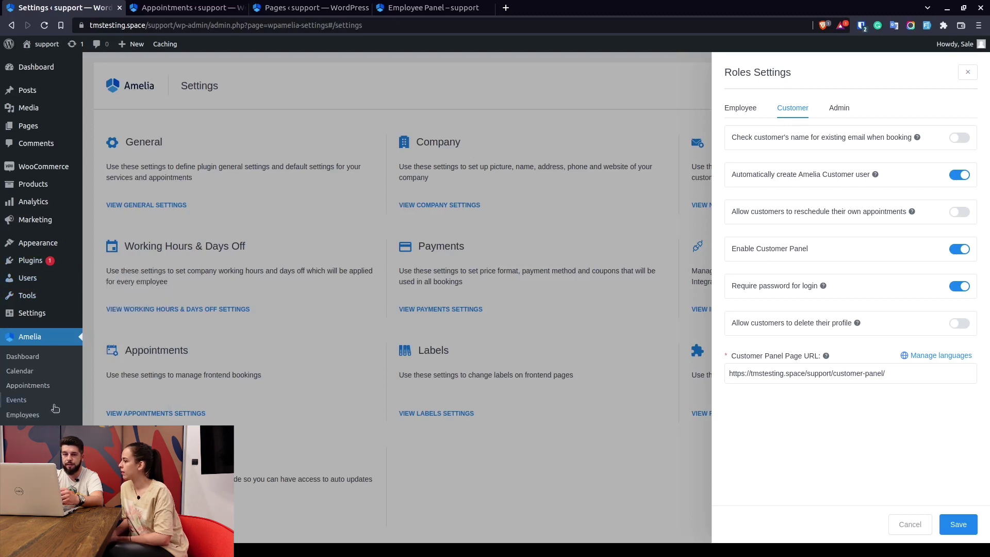
pyautogui.moveTo(841, 196)
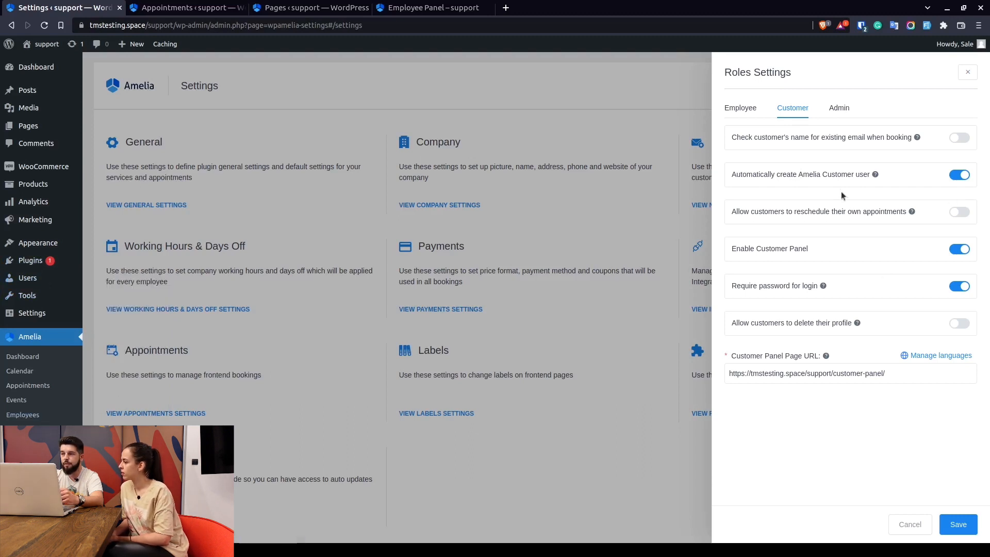
pyautogui.moveTo(815, 212)
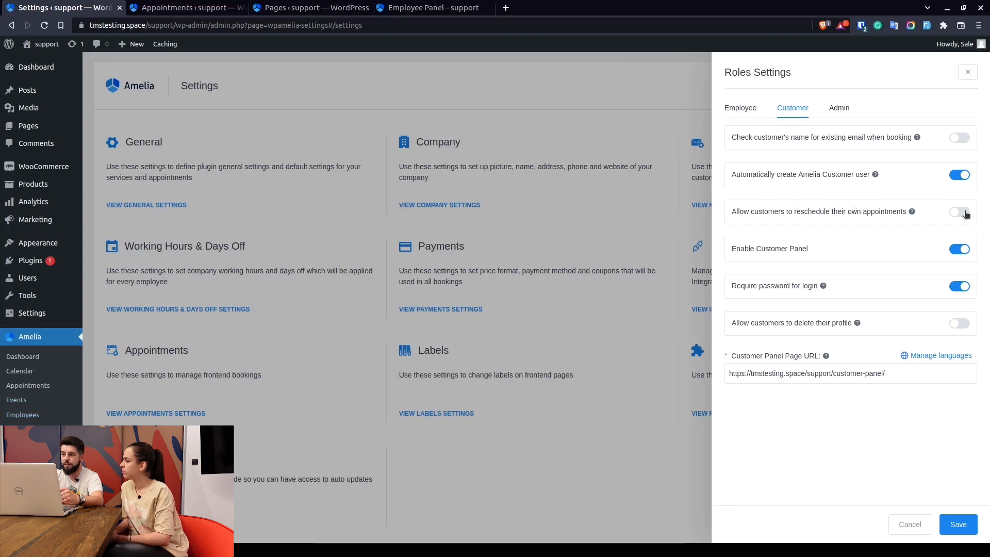
# - Turn on customer rescheduling, then expand Test Customer's 7:00 pm Cardio booking in Appointments
pyautogui.click(959, 211)
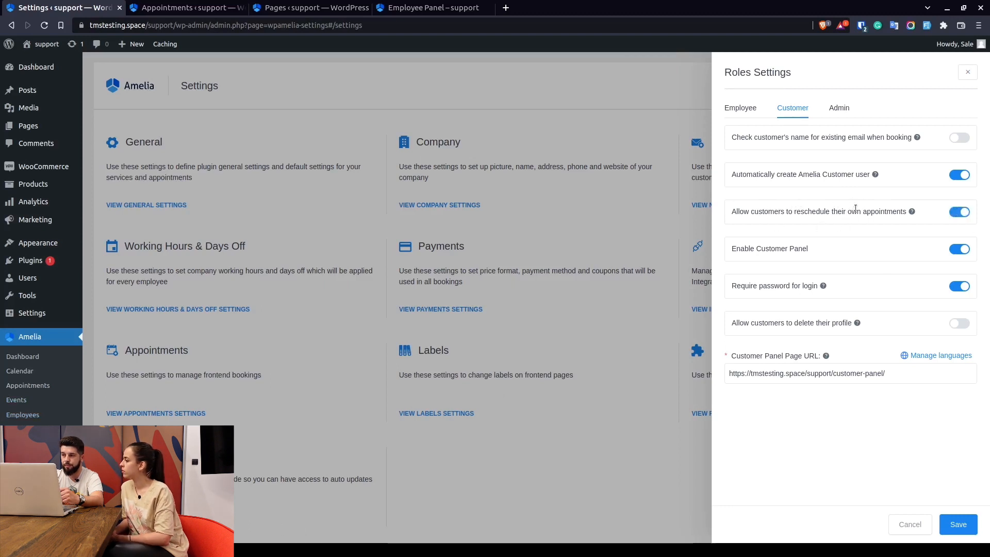
pyautogui.moveTo(416, 8)
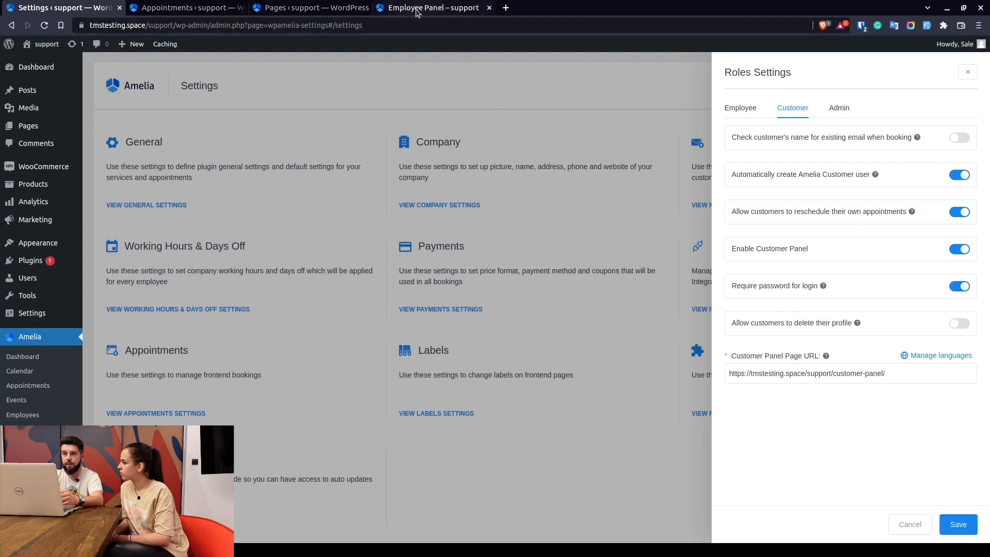
pyautogui.click(309, 8)
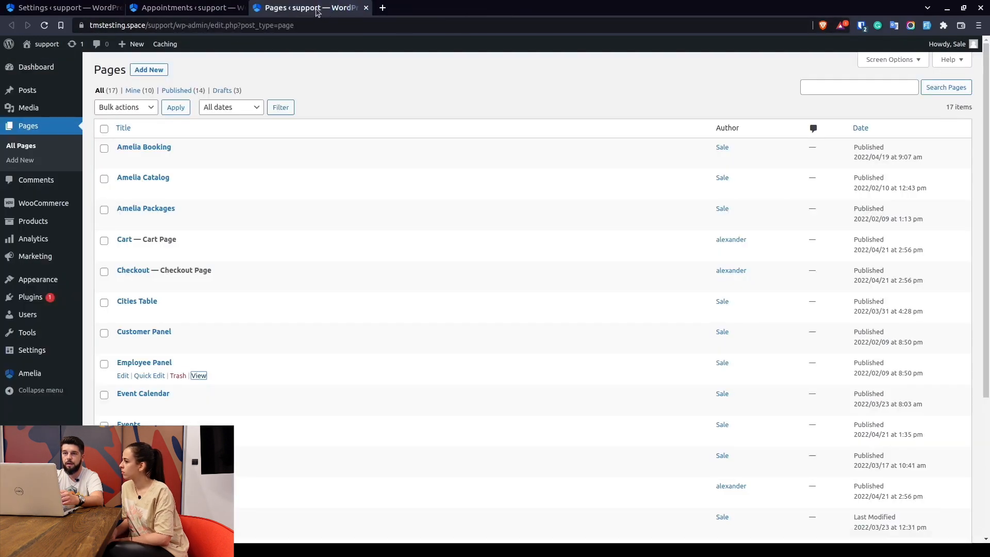
pyautogui.moveTo(198, 348)
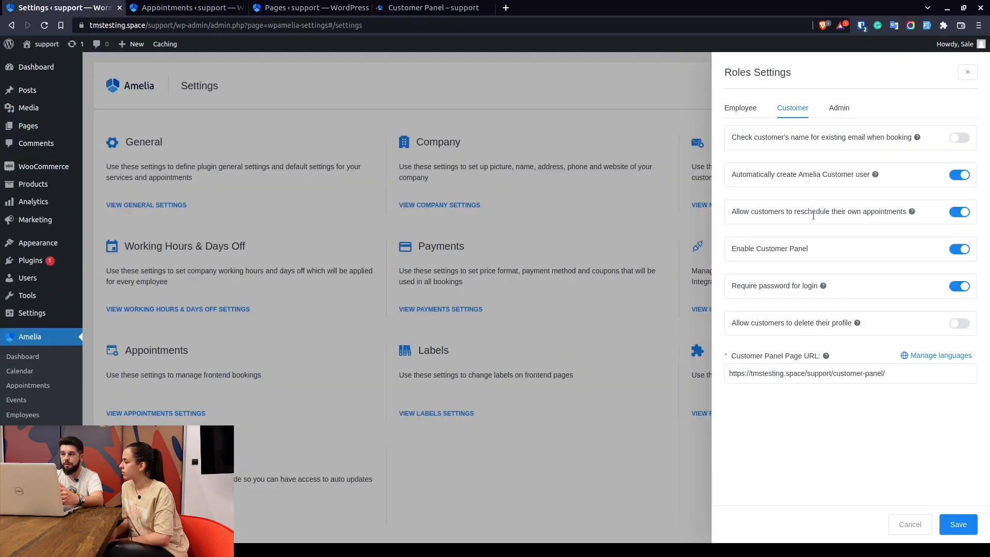
pyautogui.moveTo(617, 105)
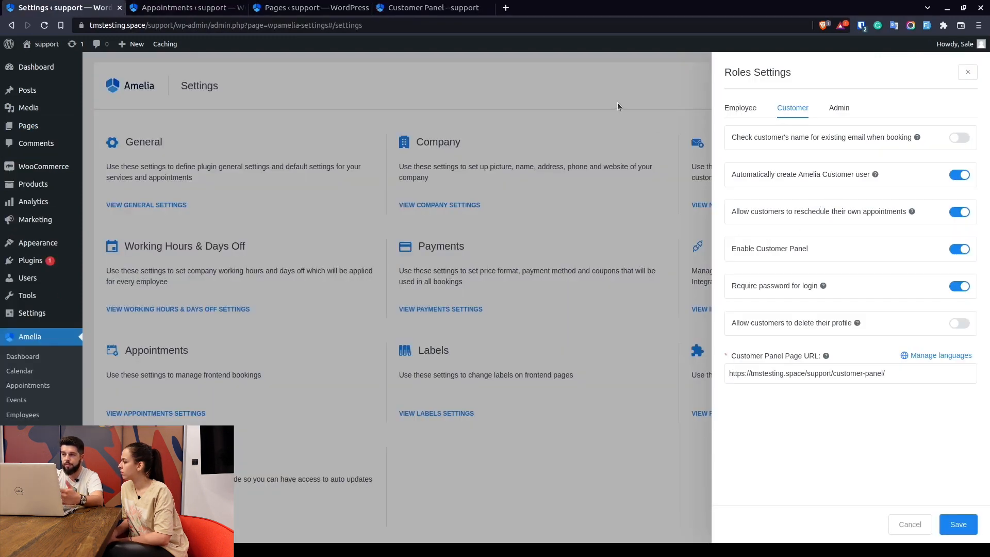
pyautogui.click(433, 8)
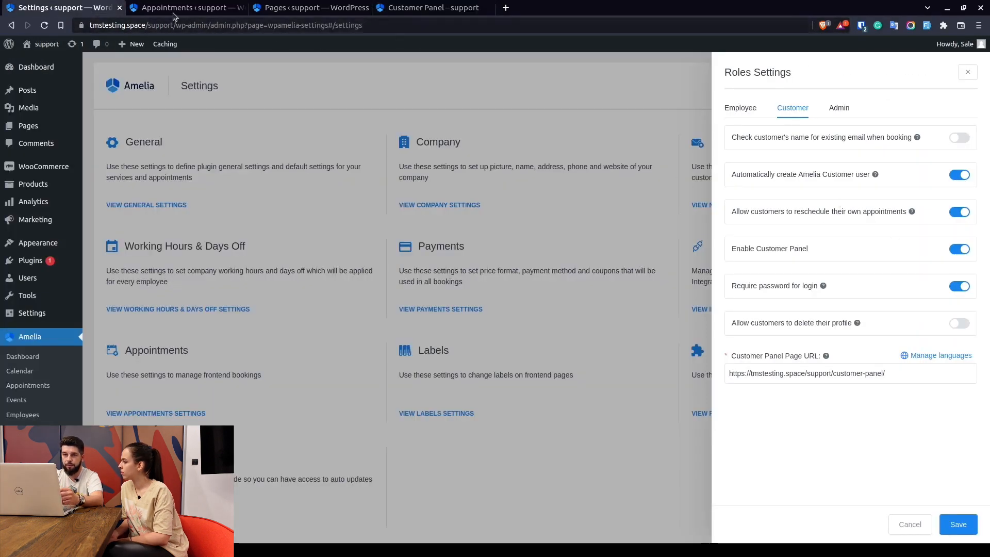
pyautogui.click(183, 8)
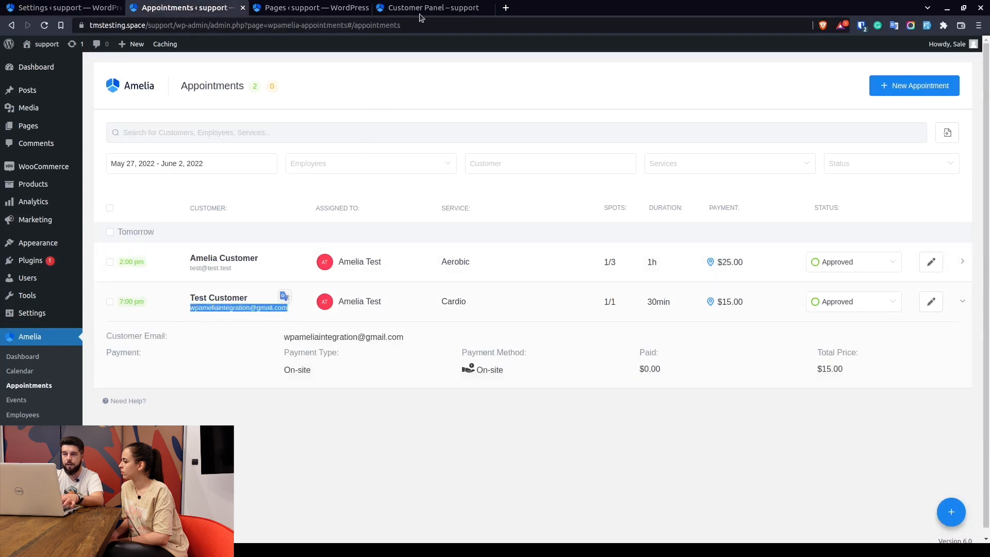
# - Sign in to the customer panel, decline saving the password, and reload the page
pyautogui.click(429, 8)
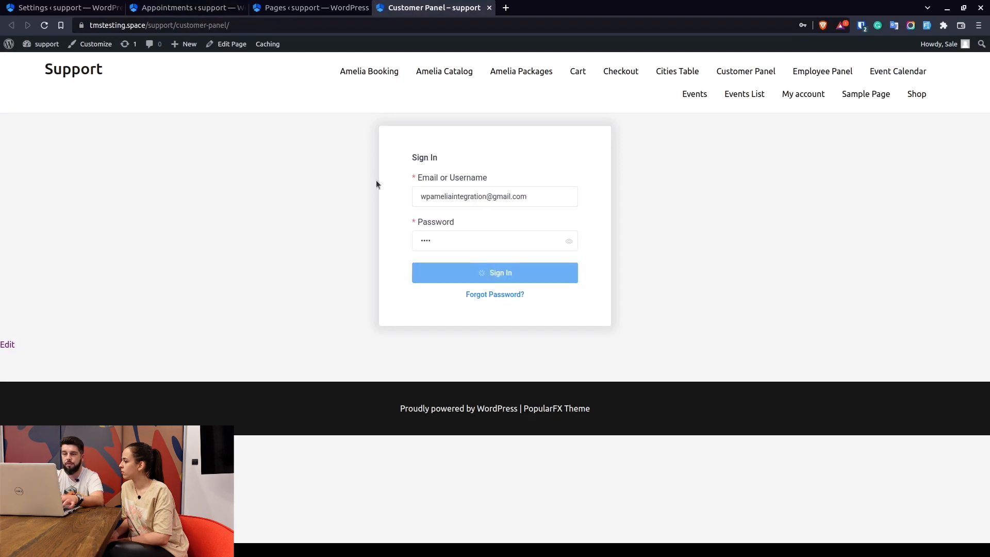
pyautogui.click(495, 272)
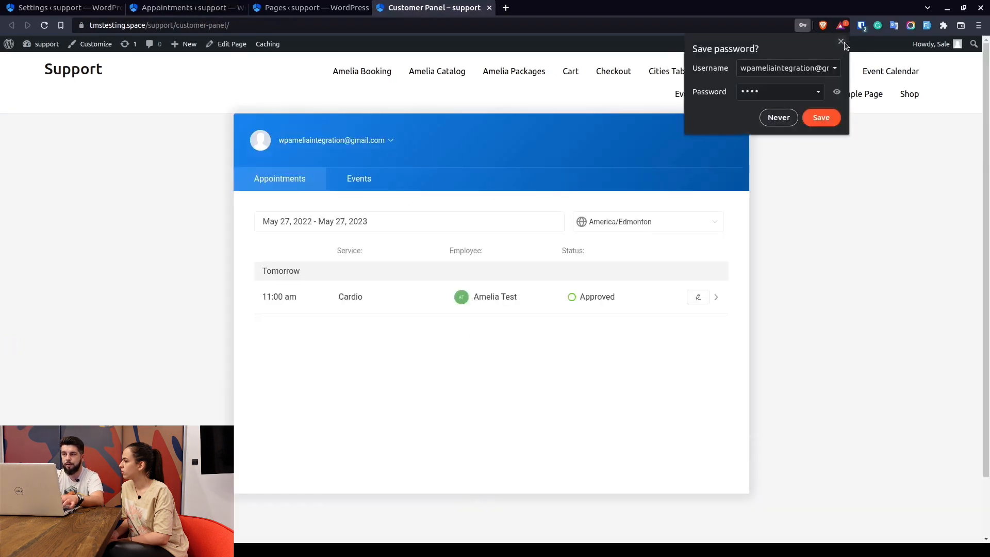
pyautogui.click(840, 42)
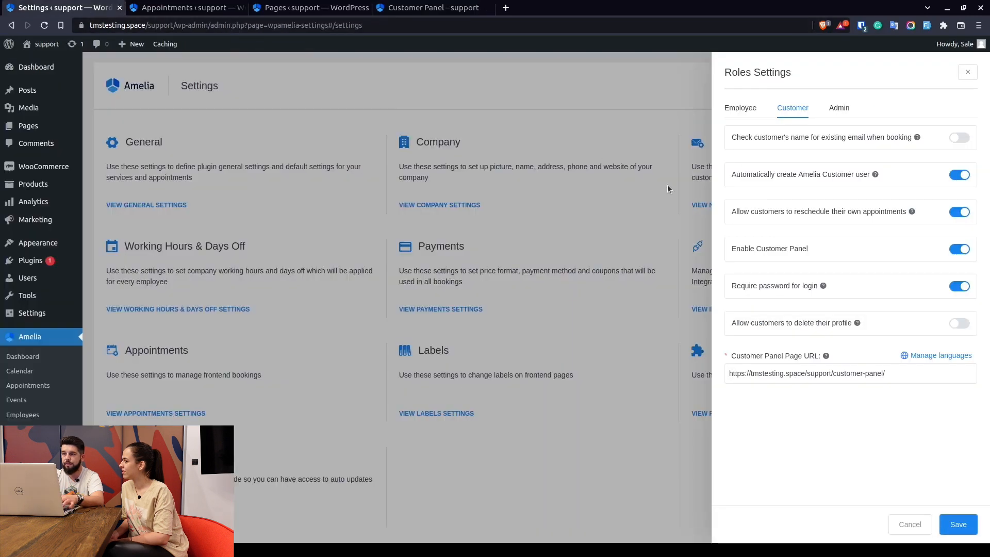
pyautogui.moveTo(973, 428)
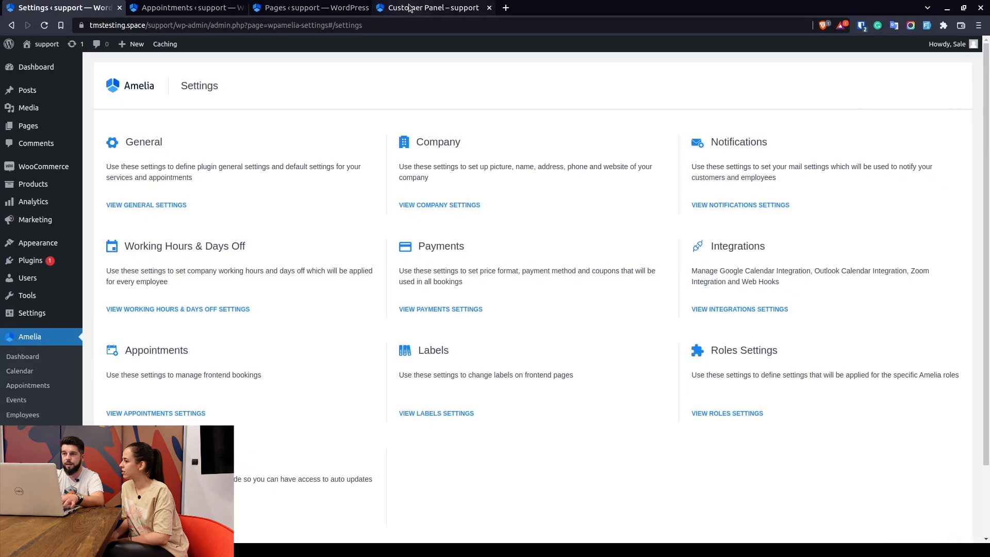
pyautogui.click(433, 7)
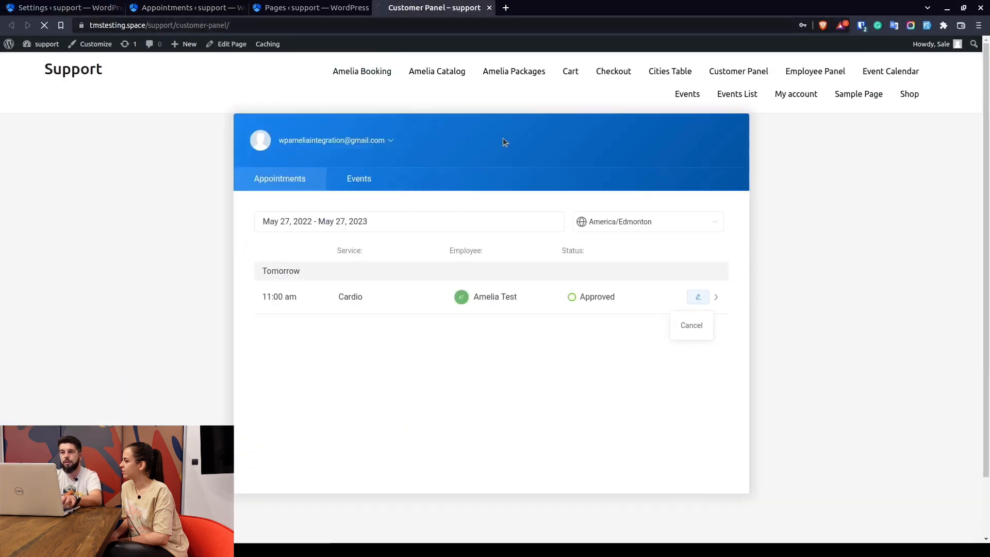
pyautogui.click(690, 325)
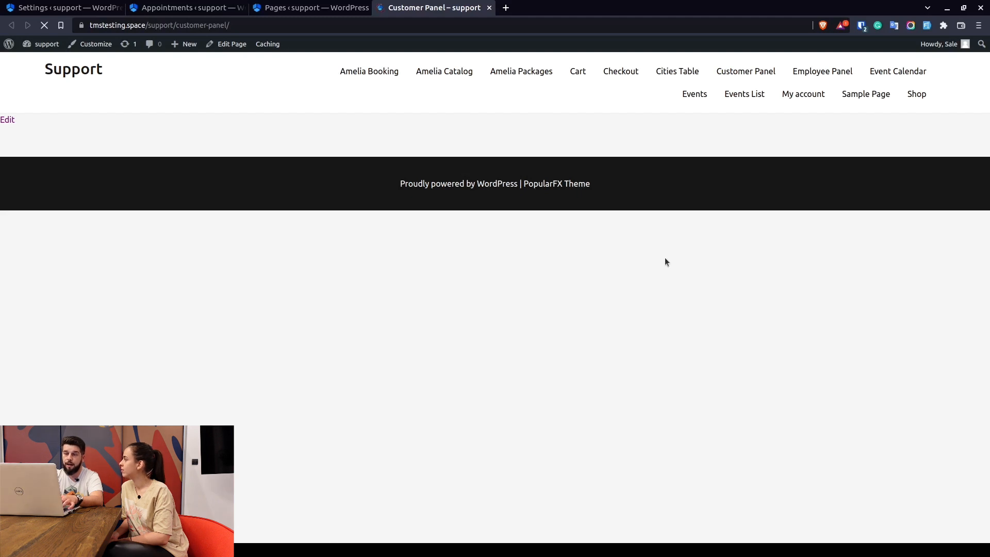
pyautogui.moveTo(729, 274)
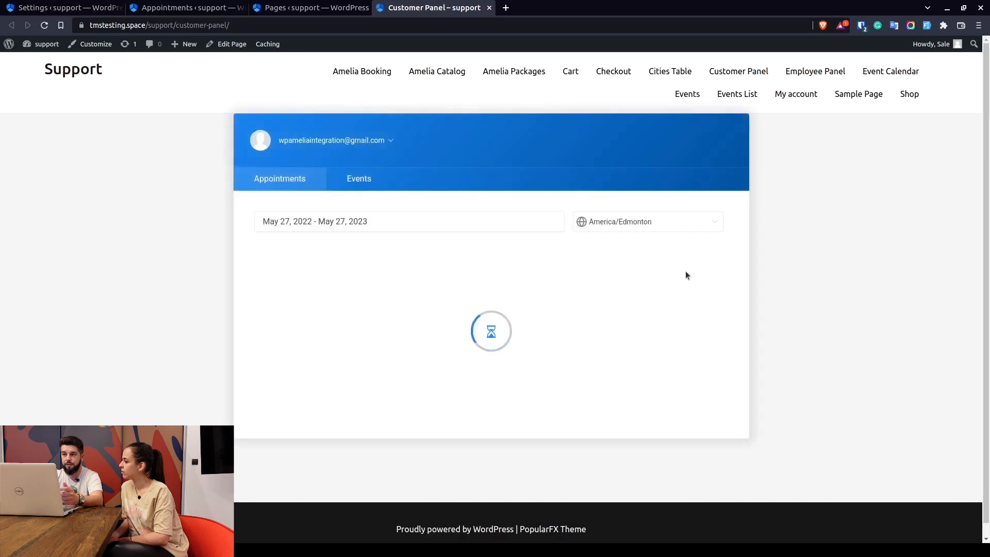
# - Reschedule the Cardio appointment to June 2, 2022 at 7:00 am and confirm
pyautogui.click(698, 297)
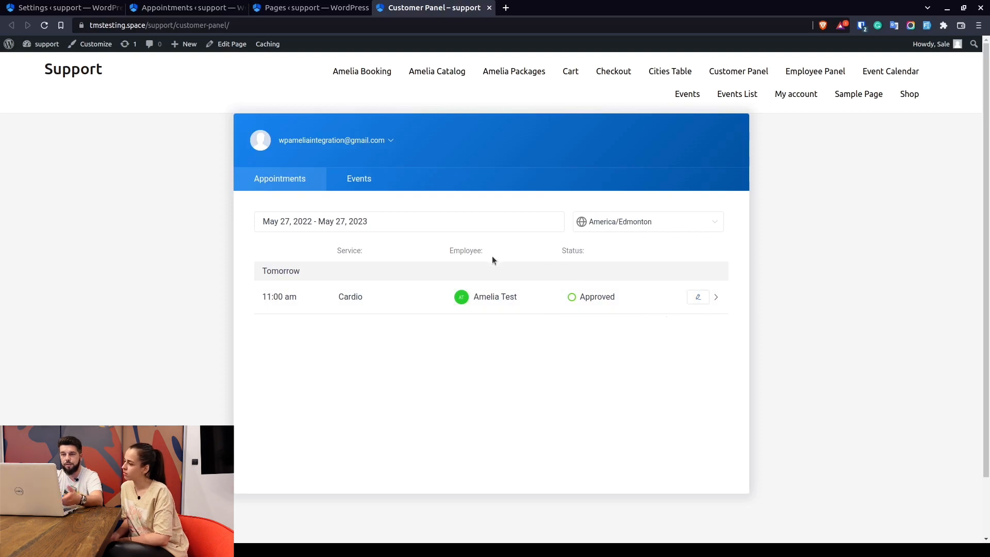
pyautogui.click(698, 297)
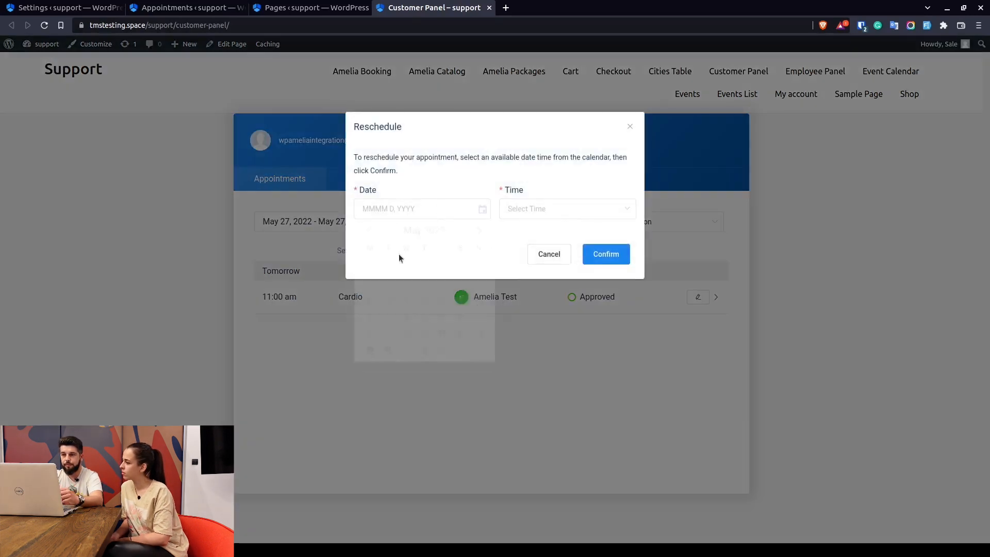
pyautogui.click(419, 208)
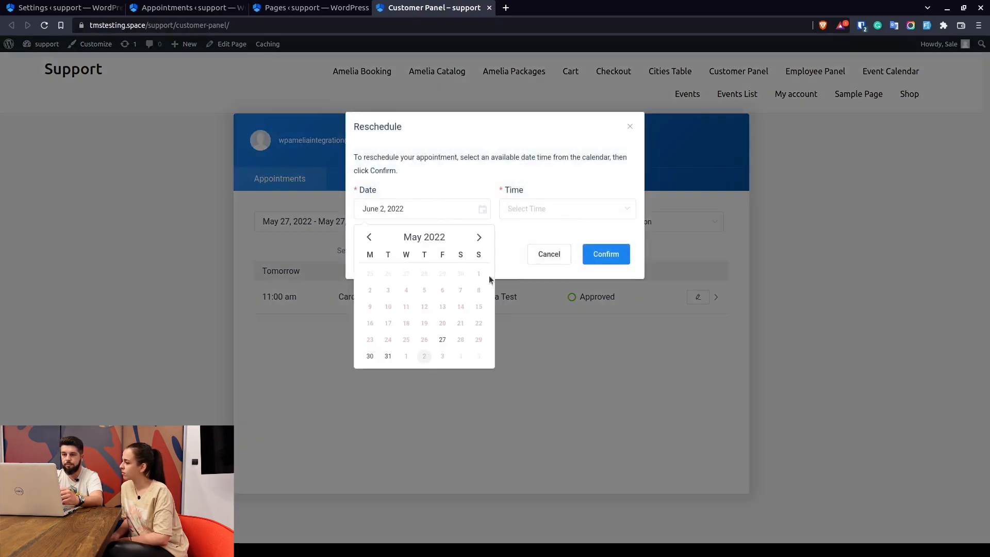
pyautogui.click(566, 208)
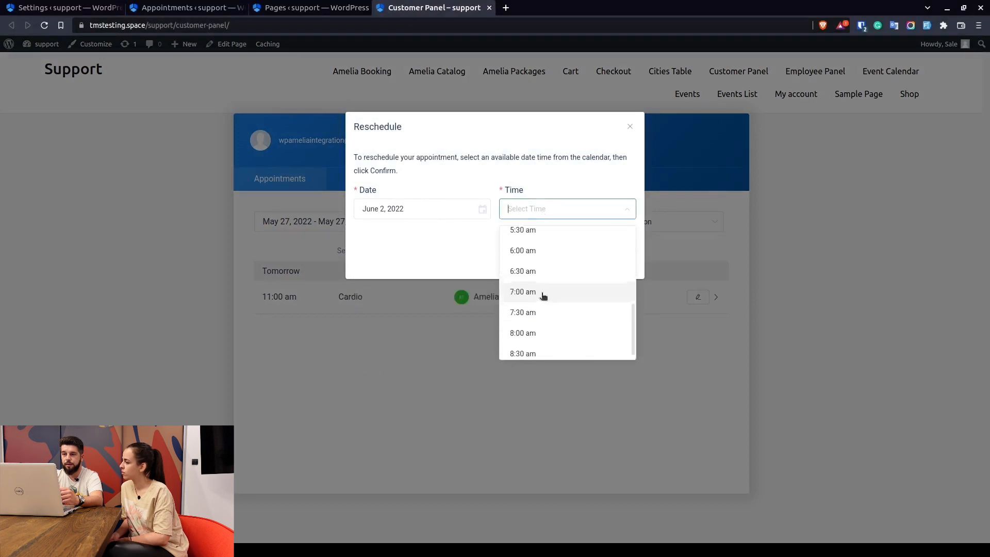
pyautogui.scroll(3)
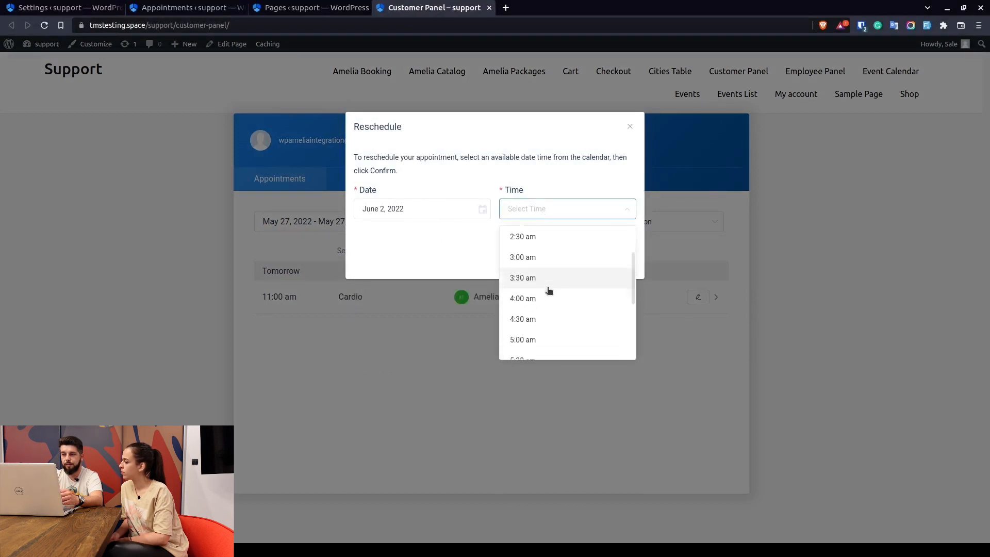
pyautogui.scroll(-3)
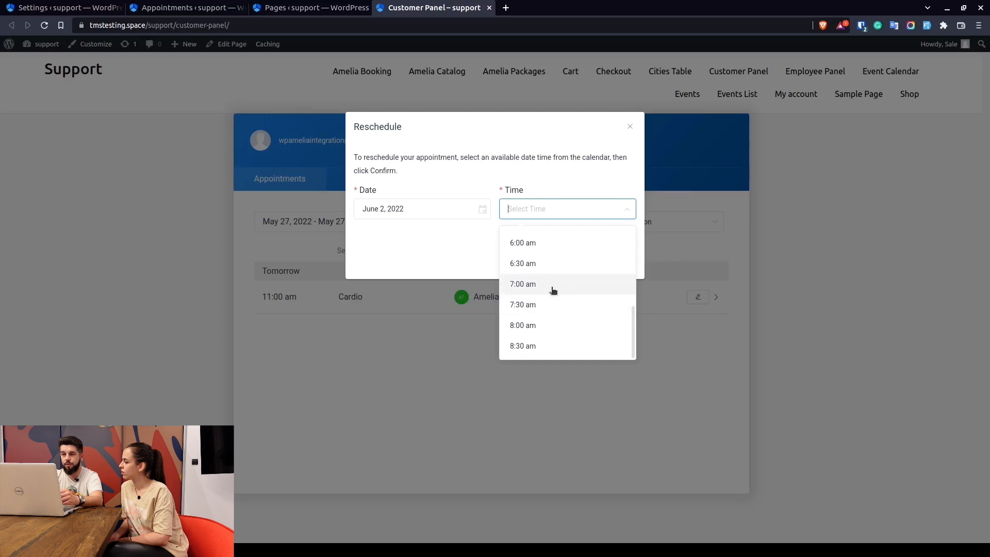
pyautogui.click(522, 284)
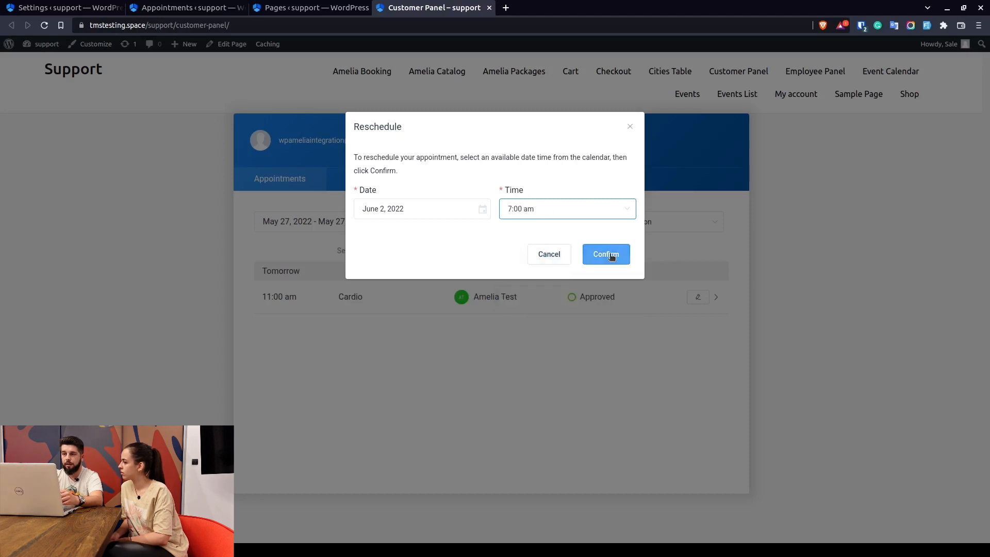
pyautogui.click(604, 253)
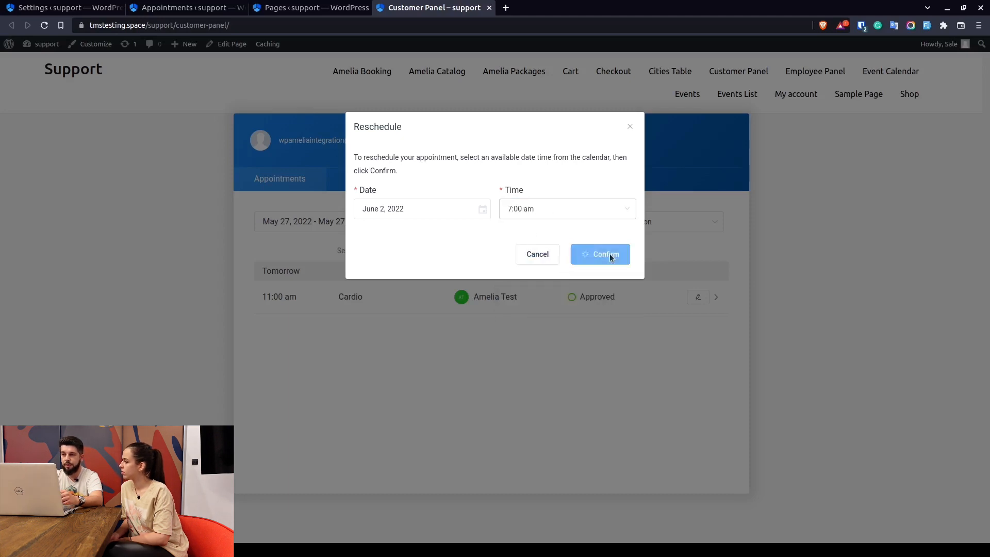
pyautogui.moveTo(527, 218)
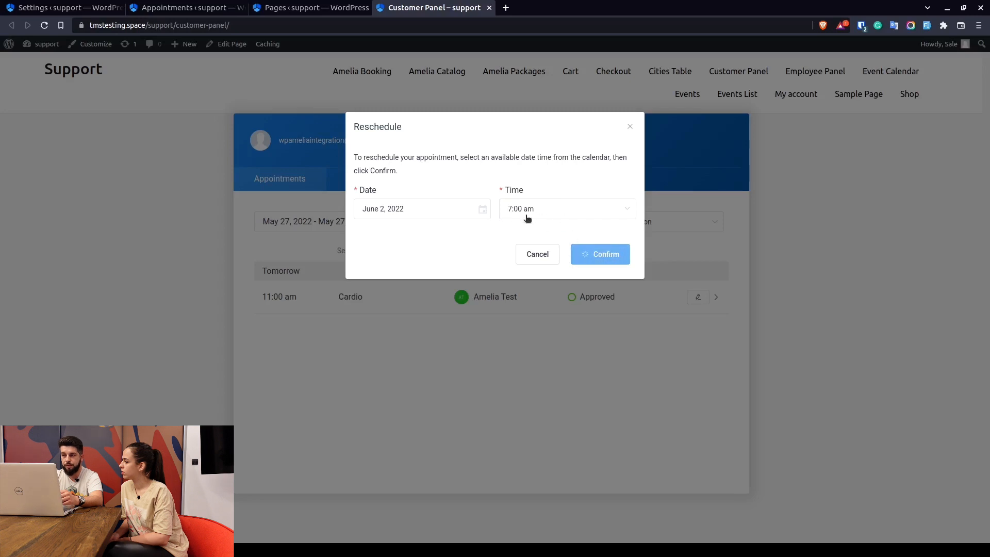
pyautogui.moveTo(583, 209)
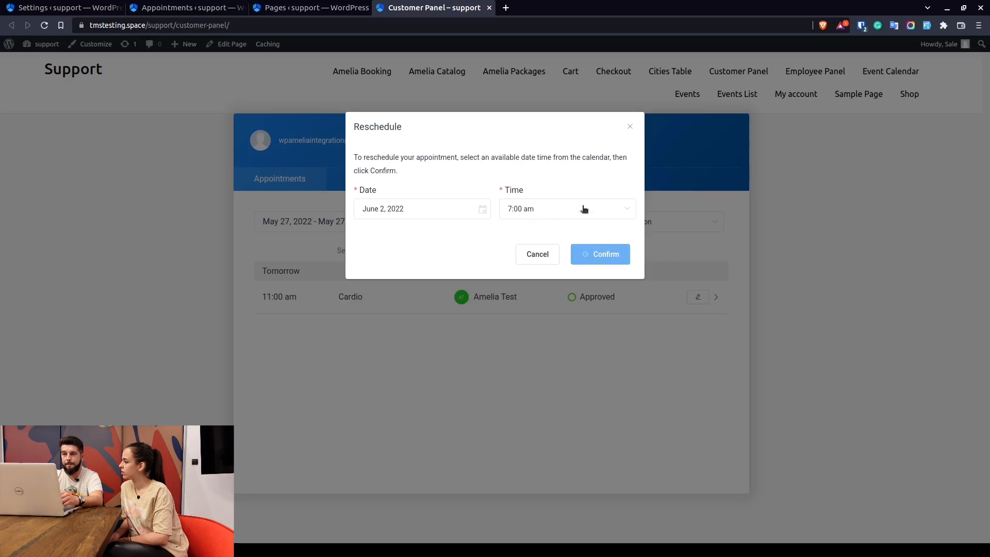
pyautogui.moveTo(591, 242)
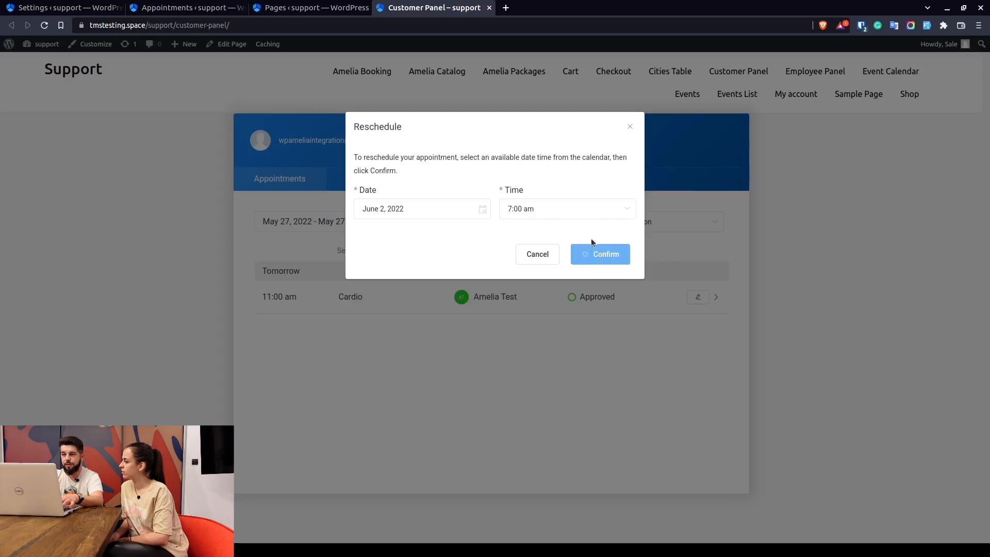
# - Search 'europe/bel' and select Europe/Belgrade, so the Cardio booking shows 3:00 pm
pyautogui.click(599, 254)
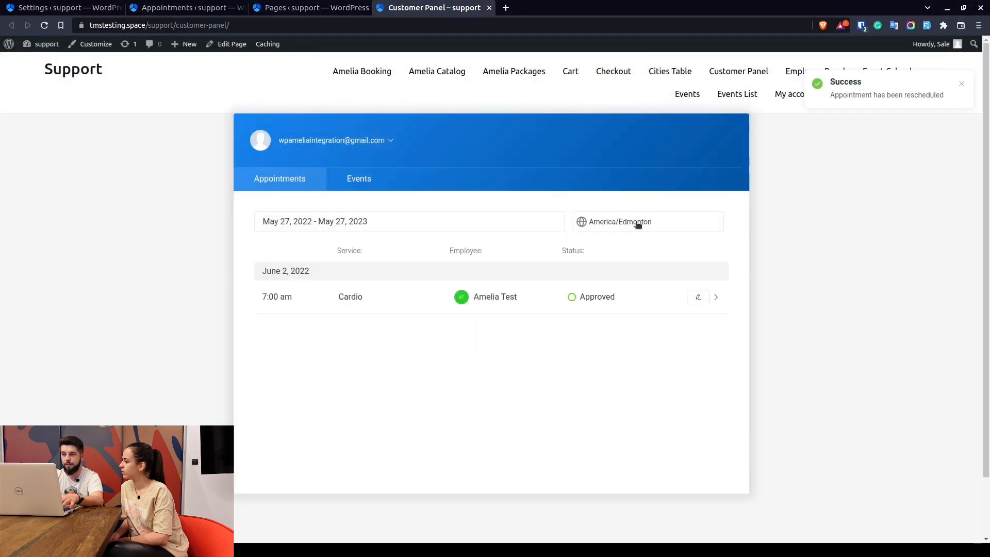
pyautogui.click(647, 222)
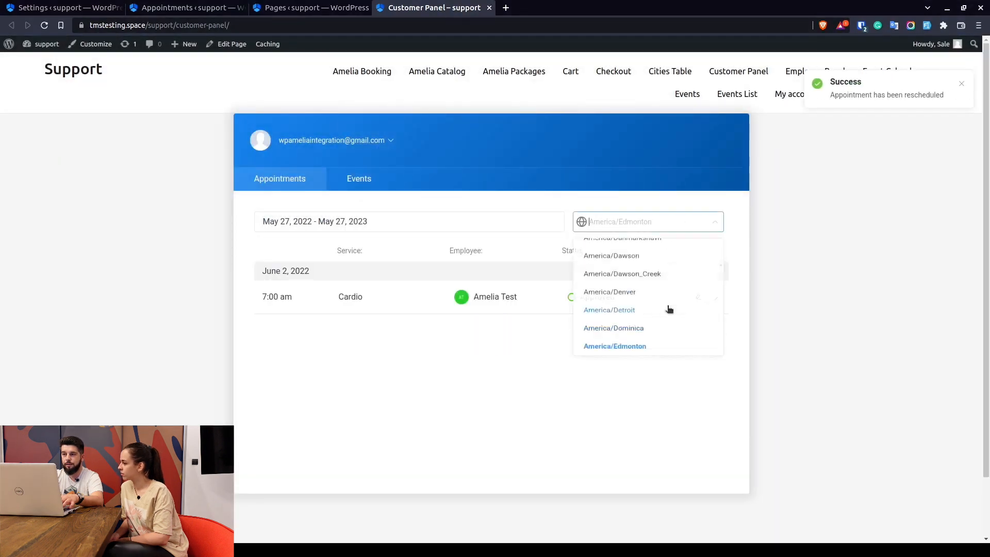
pyautogui.write('euro')
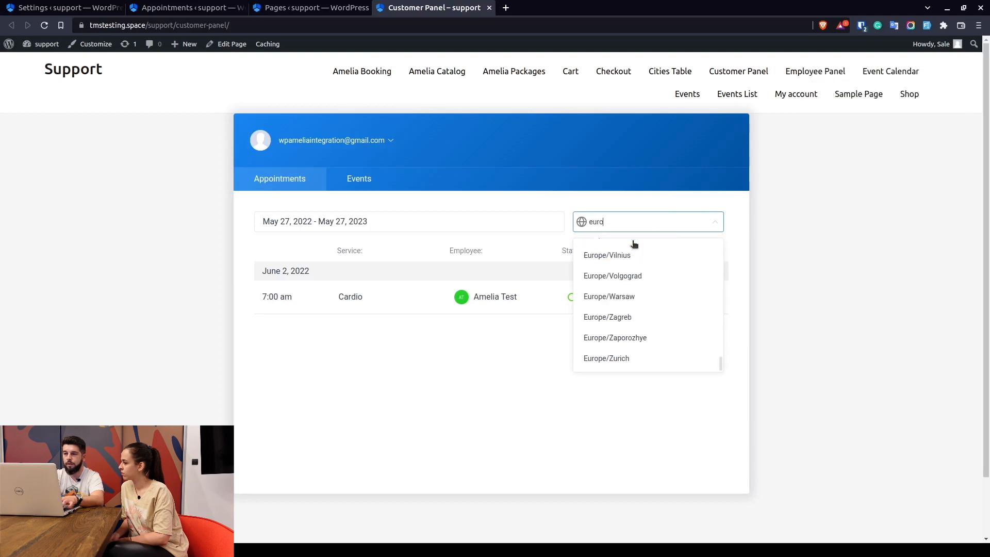
pyautogui.write('europe/bel')
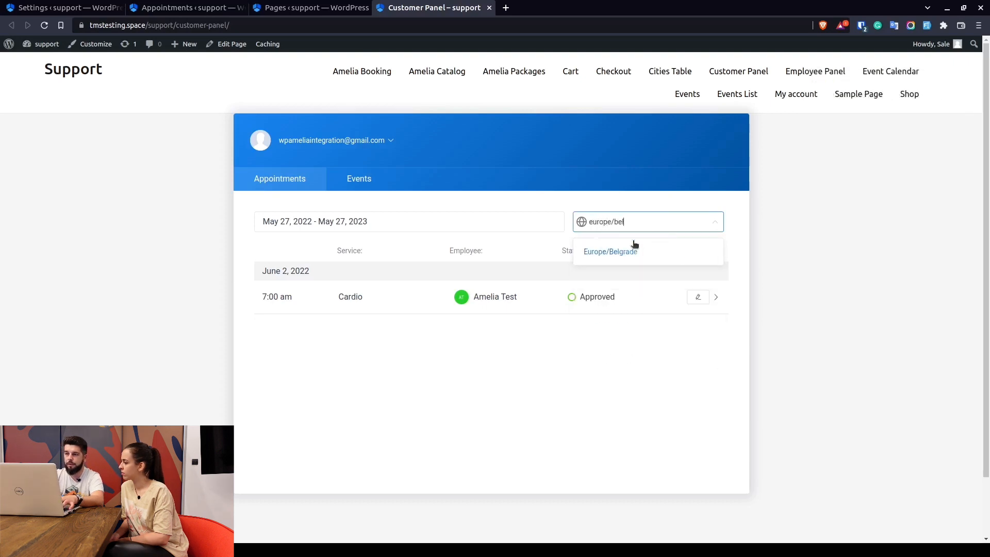
pyautogui.click(609, 251)
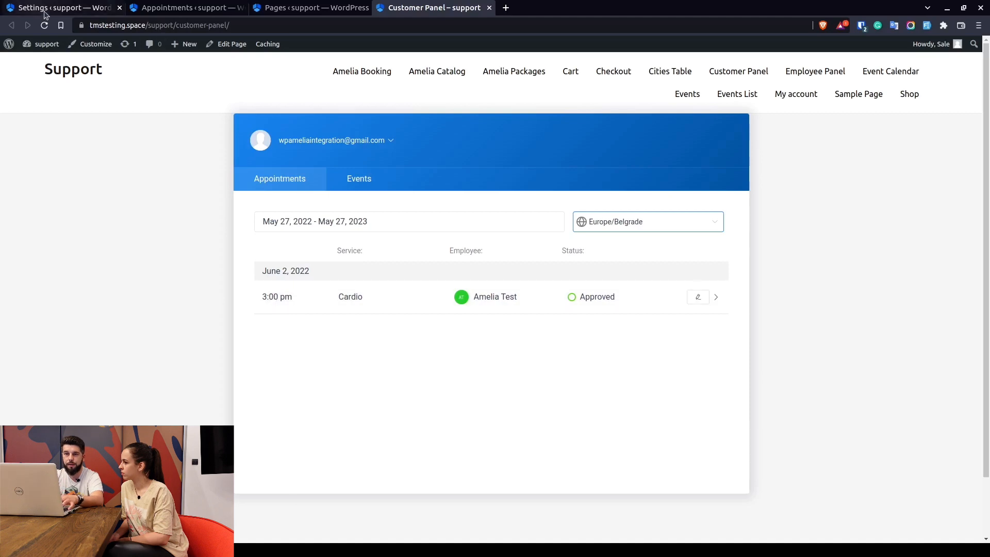
# - Return to Amelia's Roles Settings and show the Customer tab options
pyautogui.click(59, 8)
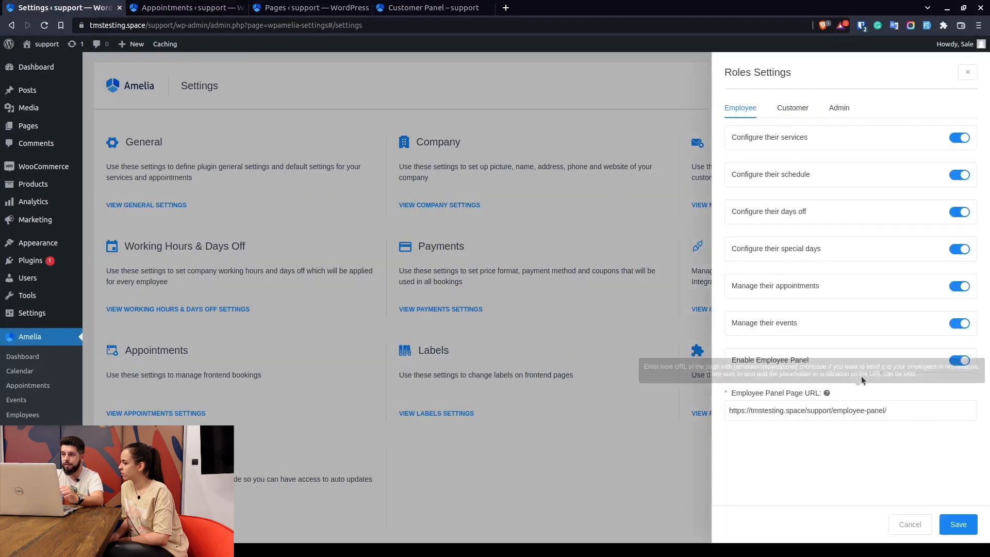
pyautogui.moveTo(799, 127)
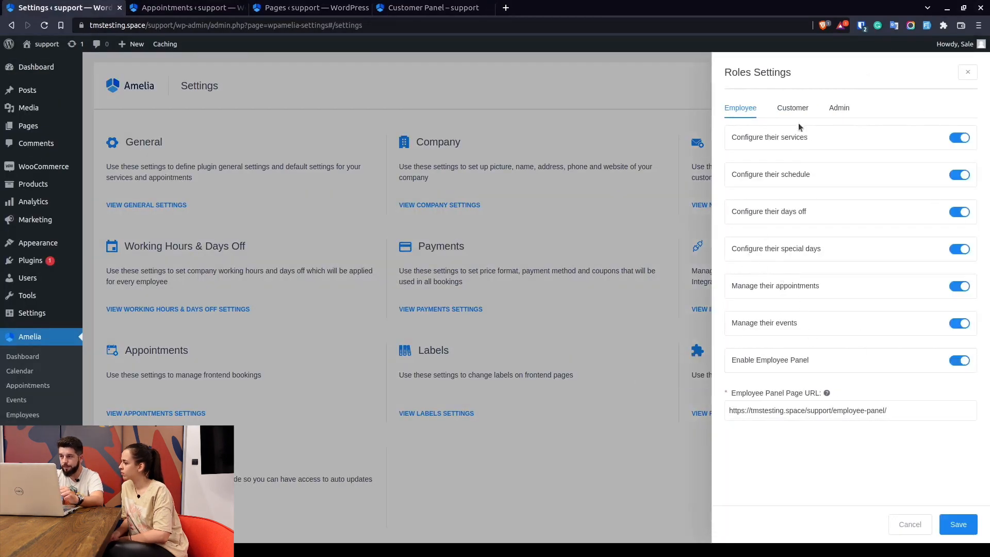
pyautogui.click(792, 107)
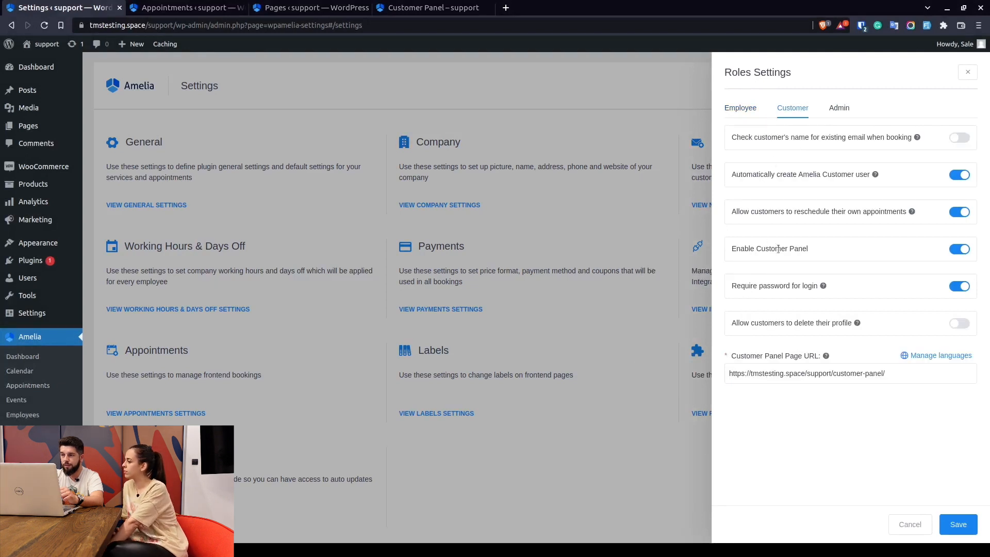
pyautogui.moveTo(773, 261)
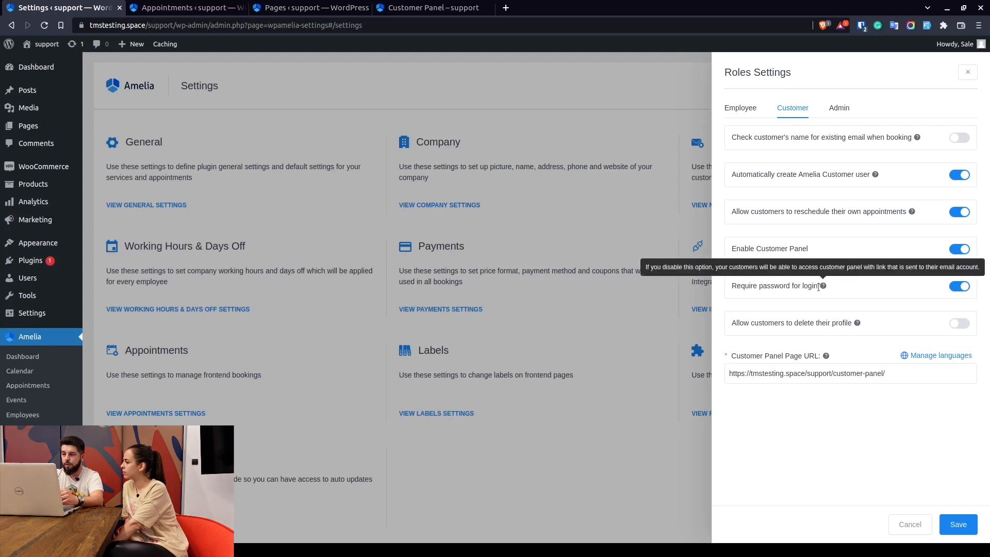
pyautogui.moveTo(771, 279)
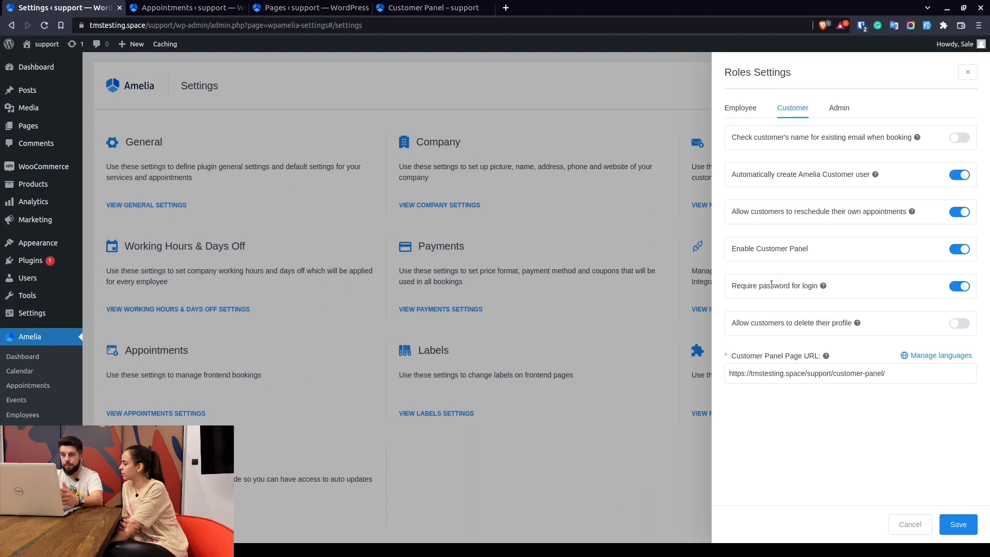
pyautogui.moveTo(750, 305)
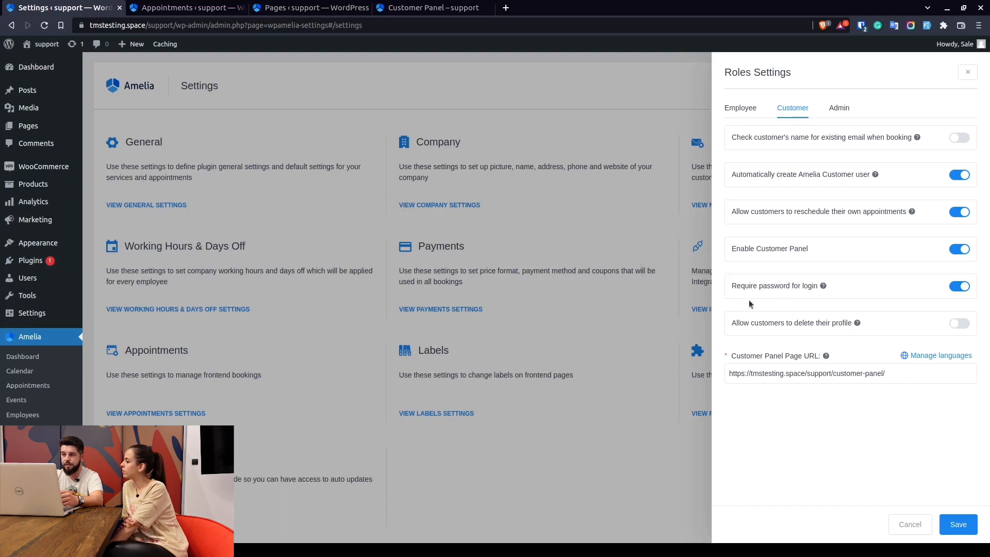
pyautogui.moveTo(778, 284)
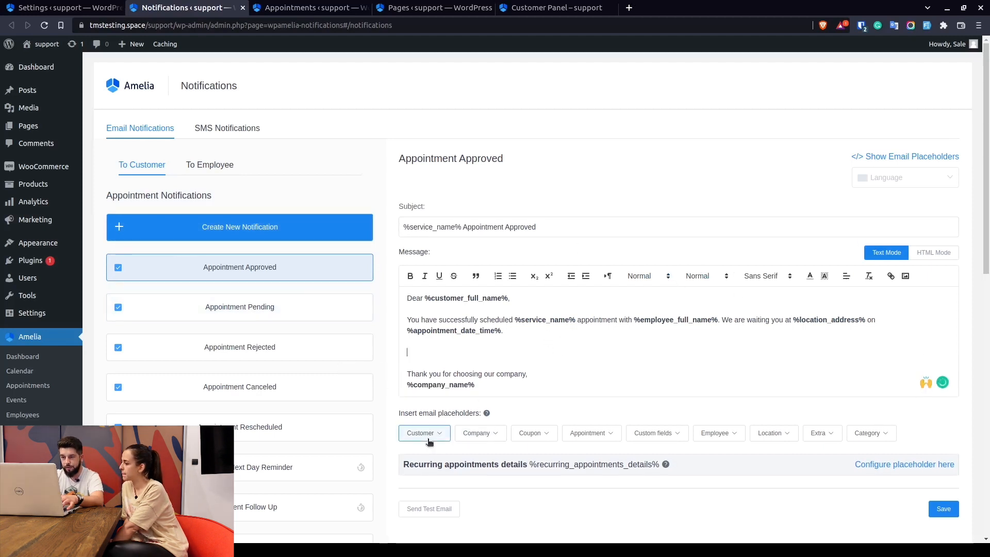
# - Insert the Customer Panel Access Link into the Appointment Approved email and view the panel's time zones
pyautogui.click(422, 433)
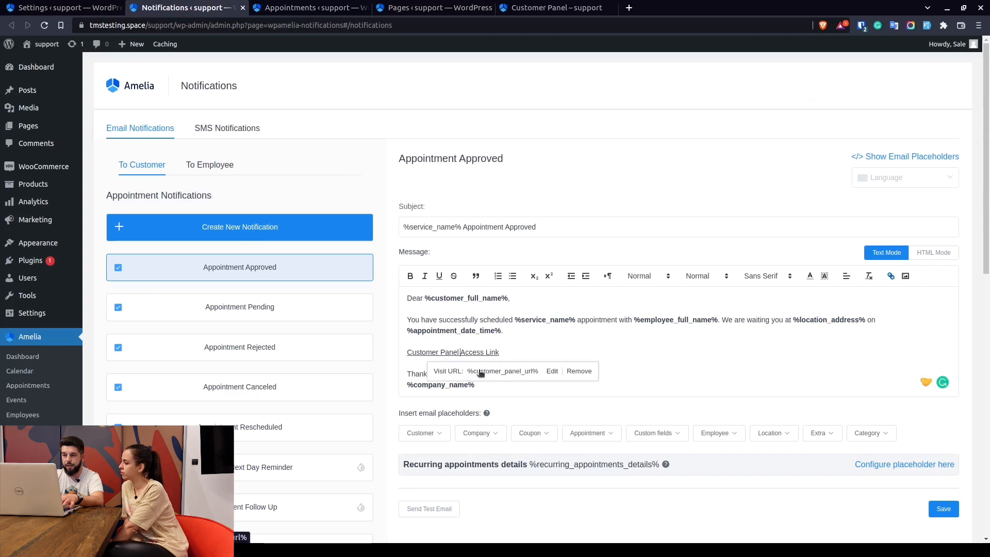
pyautogui.click(549, 8)
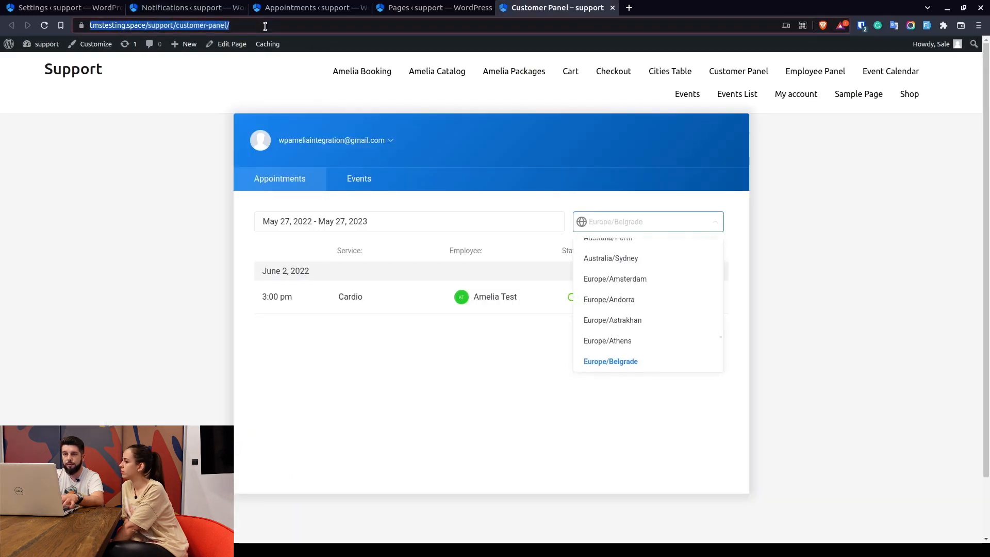
pyautogui.click(183, 8)
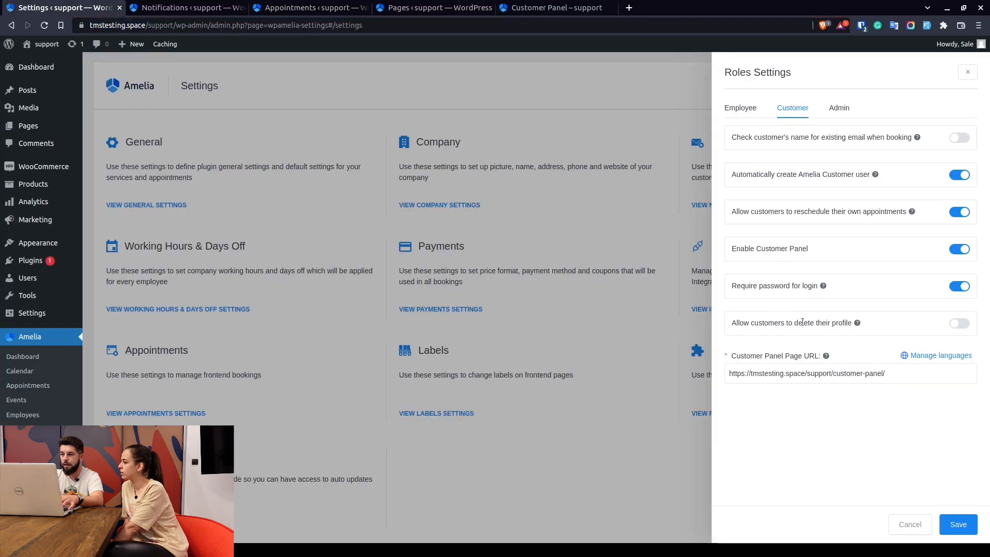
# - Enable customer profile deletion, then log out of the customer panel to show Send Access Link
pyautogui.click(959, 322)
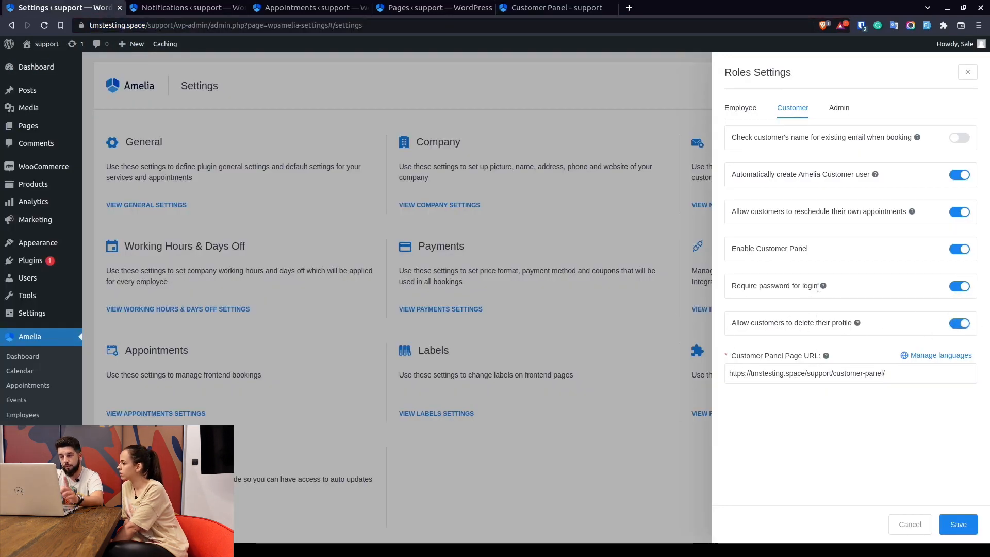
pyautogui.click(958, 285)
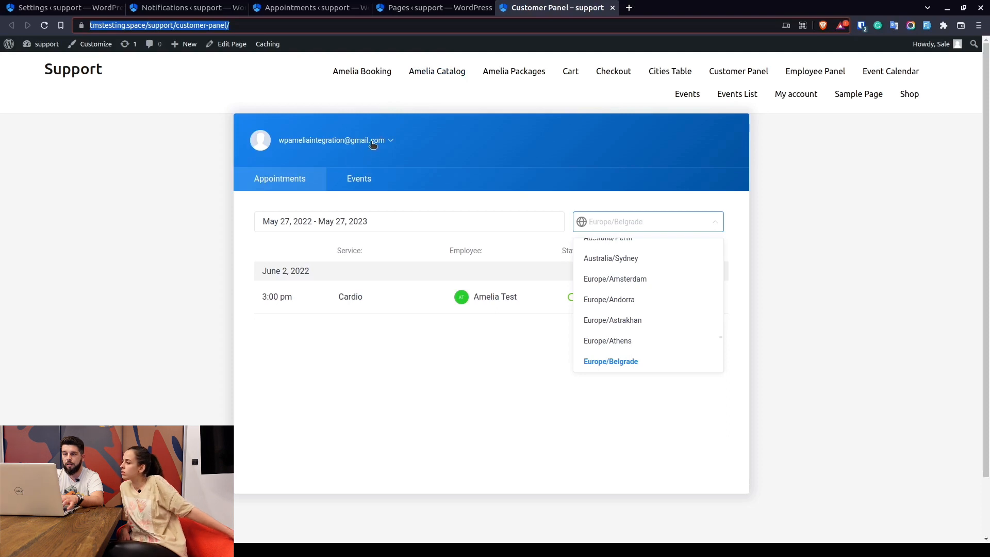
pyautogui.click(332, 140)
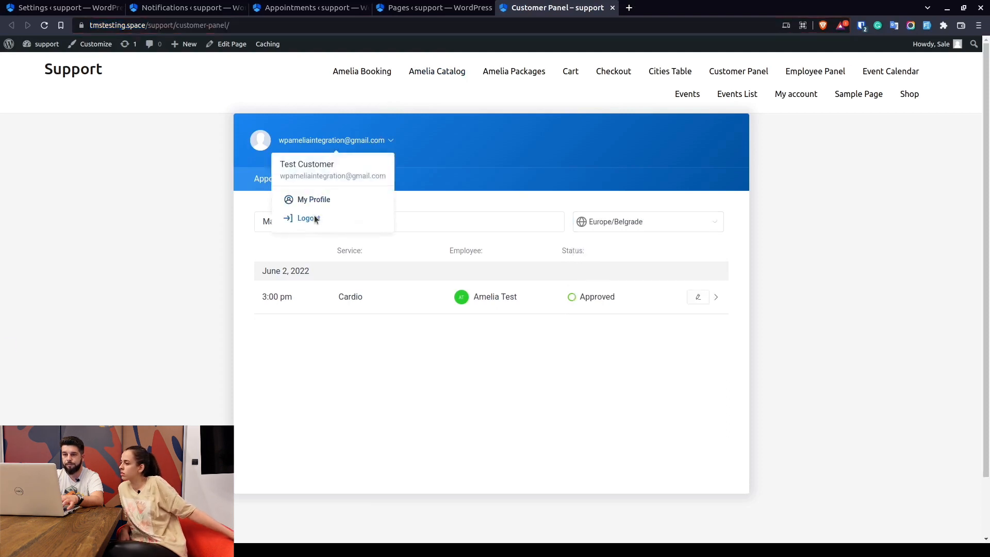
pyautogui.click(308, 218)
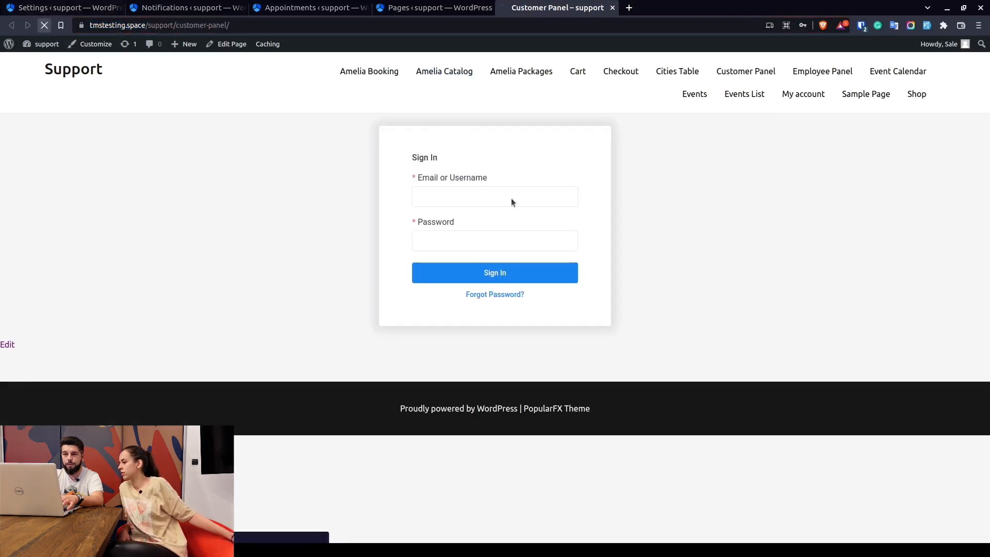
pyautogui.click(495, 272)
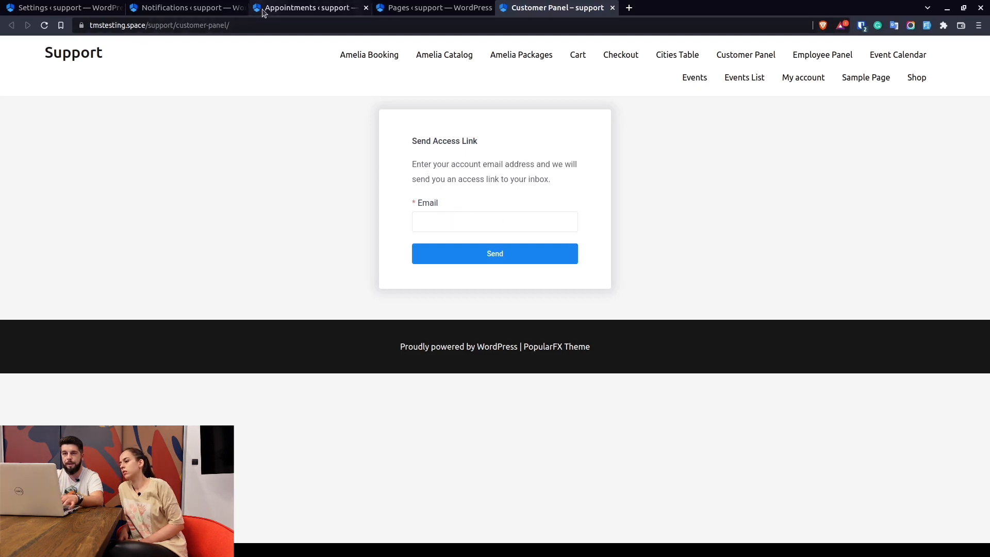
# - Restore the expired admin session, scroll to Customer Panel Access notifications, then open Settings overview
pyautogui.click(306, 8)
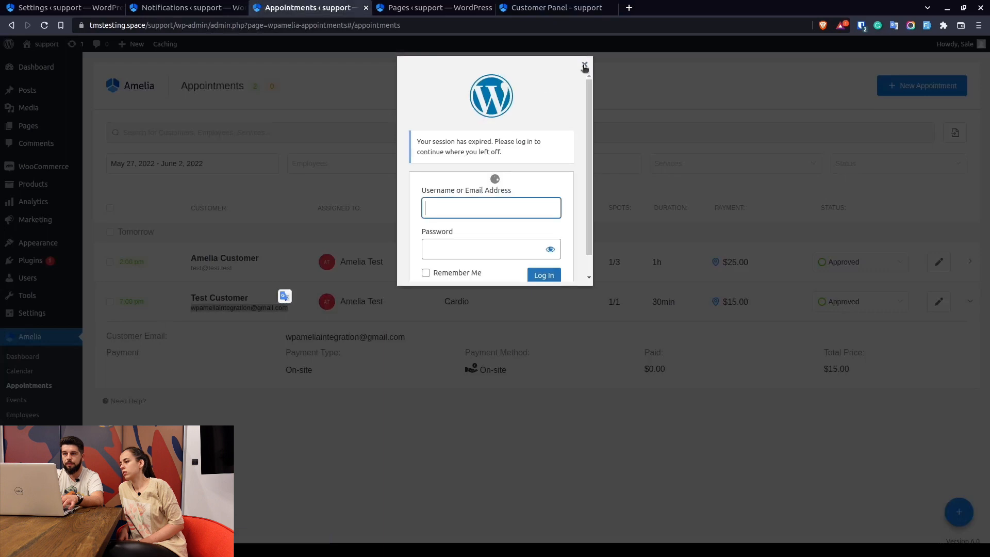
pyautogui.click(186, 8)
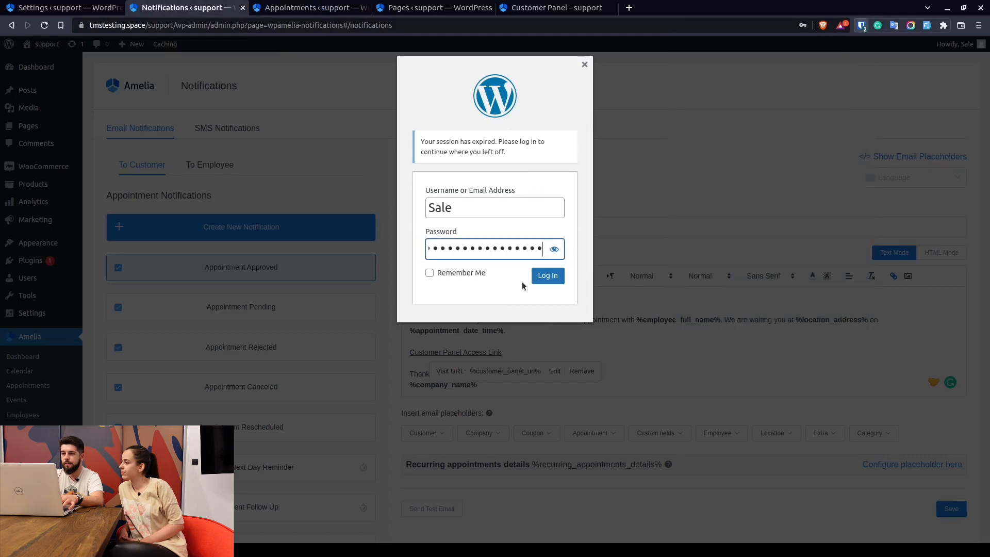
pyautogui.click(547, 275)
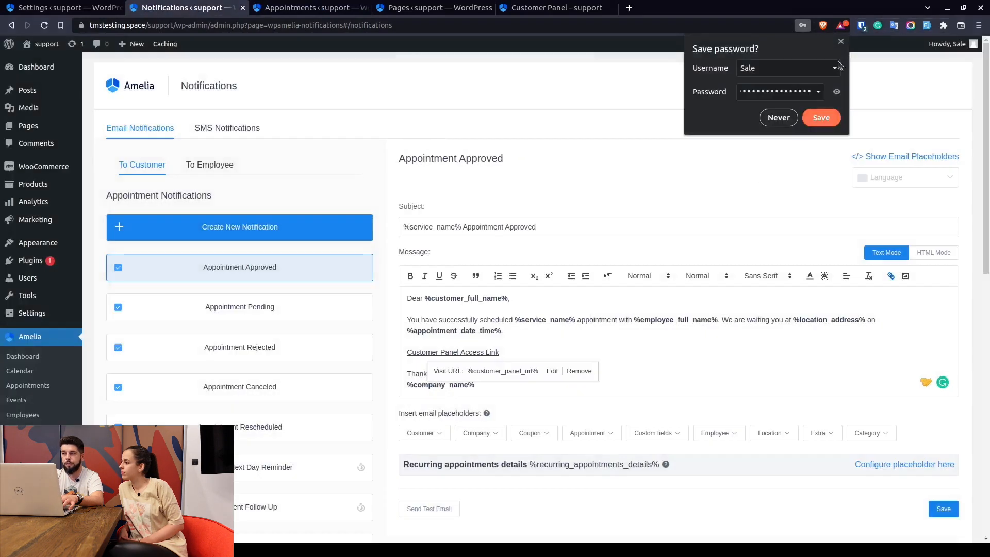
pyautogui.scroll(-3)
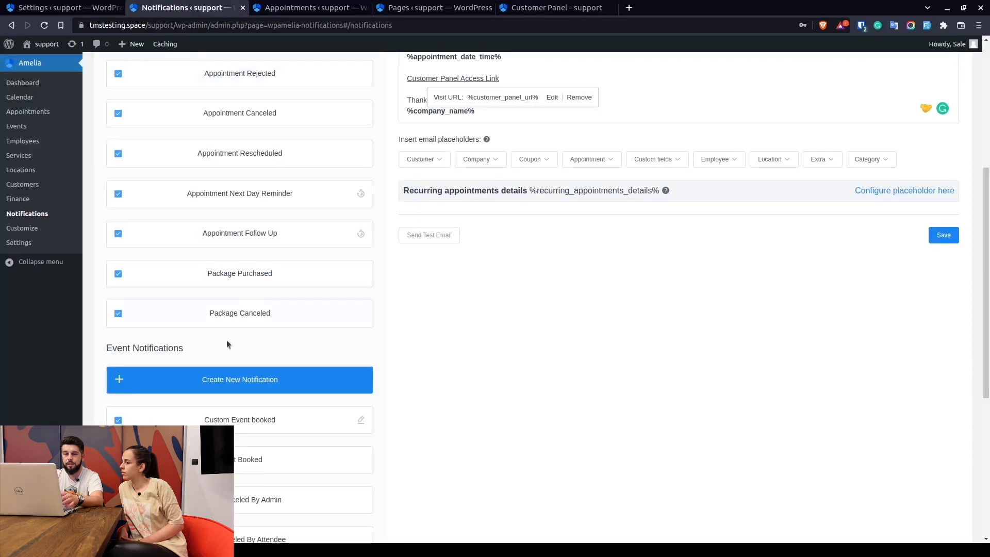
pyautogui.scroll(-3)
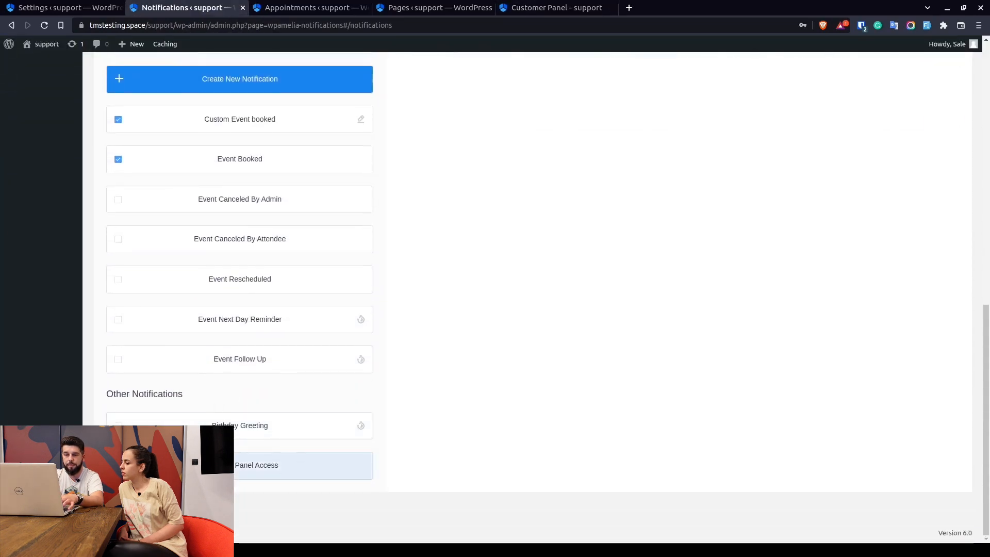
pyautogui.click(255, 465)
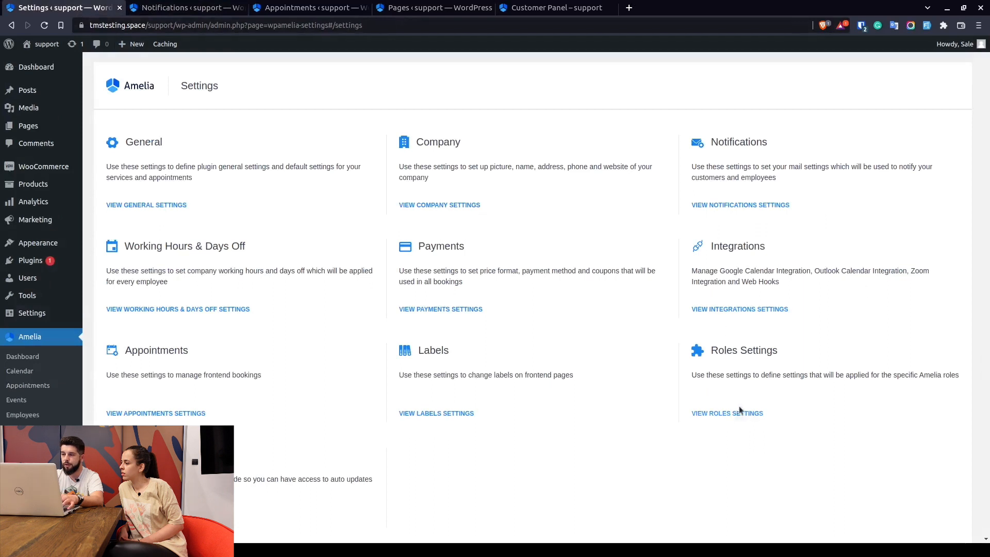
# - Reopen Roles Settings on the Customer options and compare with the panel's access-link form
pyautogui.click(726, 413)
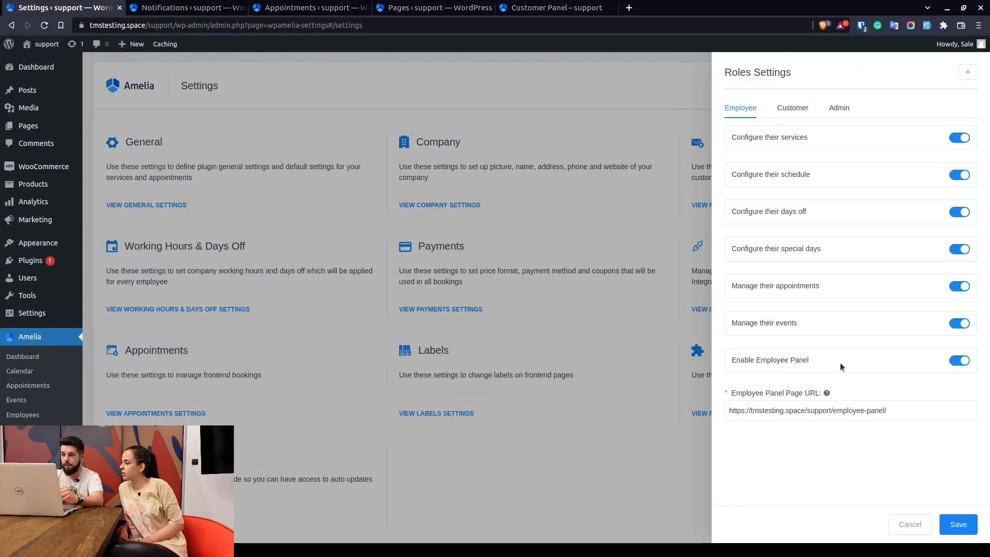
pyautogui.click(791, 107)
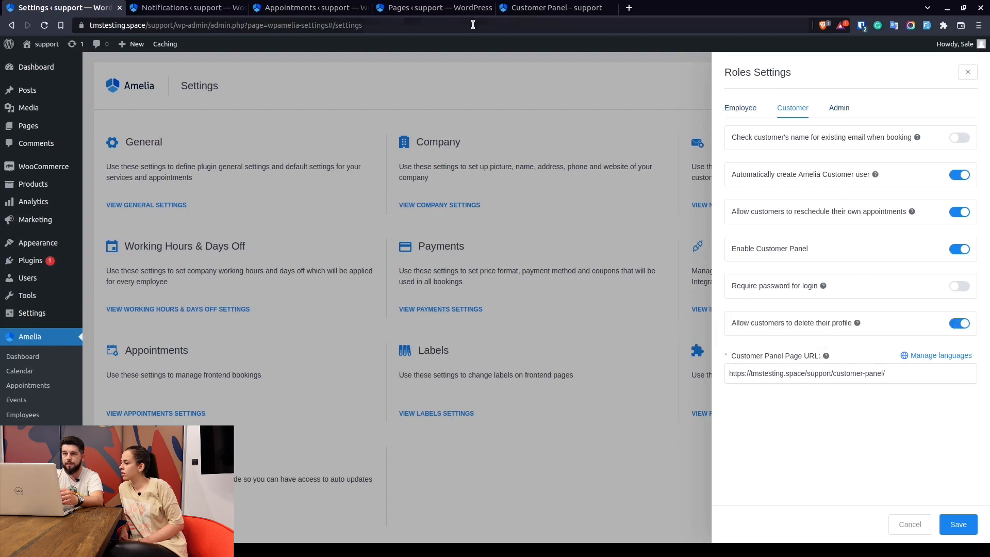
pyautogui.click(555, 7)
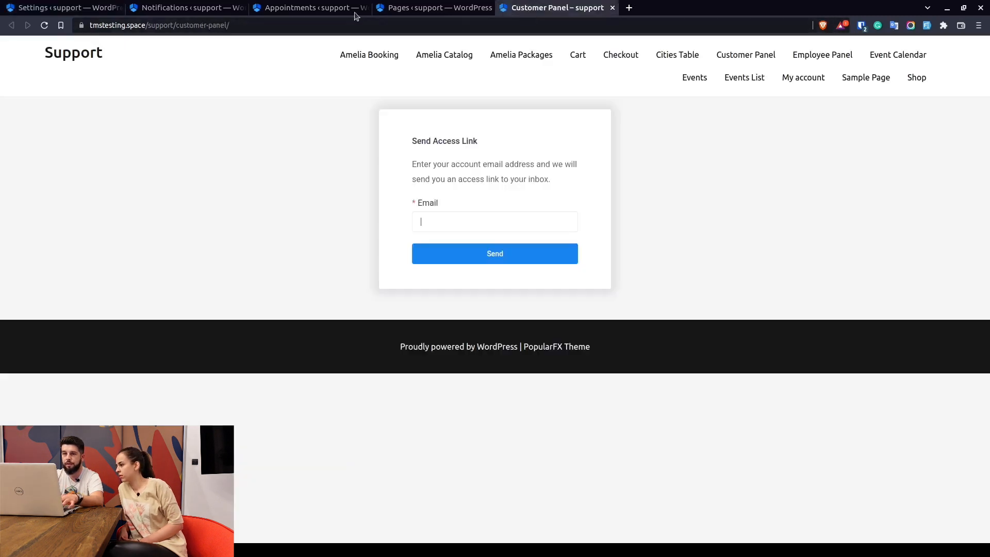
pyautogui.click(61, 8)
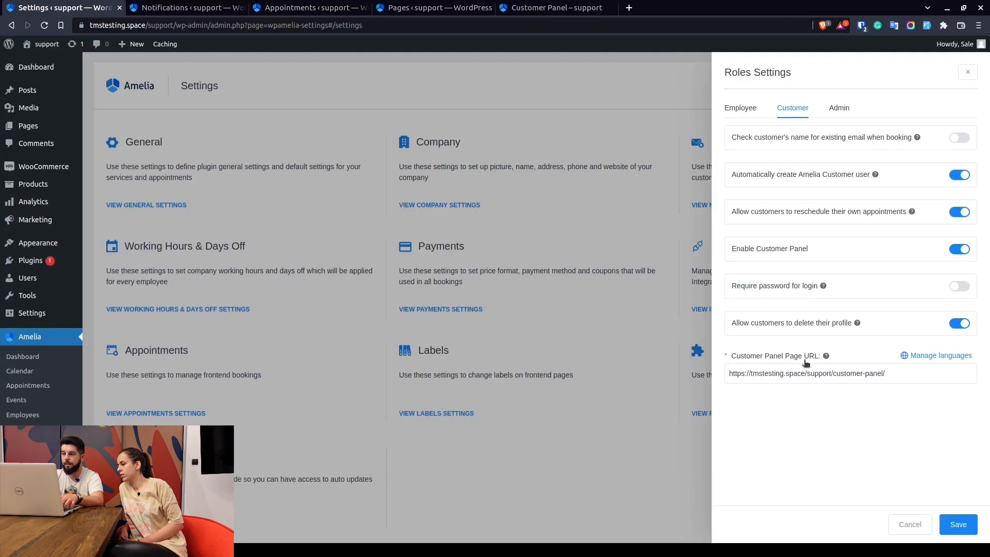
pyautogui.moveTo(925, 357)
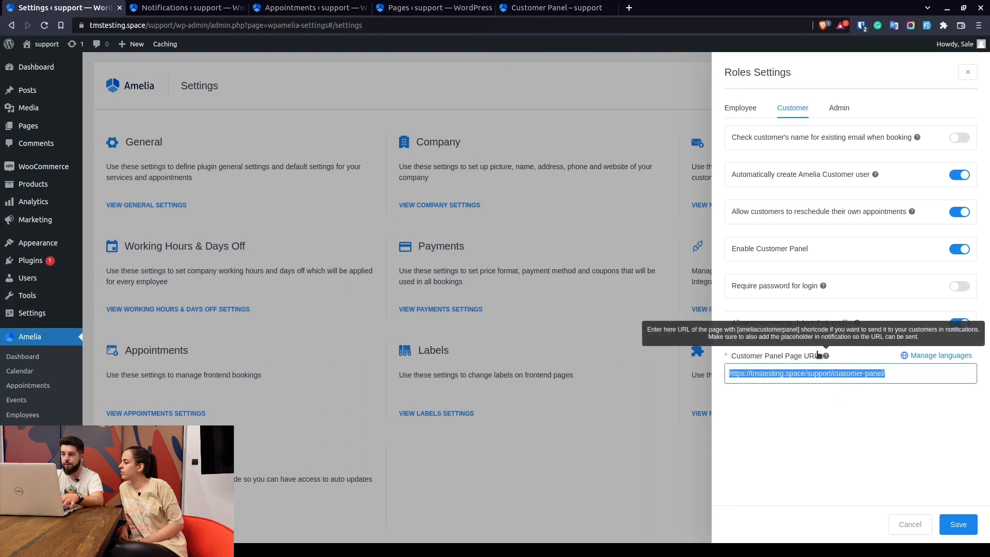
pyautogui.moveTo(942, 359)
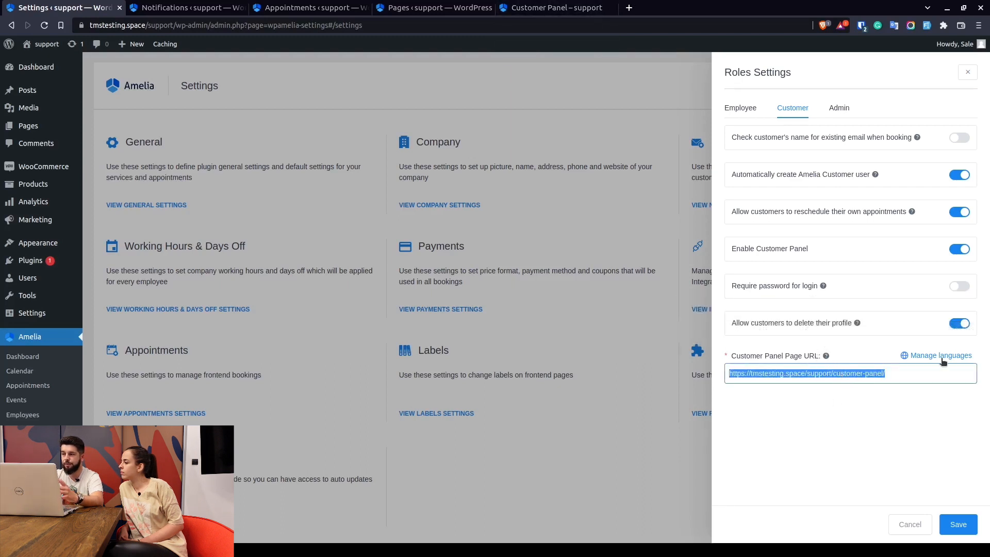
pyautogui.click(940, 354)
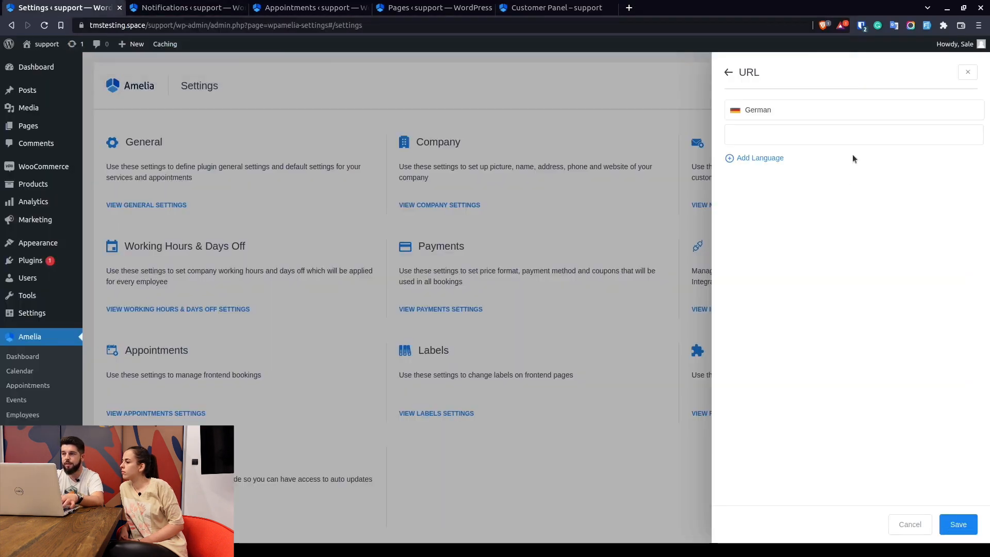
pyautogui.write('https://tmstesting.space/support/de/customer-panel/')
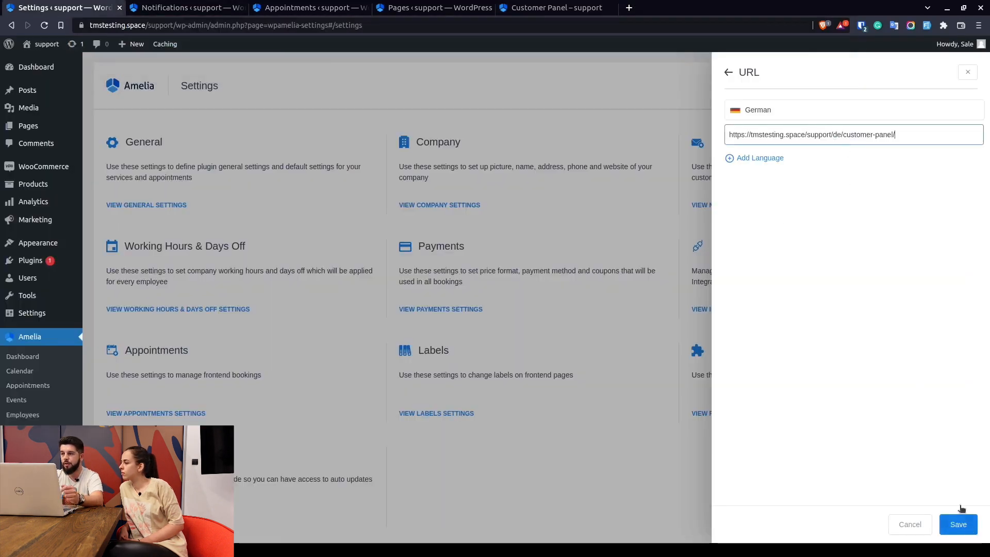